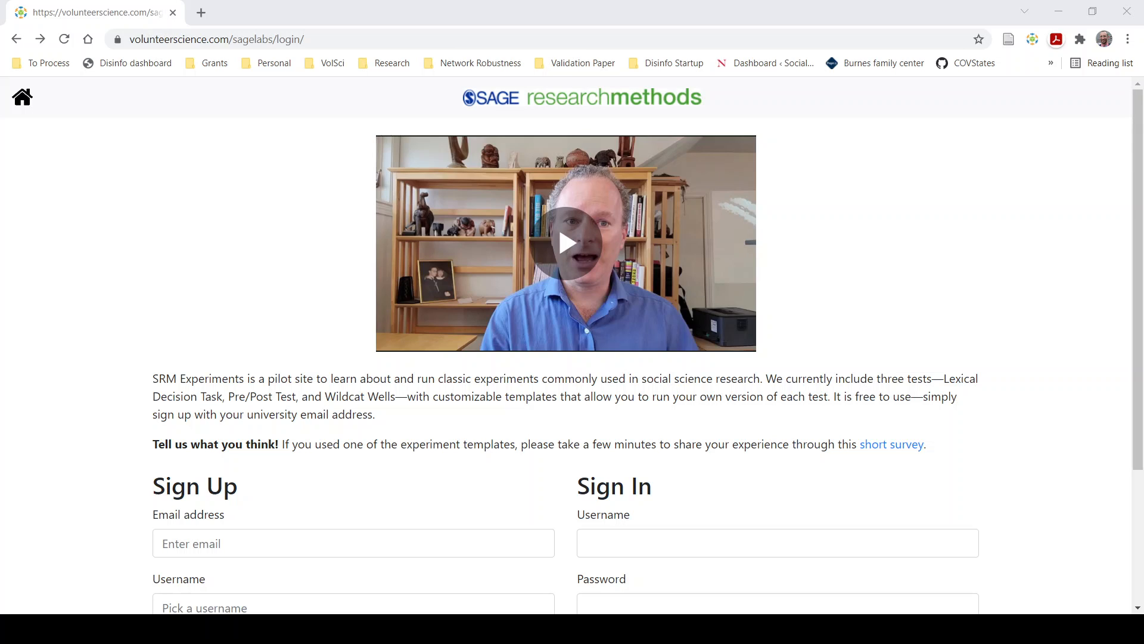
mouse_move(927, 423)
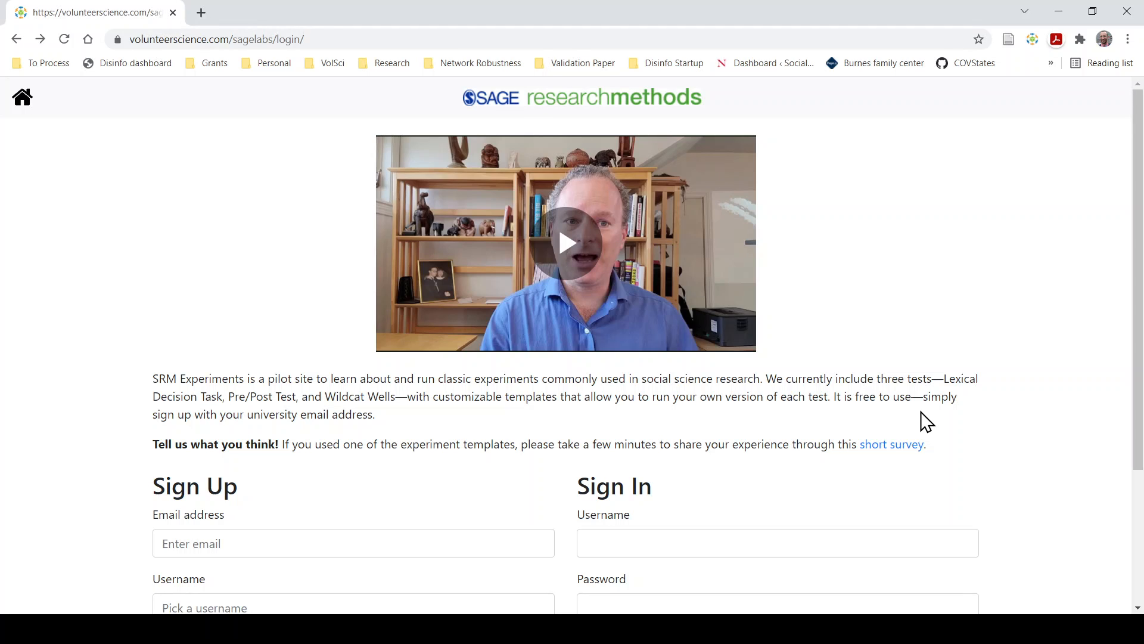
mouse_move(857, 468)
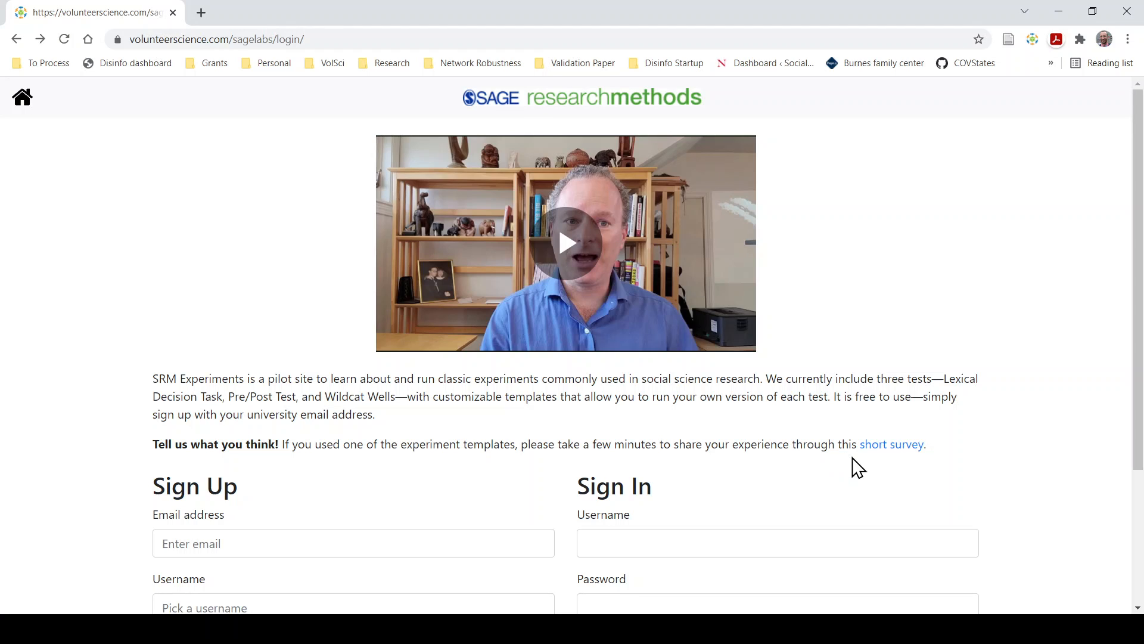
mouse_move(881, 454)
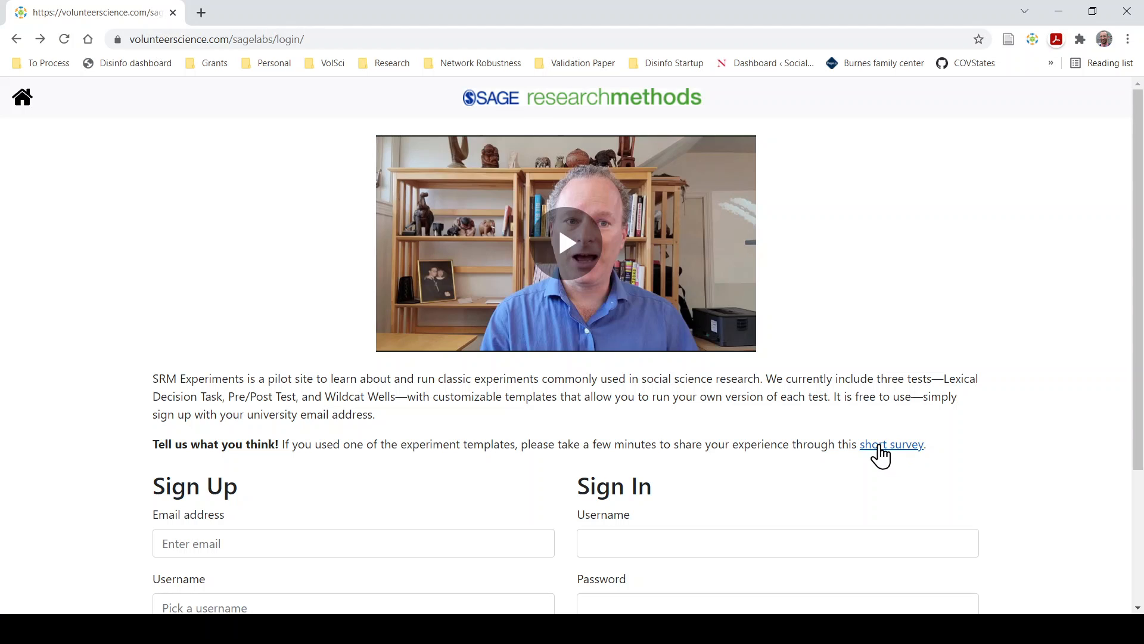
mouse_move(968, 468)
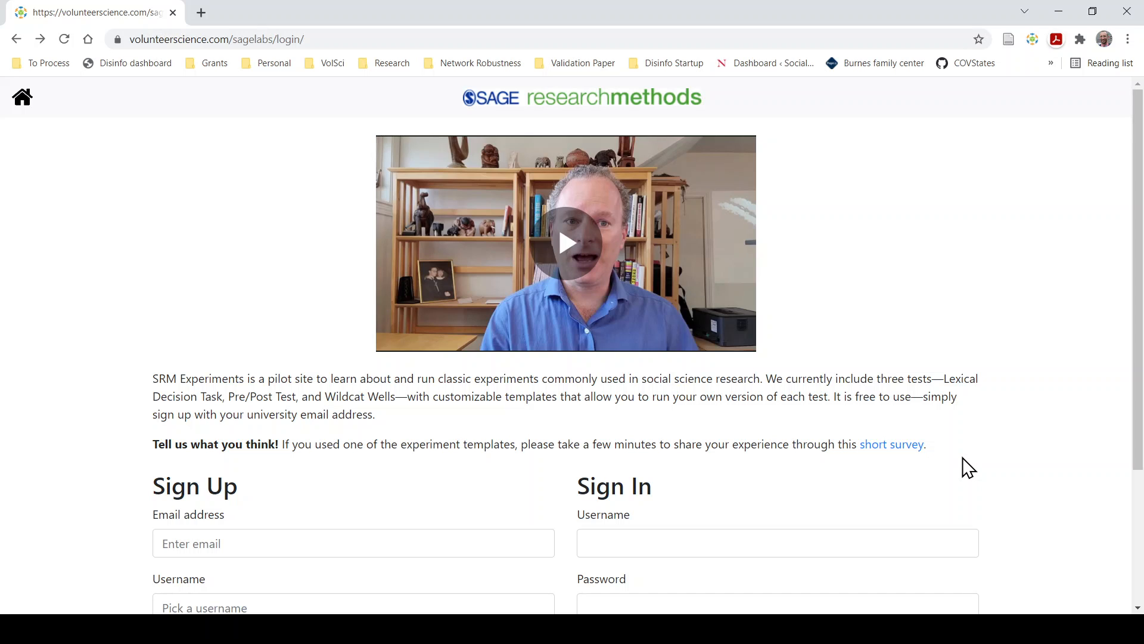
- Sign in as user jsr567 with the account password to reach the Lab Page
left_click(777, 466)
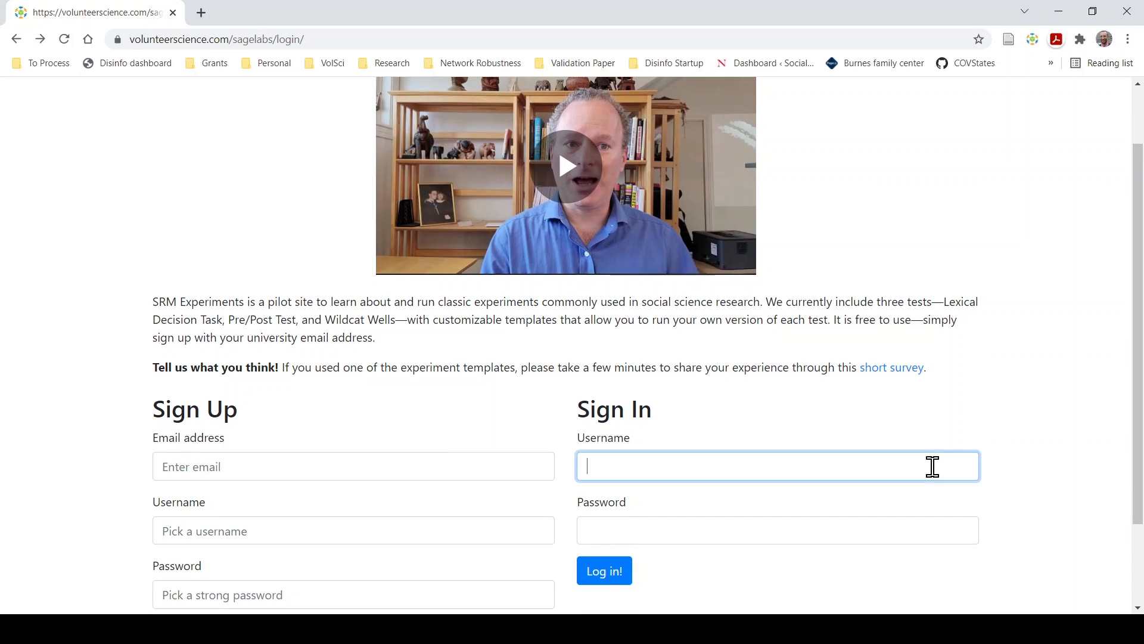
type("jsr567")
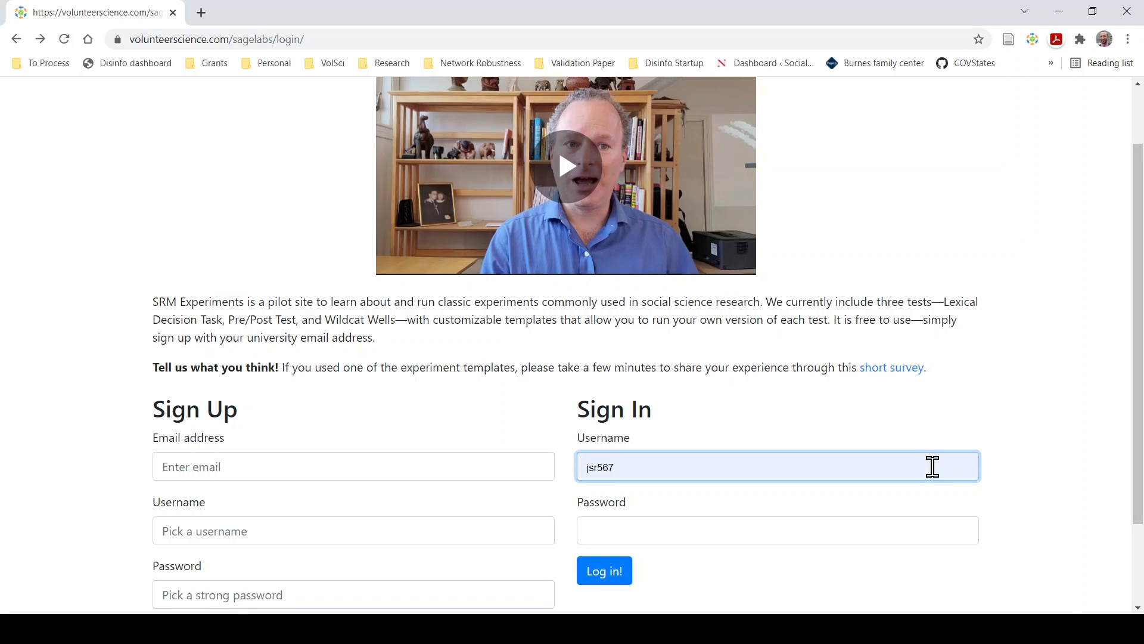
type("••••••")
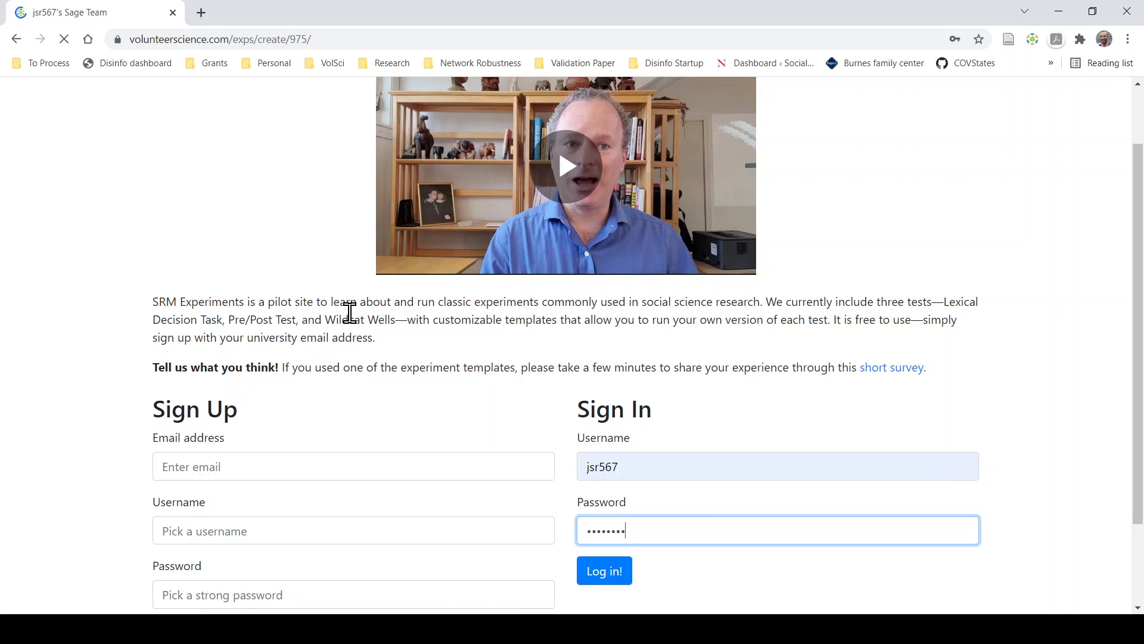
left_click(604, 569)
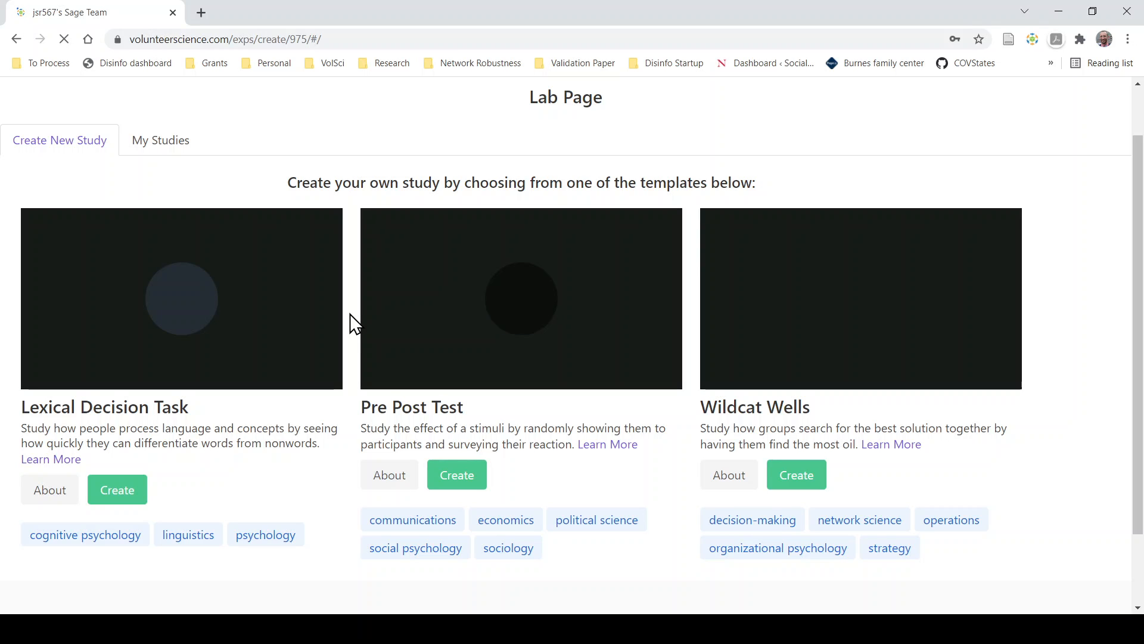
- Check My Studies, then start a new study from the Lexical Decision Task template
left_click(160, 141)
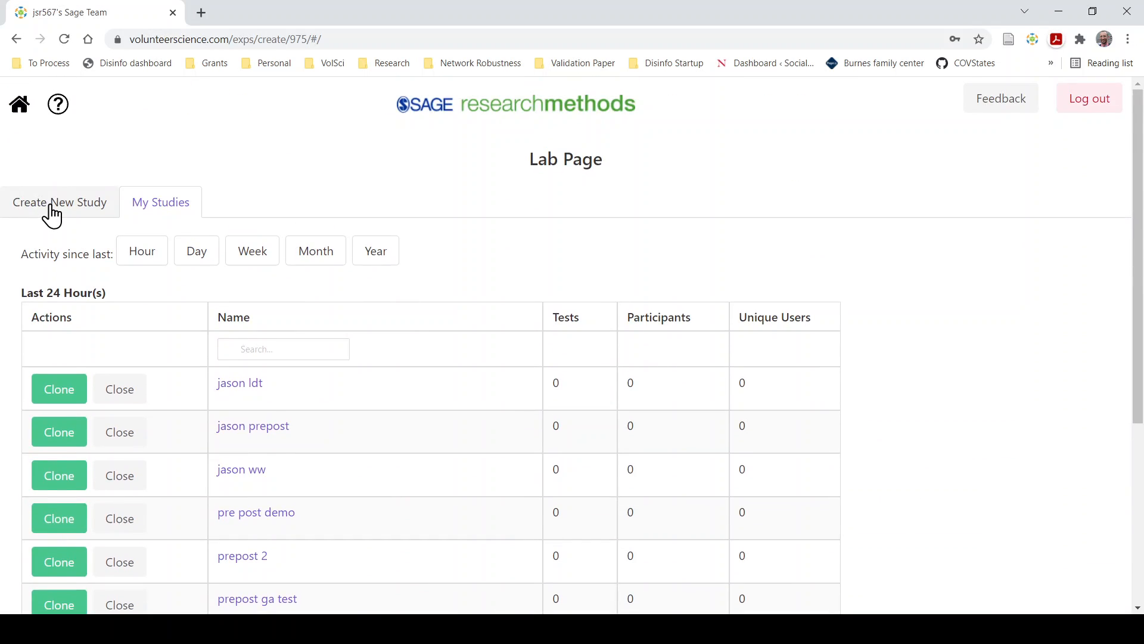
left_click(59, 203)
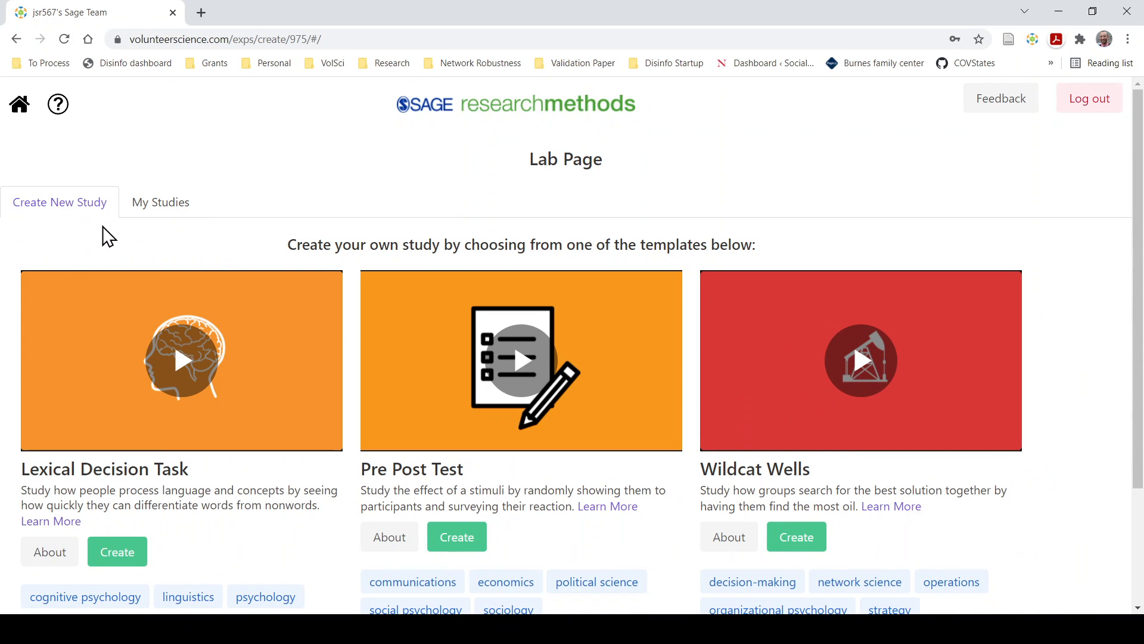
scroll("down", 3)
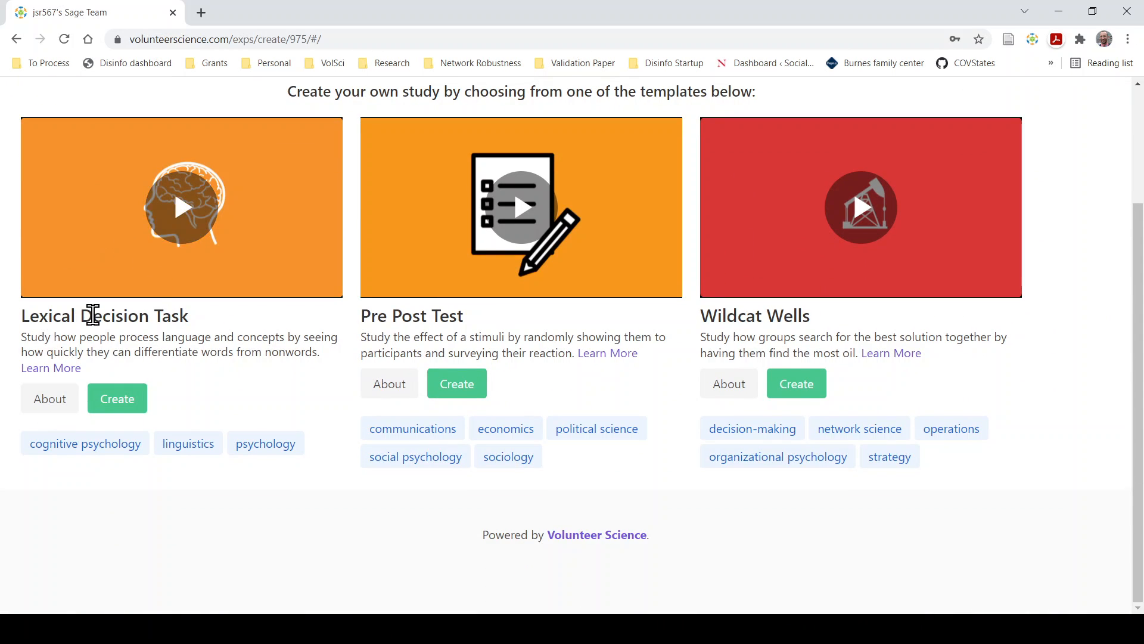
mouse_move(117, 398)
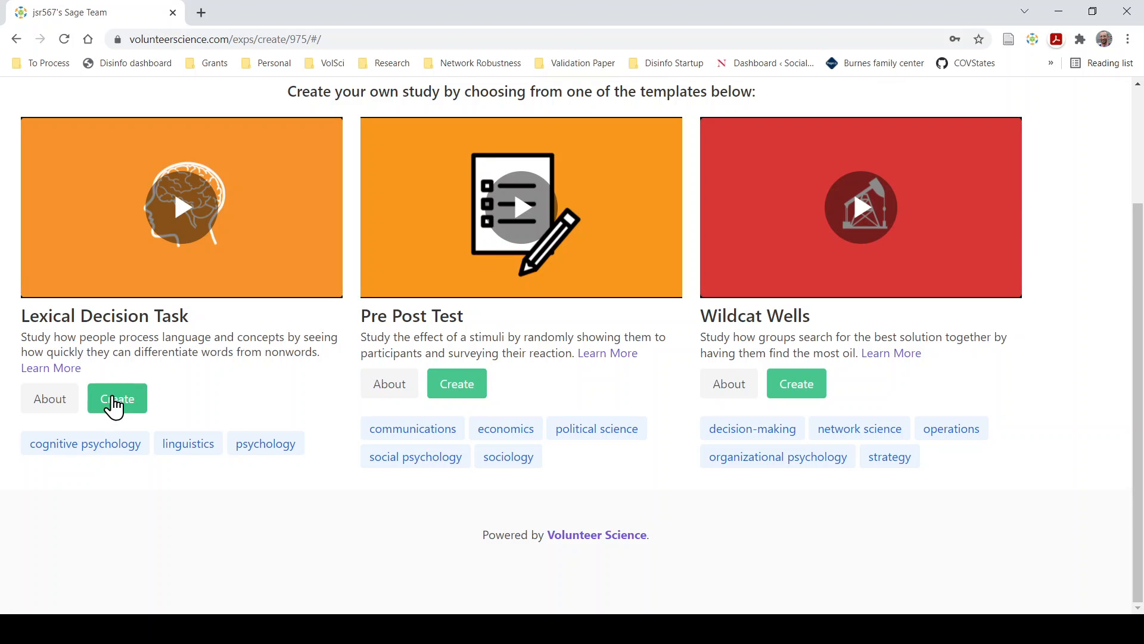
left_click(117, 398)
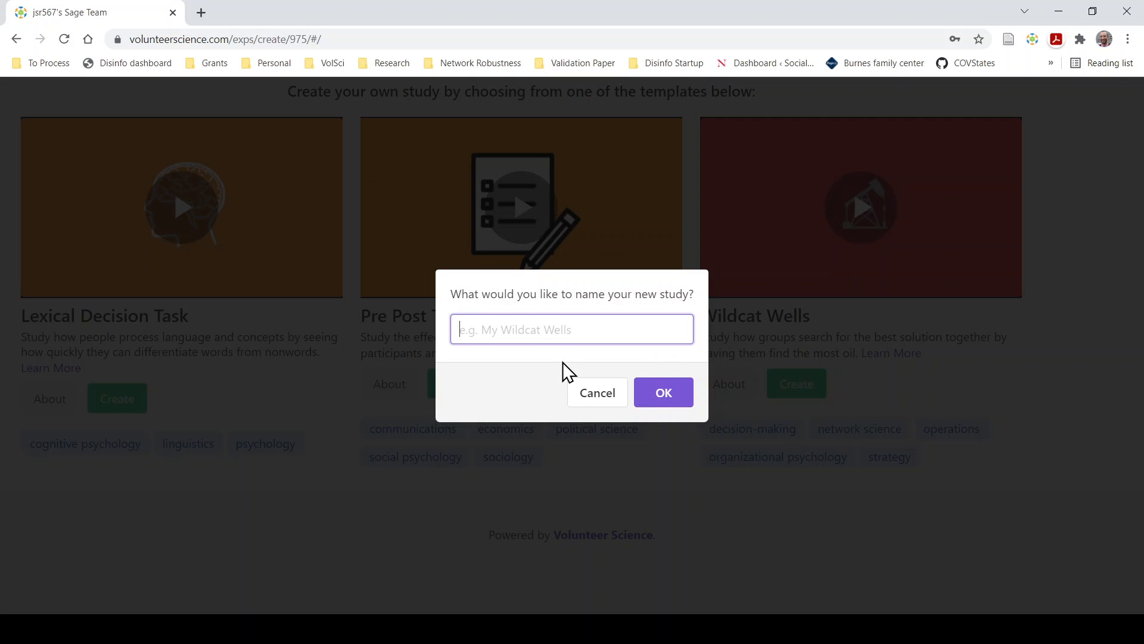
- Name the new study 'Sports Lexical Decision Task' and confirm it
type("Lex")
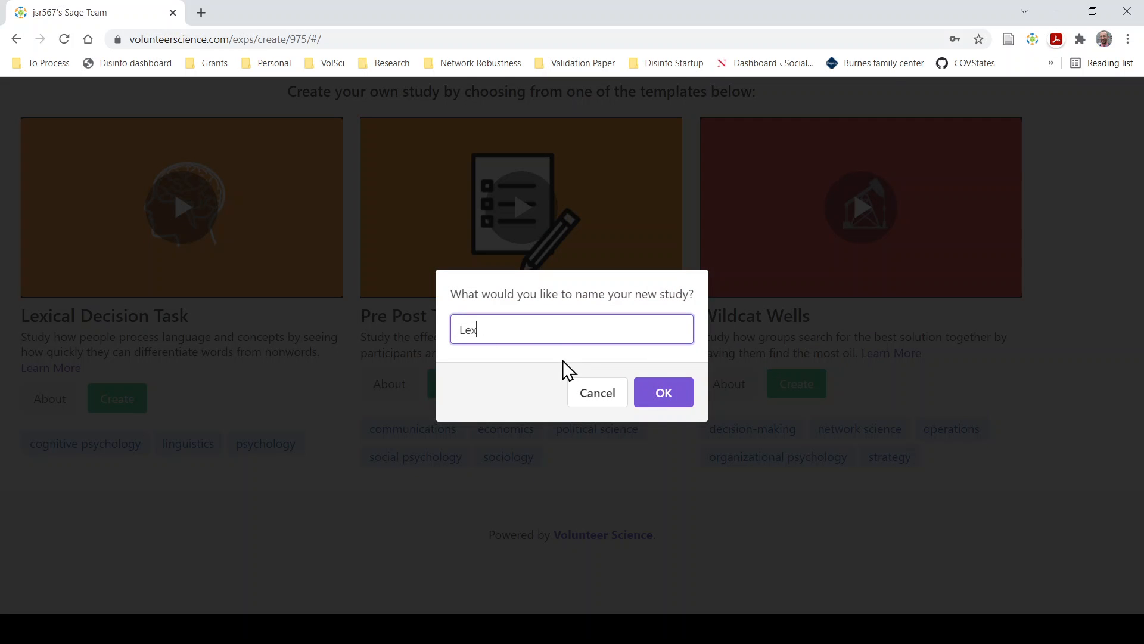
key("Backspace")
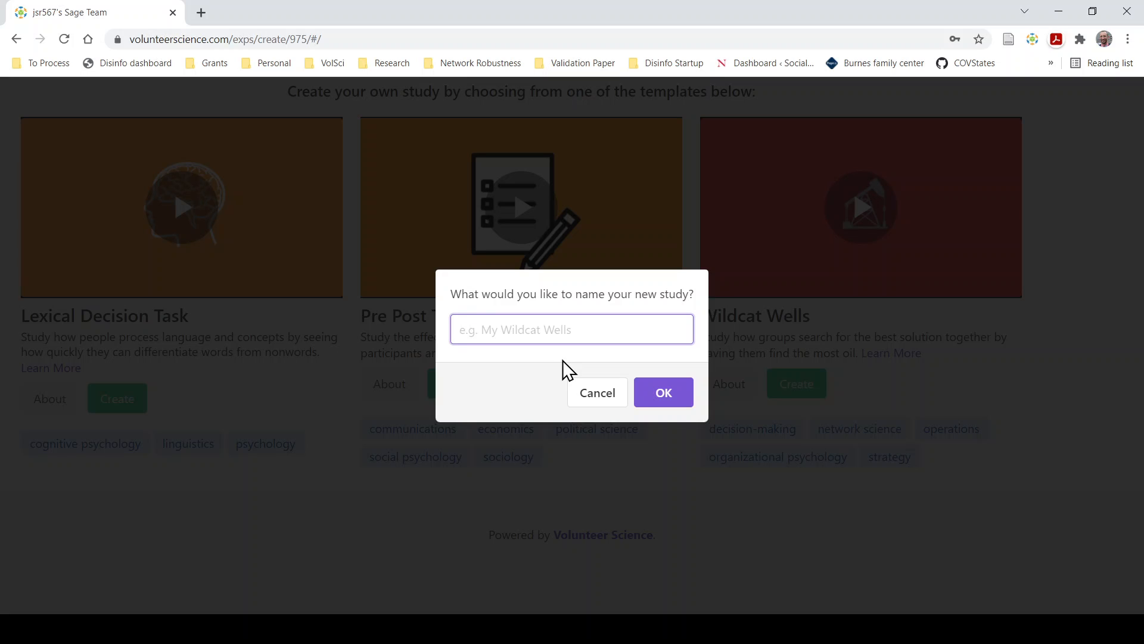
type("Sports")
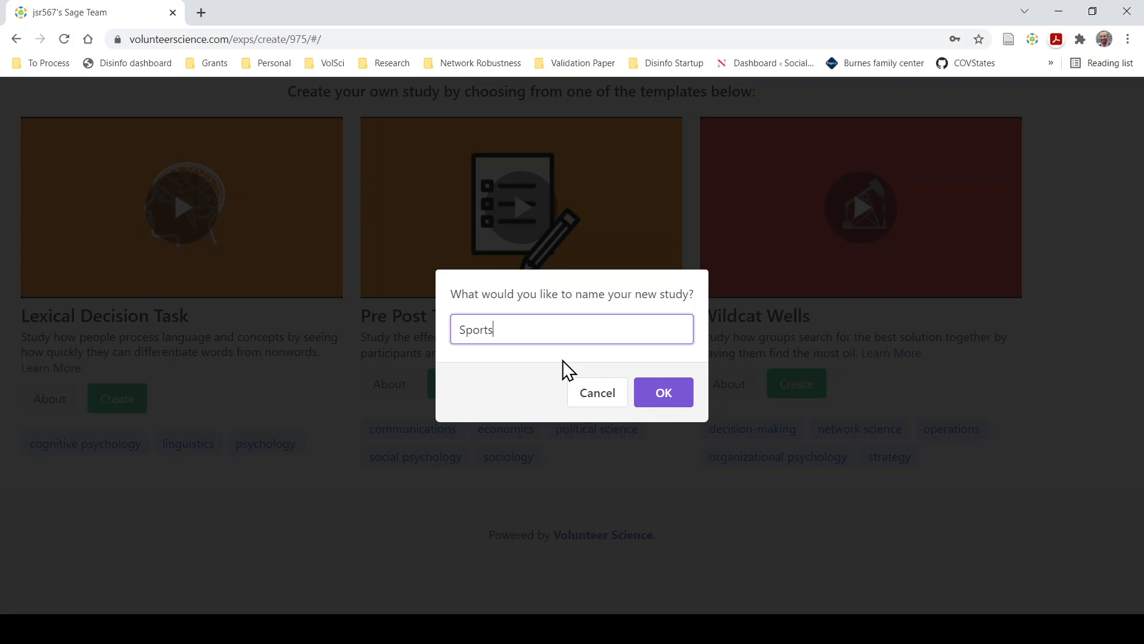
type("Lexc")
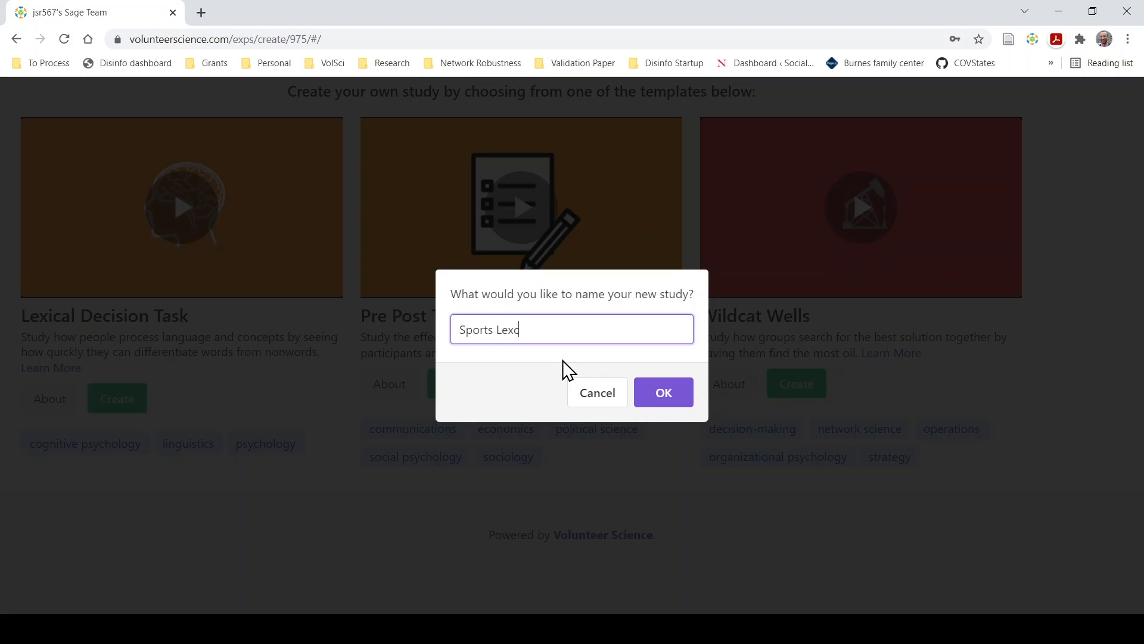
type("ical Decision T")
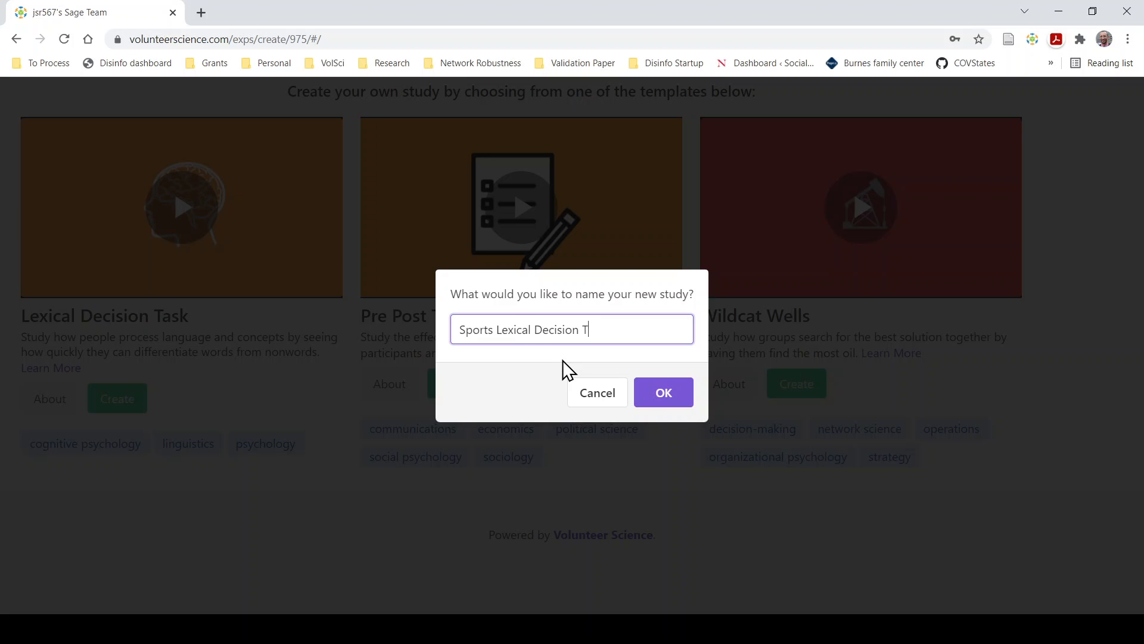
left_click(661, 393)
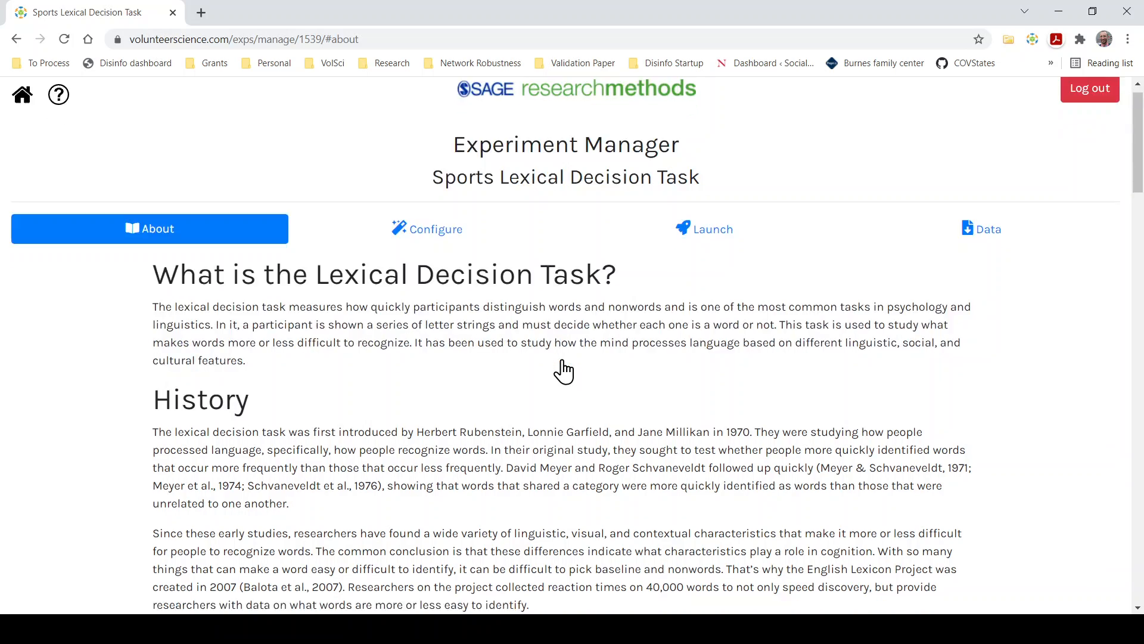
- Read the About page's Lexical Decision Task background, then move to Configure
scroll("down", 3)
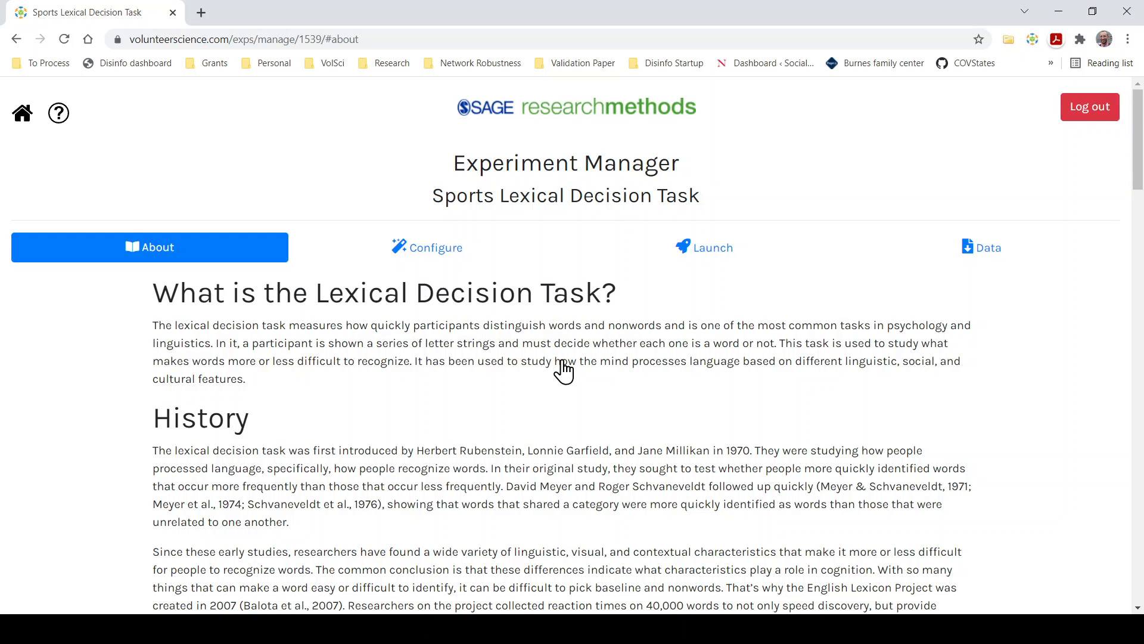
left_click(427, 247)
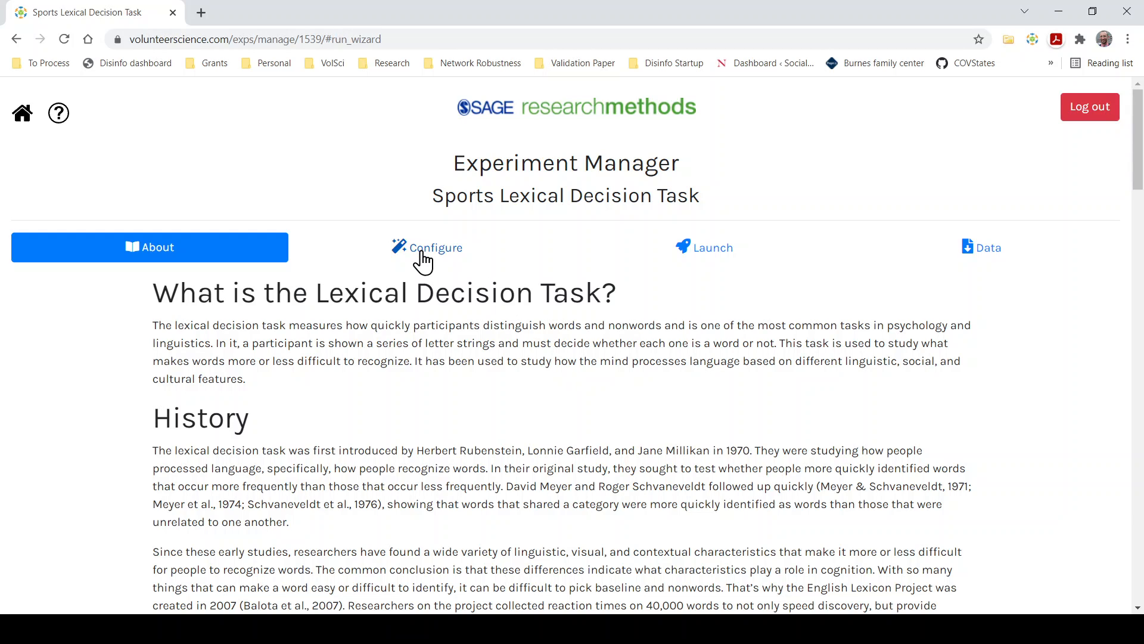
- Edit the word list with sport, ball, hello and correct the non-word to plnety
left_click(426, 246)
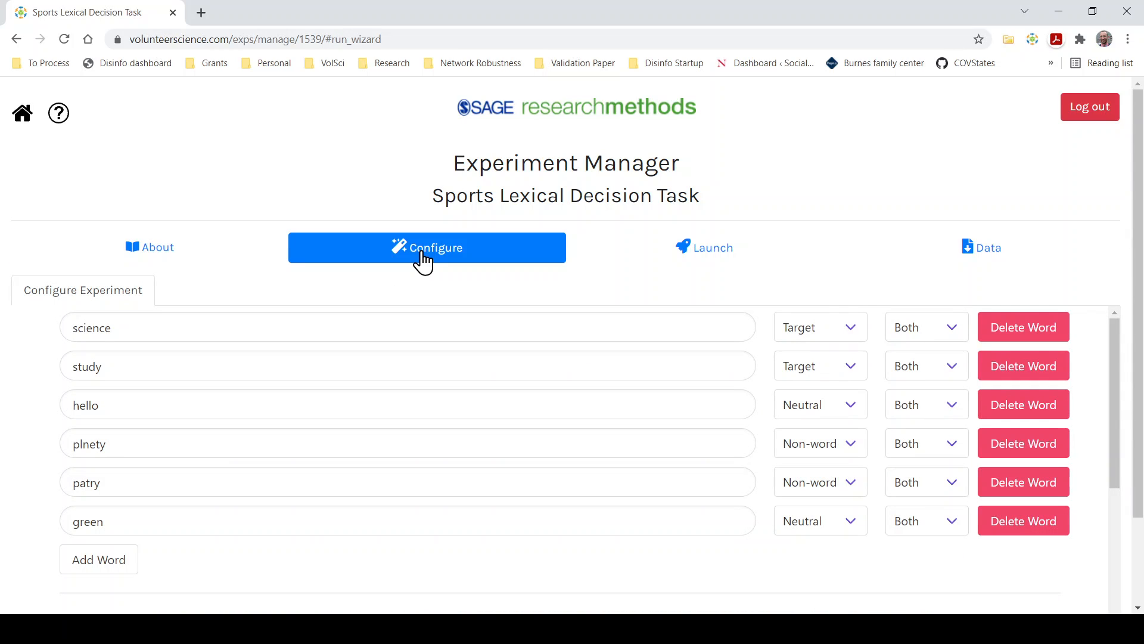
mouse_move(394, 274)
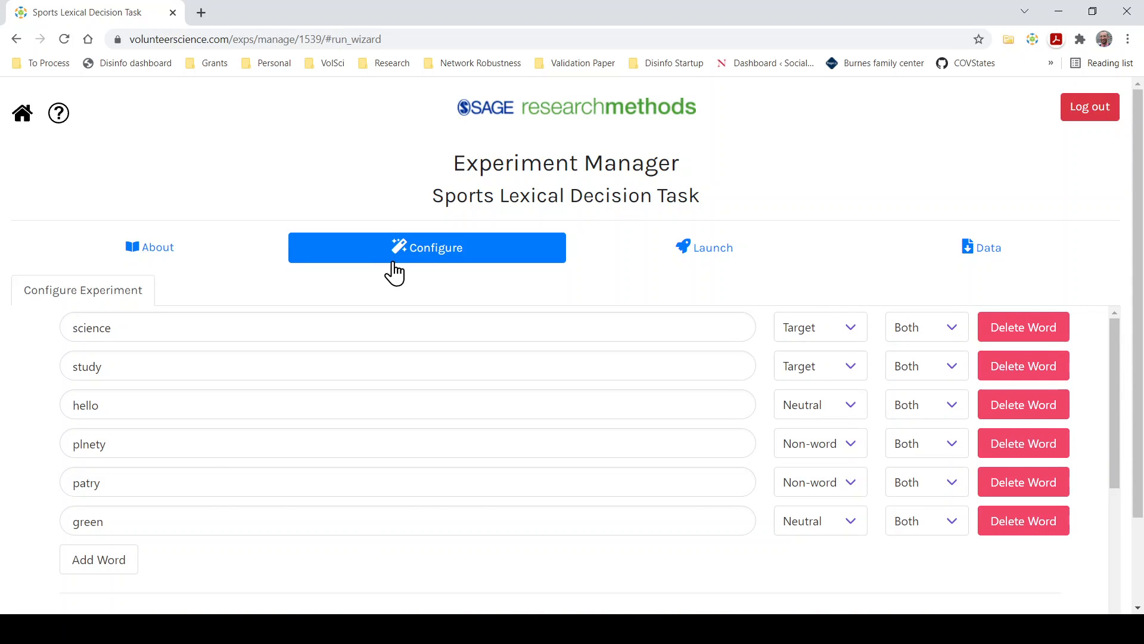
mouse_move(95, 269)
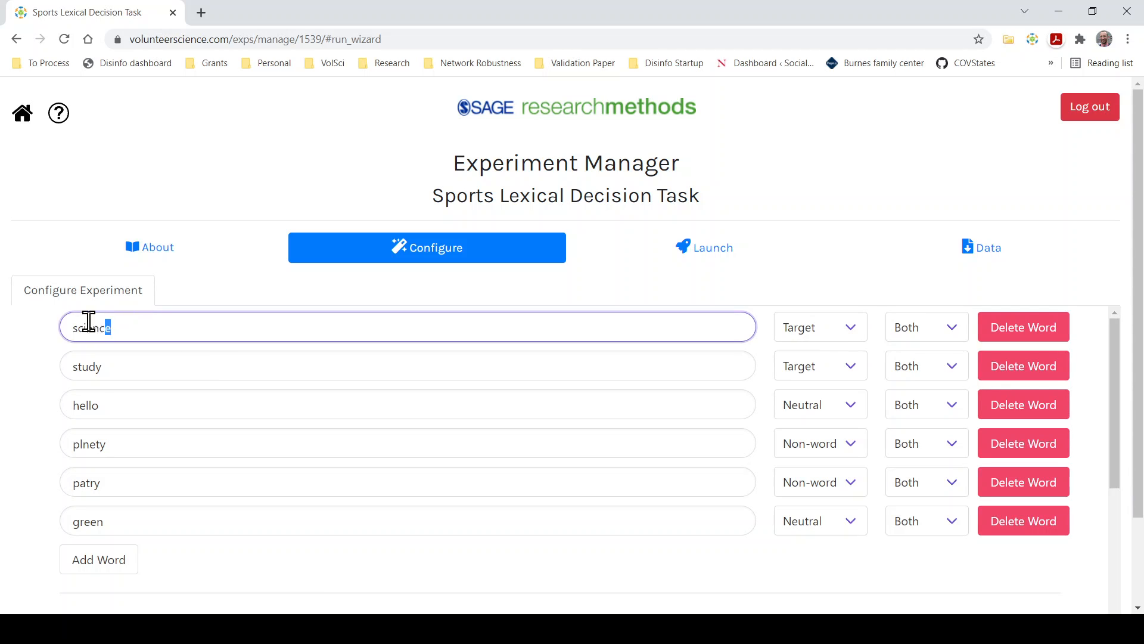
type("sports")
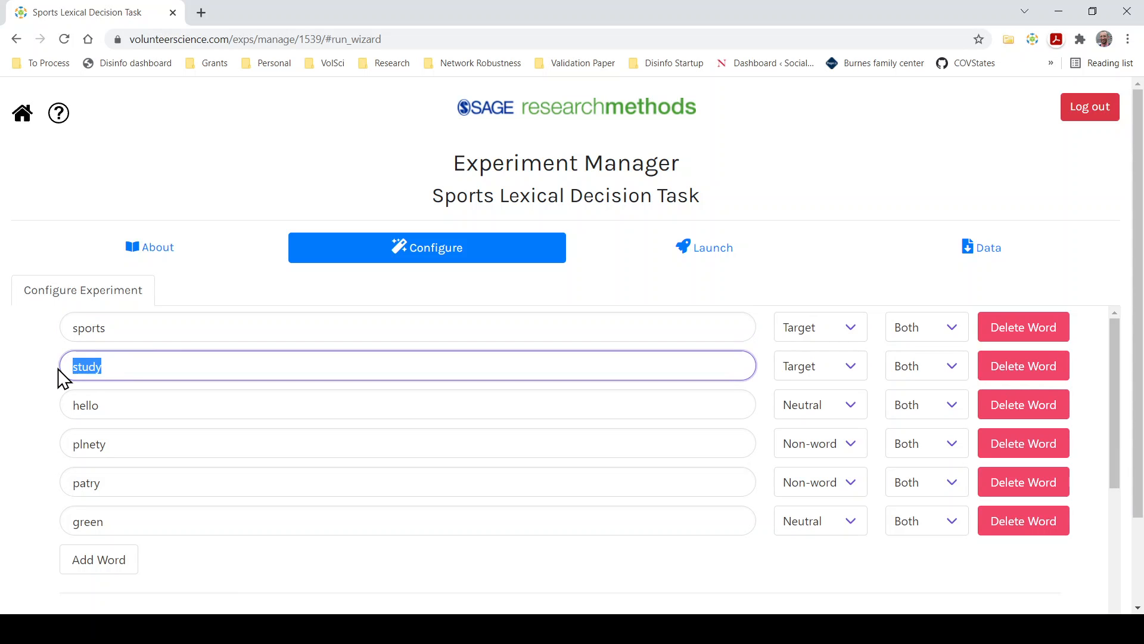
type("ball")
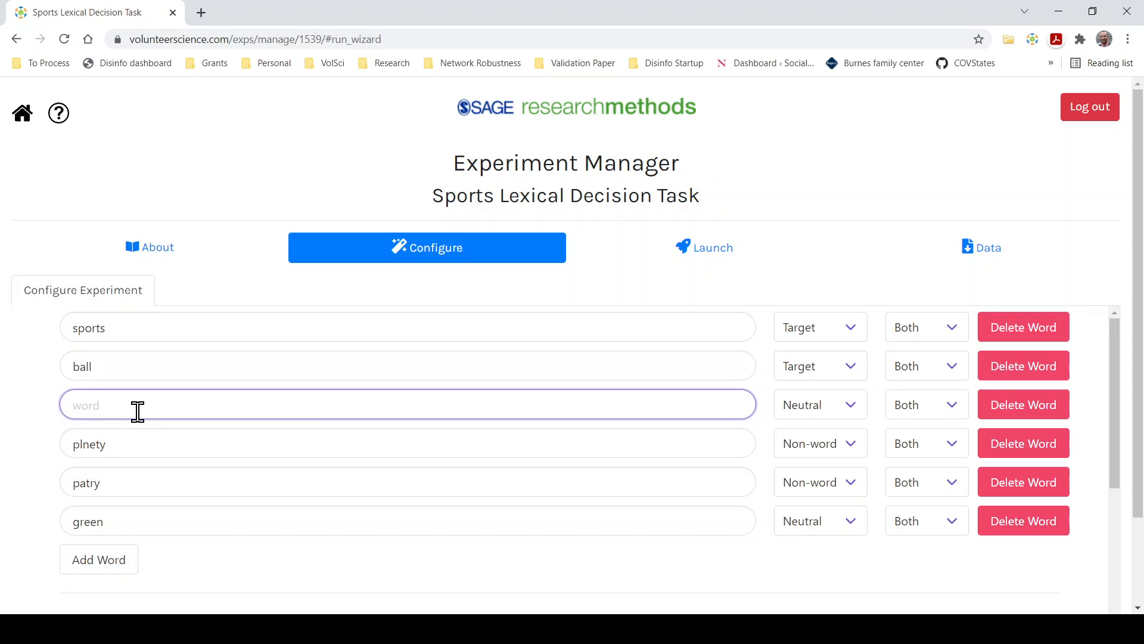
type("hello")
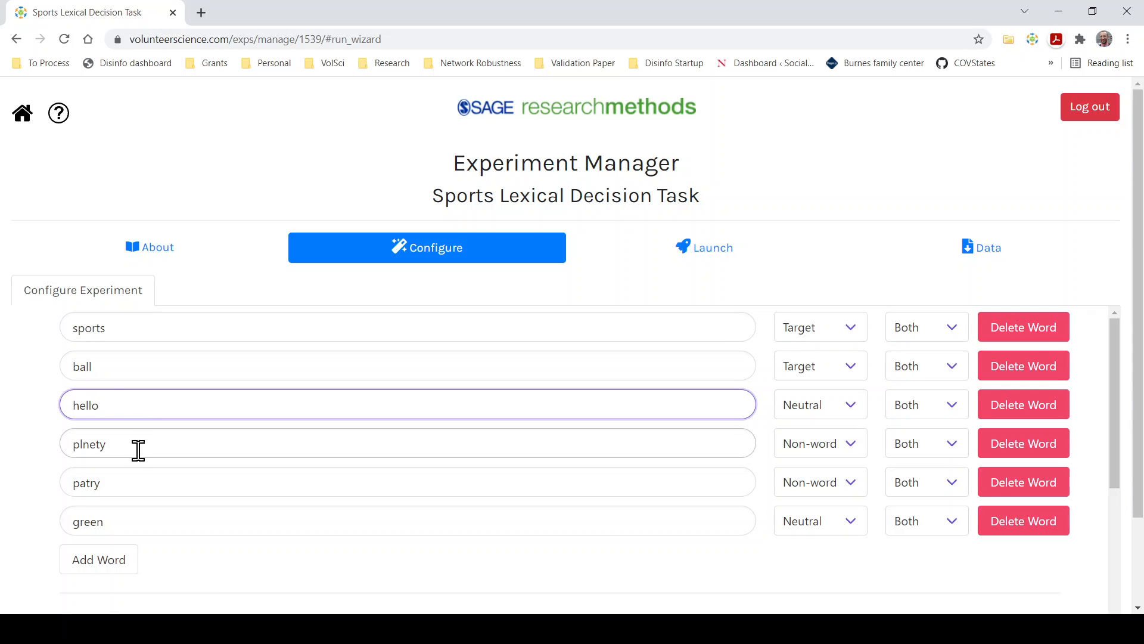
left_click(406, 521)
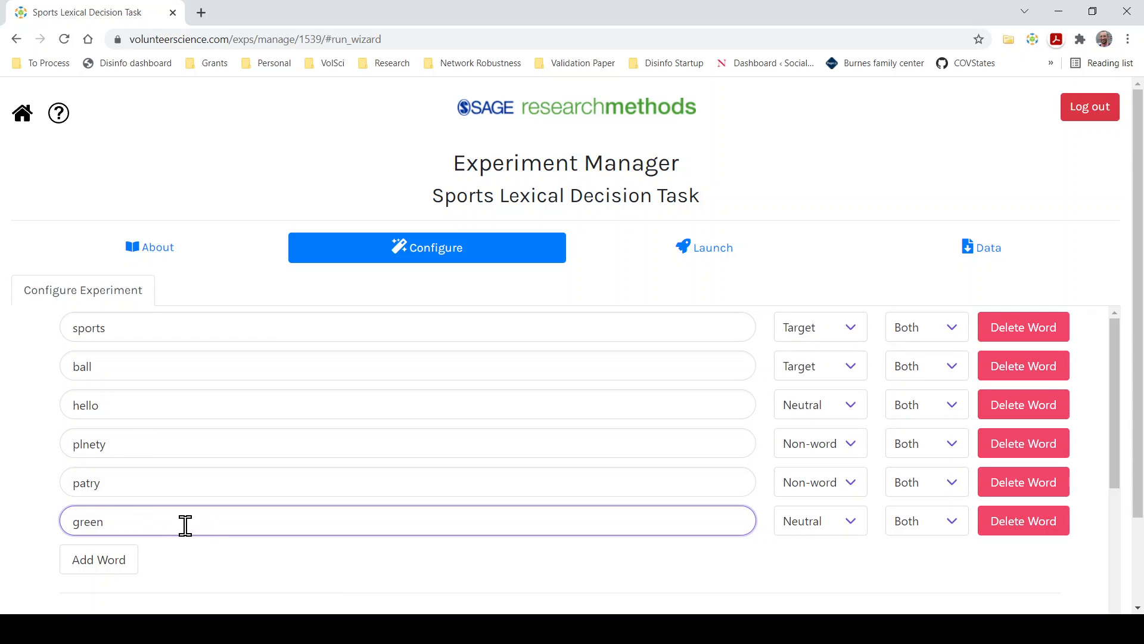
mouse_move(200, 443)
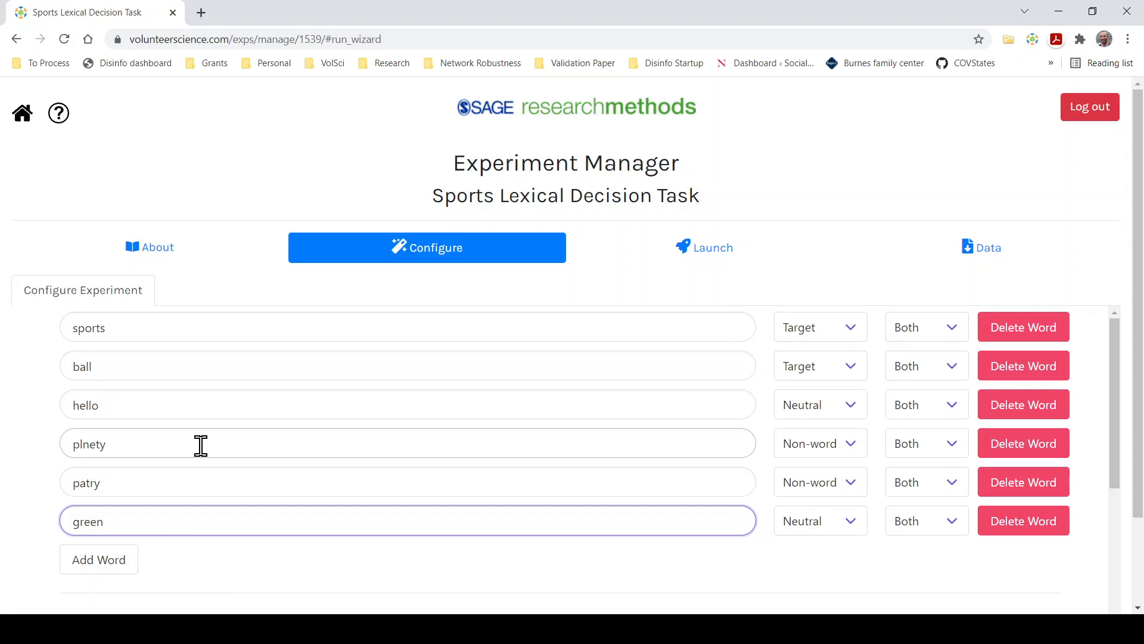
mouse_move(100, 444)
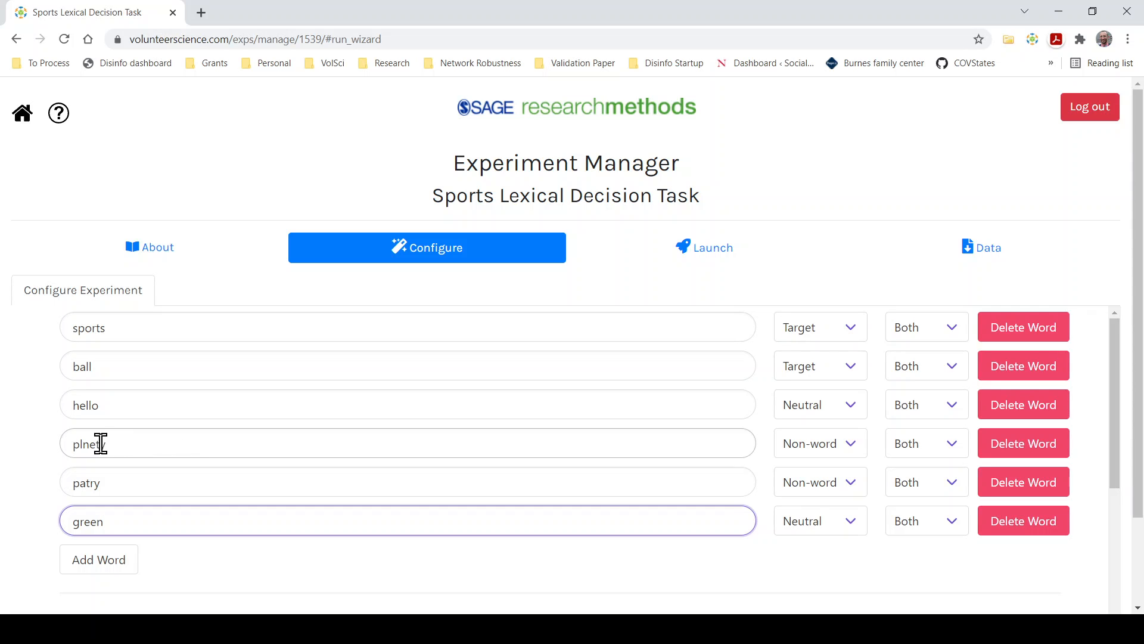
type("y")
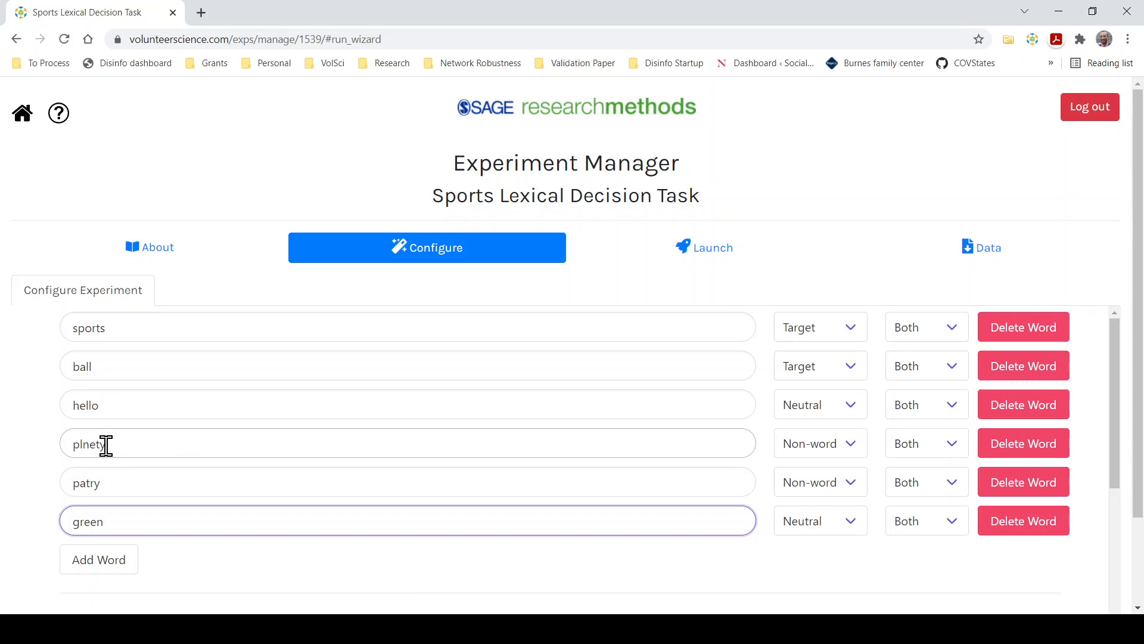
mouse_move(106, 481)
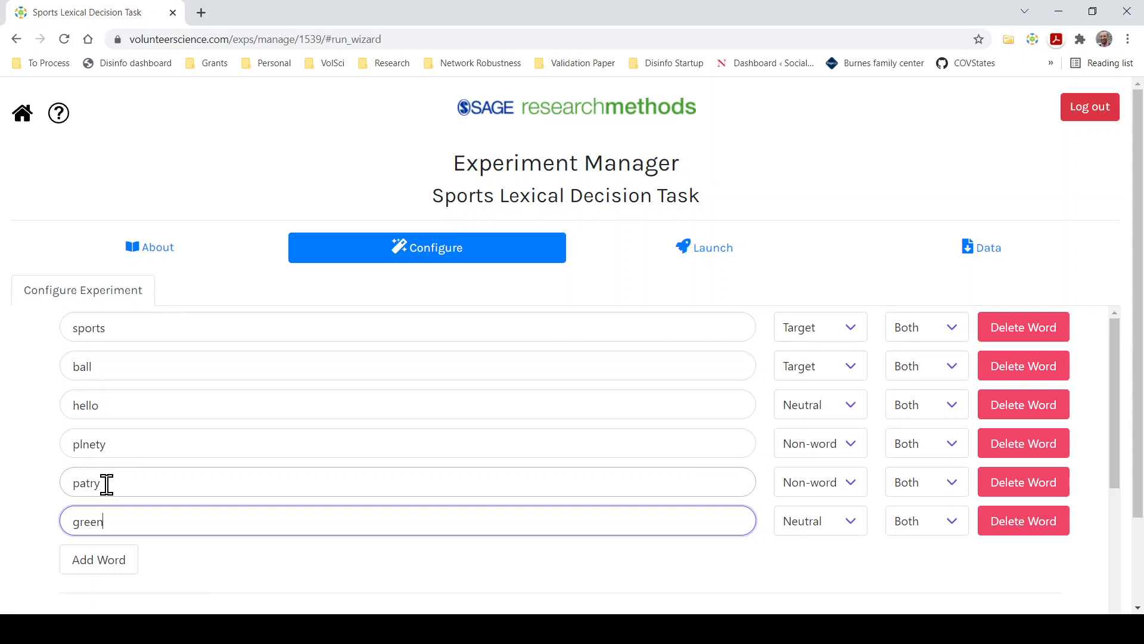
mouse_move(137, 486)
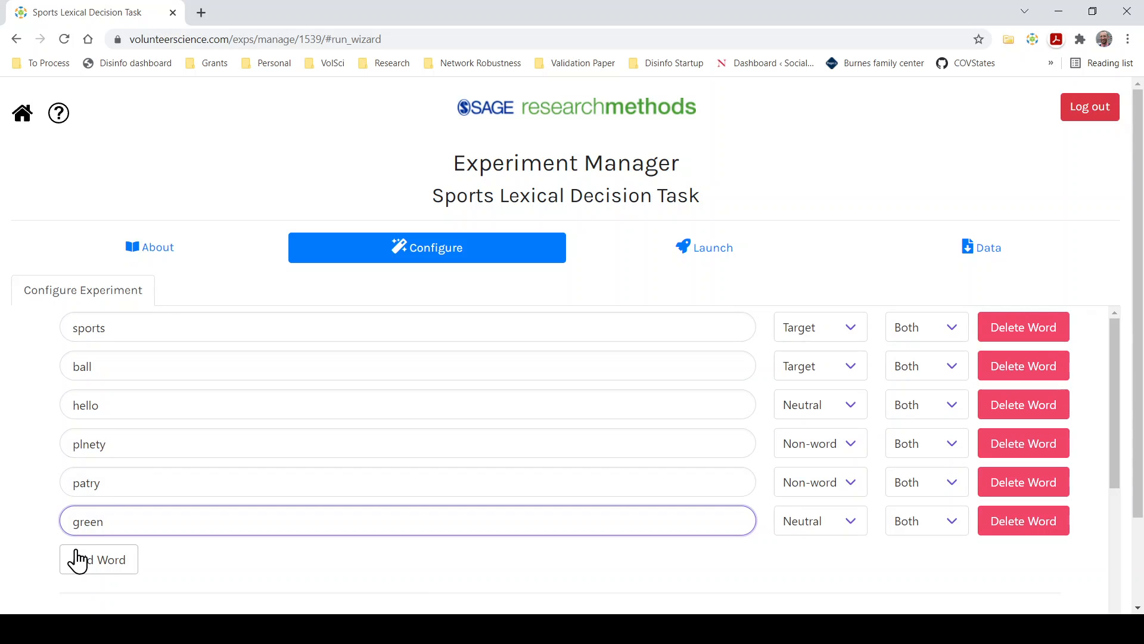
- Add a new word row below green and enter bat
scroll("down", 3)
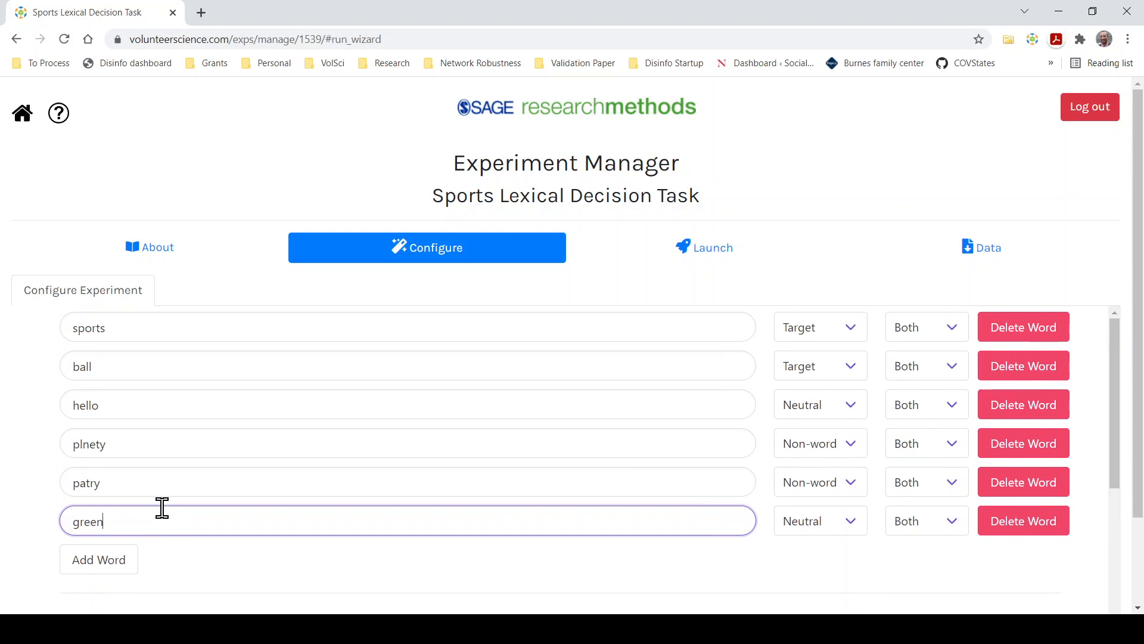
mouse_move(509, 427)
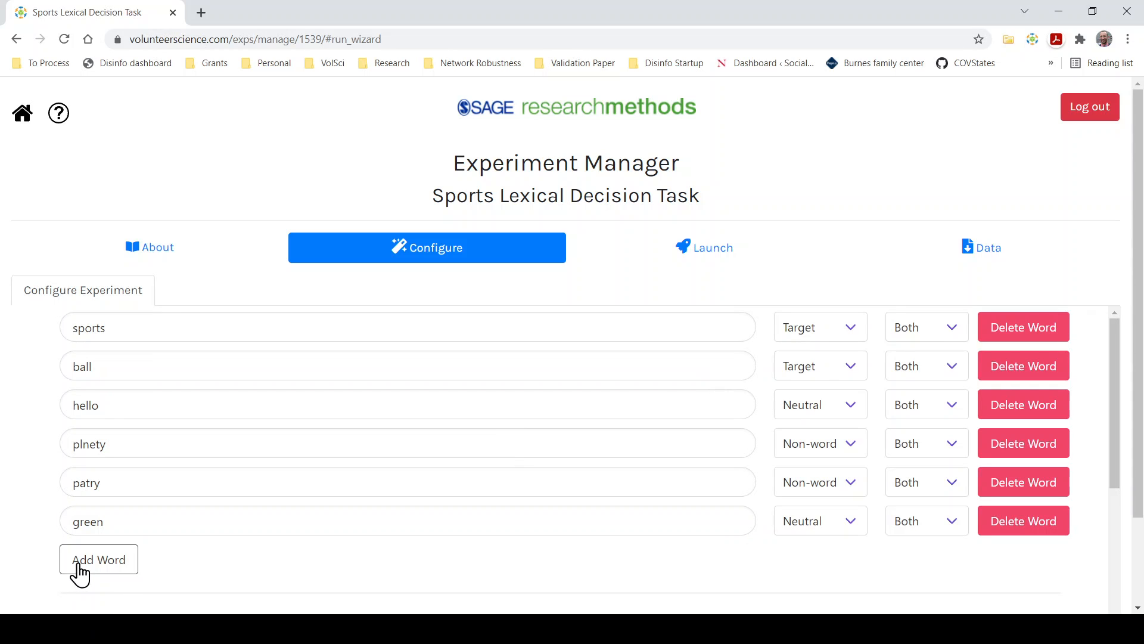
left_click(99, 559)
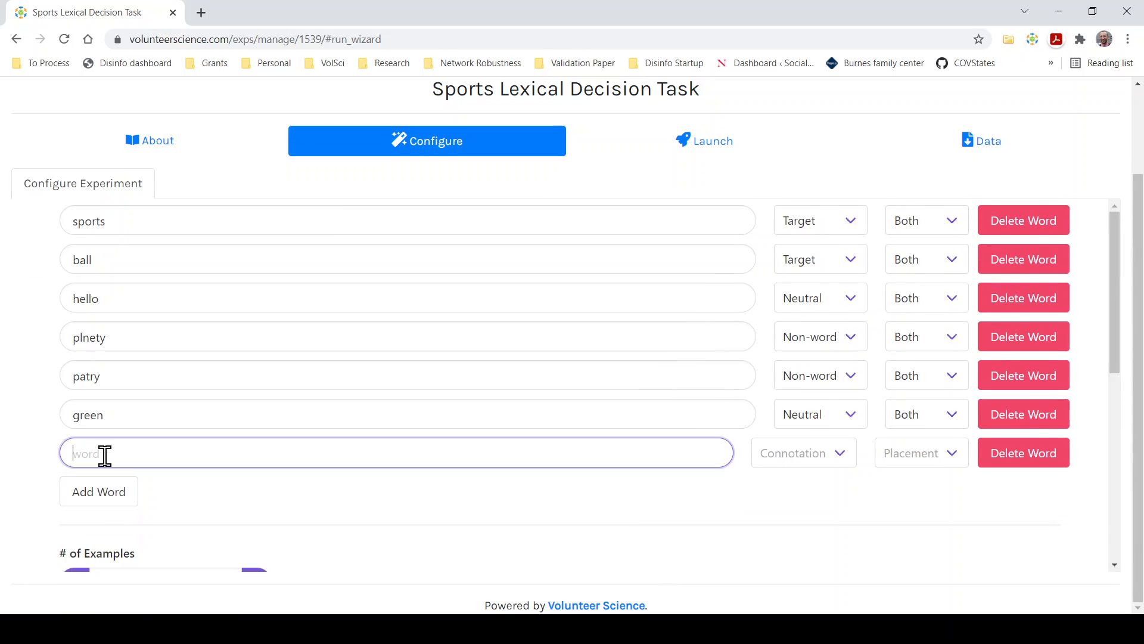
type("bat")
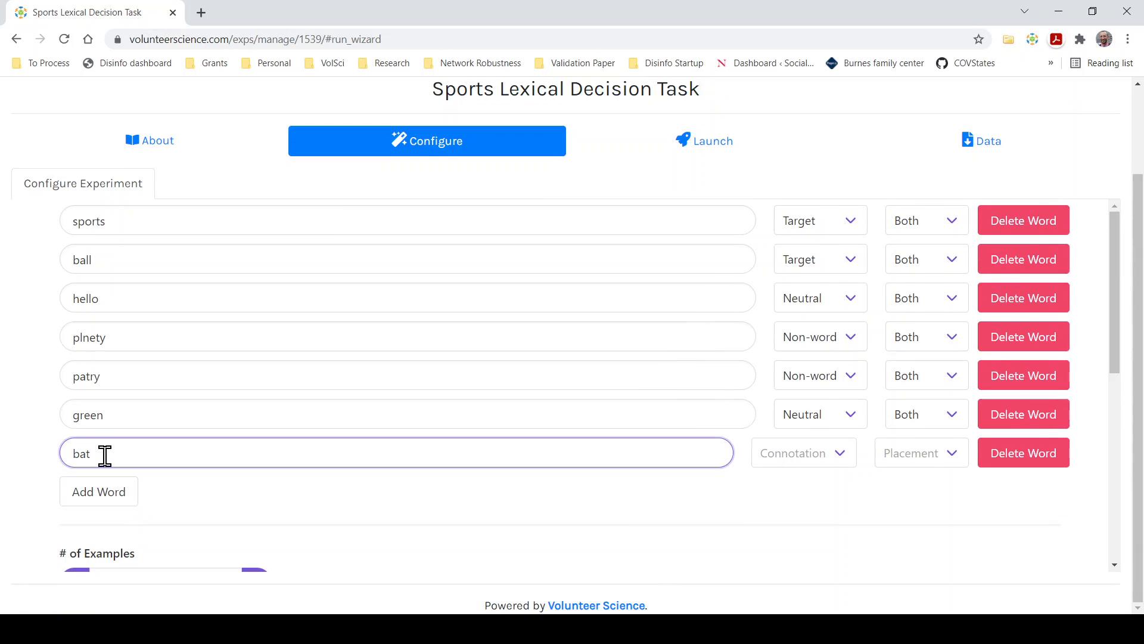
- Add word rows for runs, points and compete
left_click(99, 490)
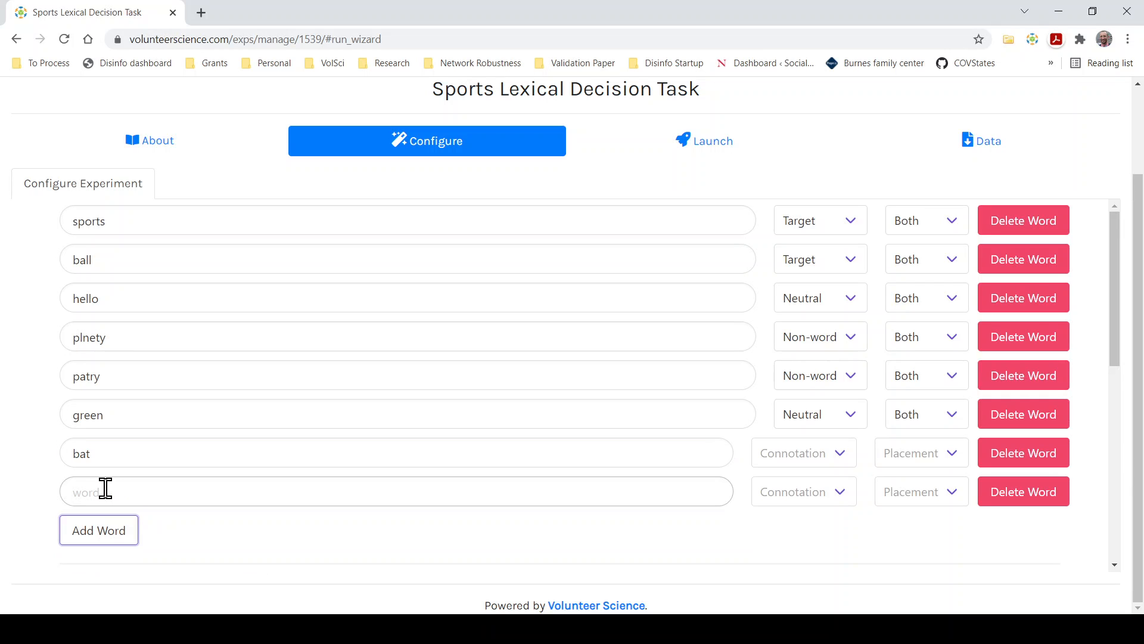
type("runs")
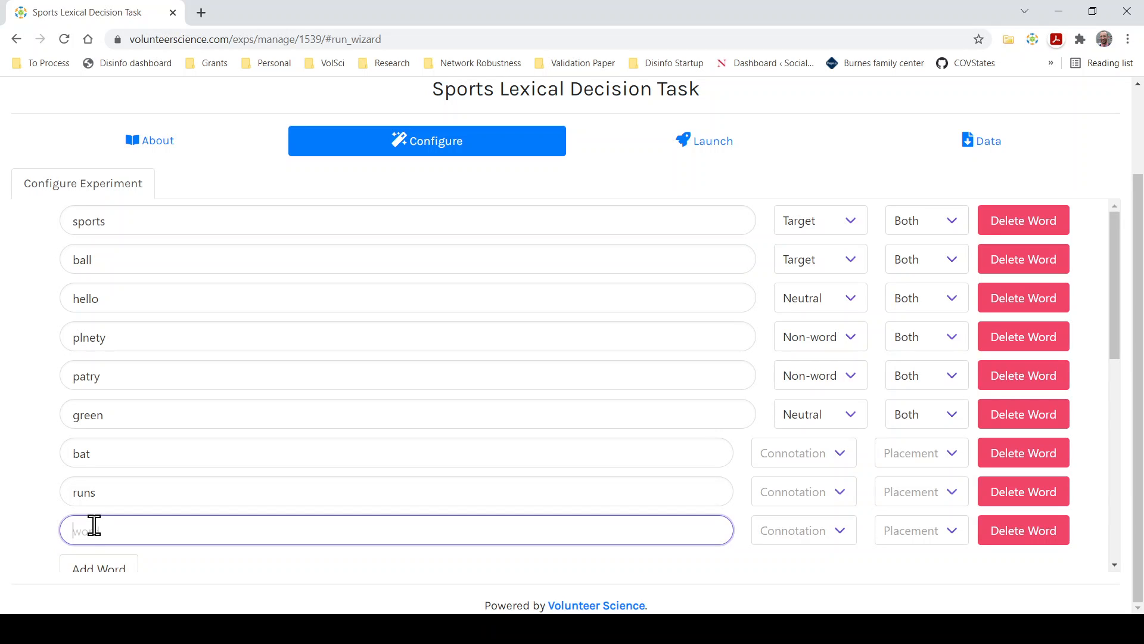
type("points")
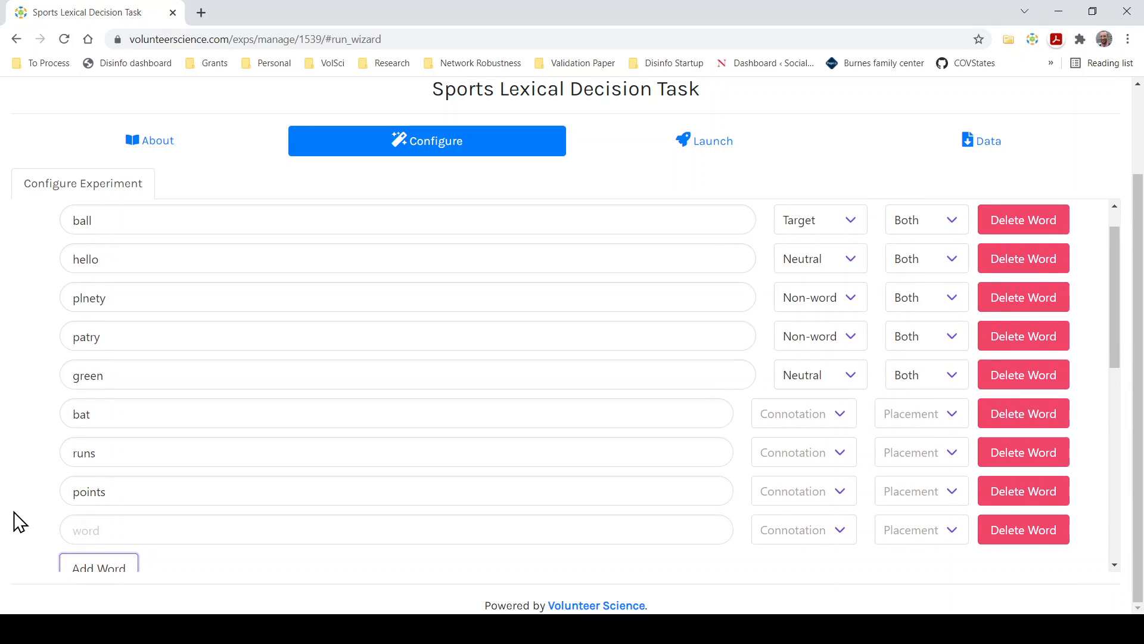
left_click(397, 529)
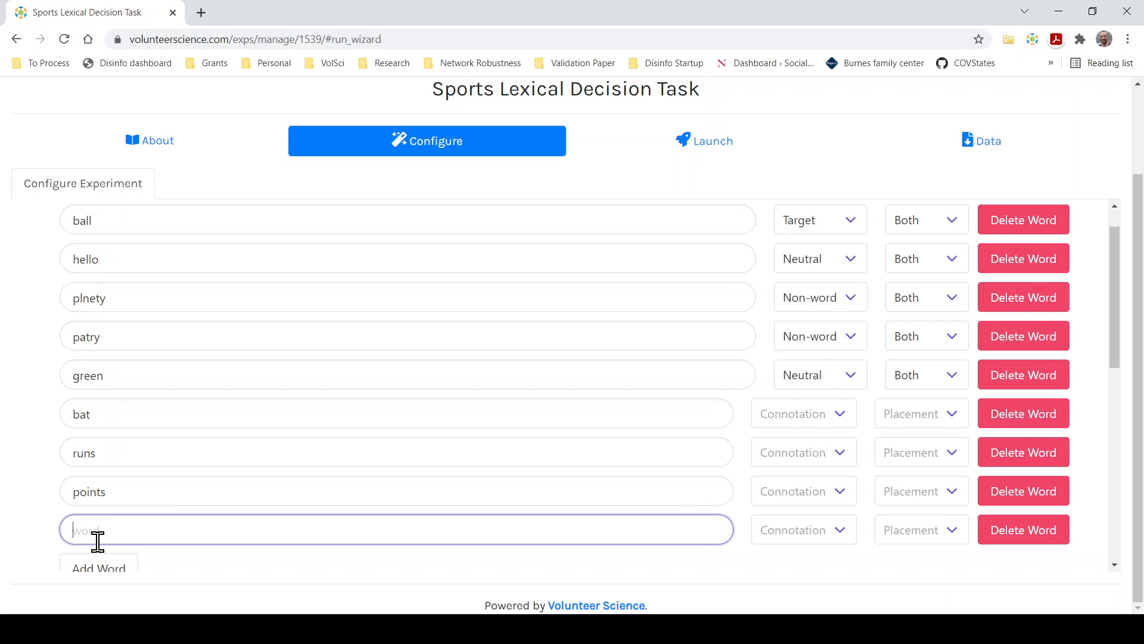
type("compete")
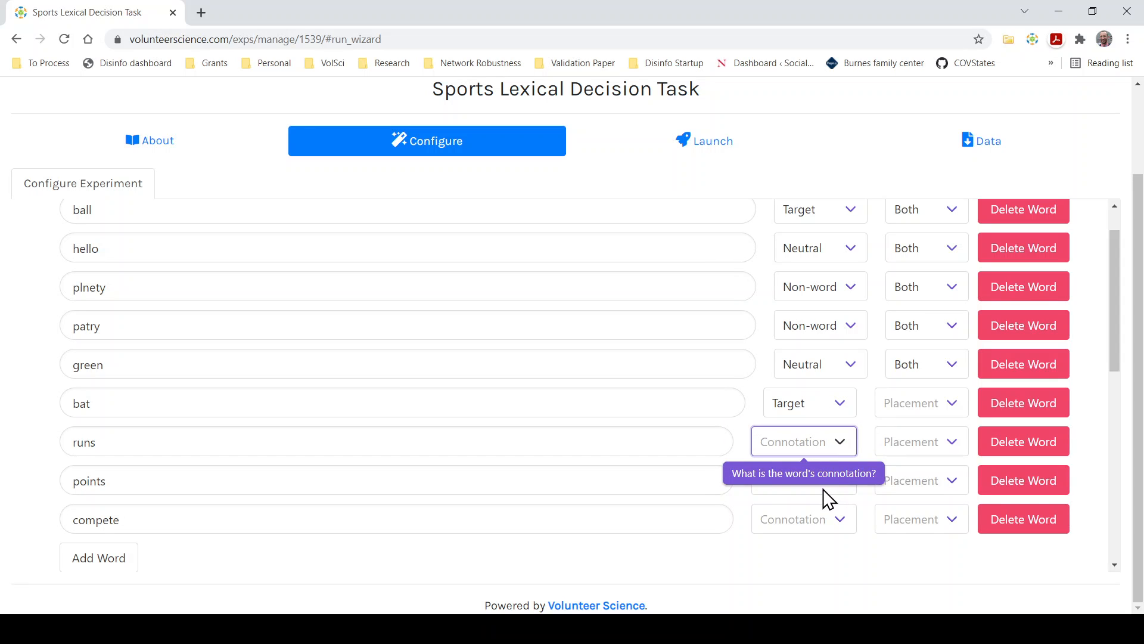
- Mark bat, runs, points and compete as Target words placed in both rounds
left_click(801, 441)
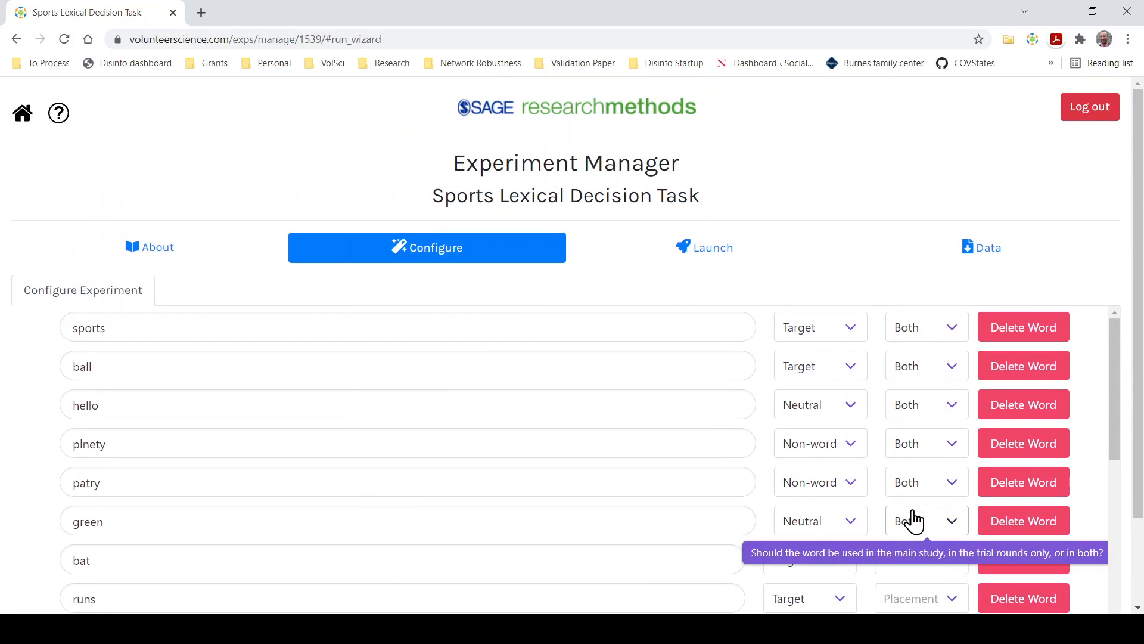
scroll("down", 3)
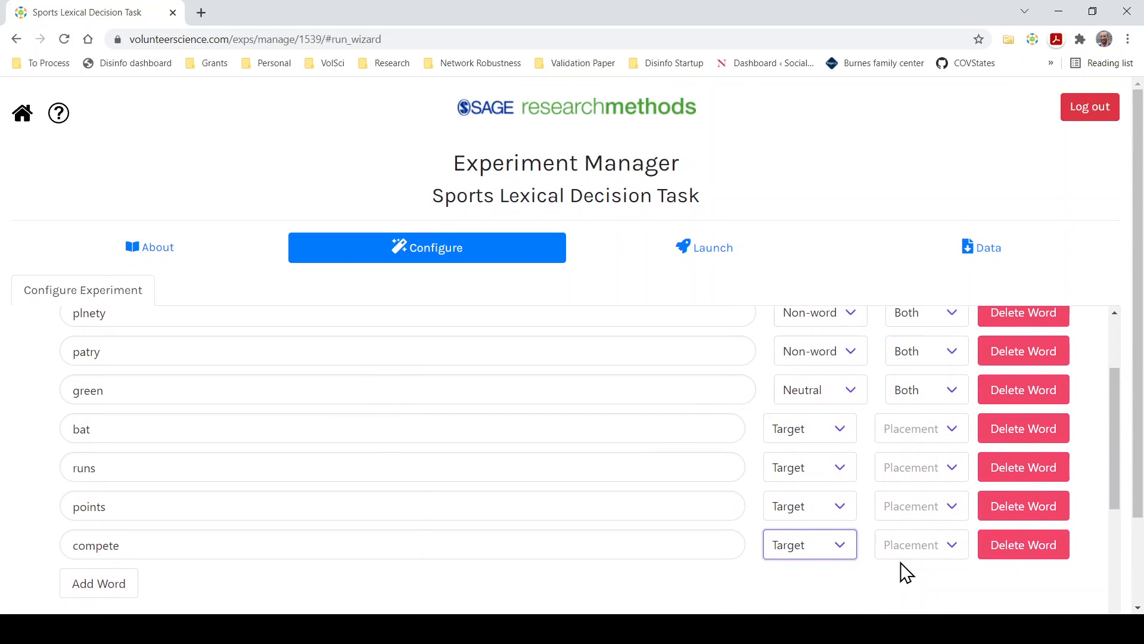
scroll("down", 3)
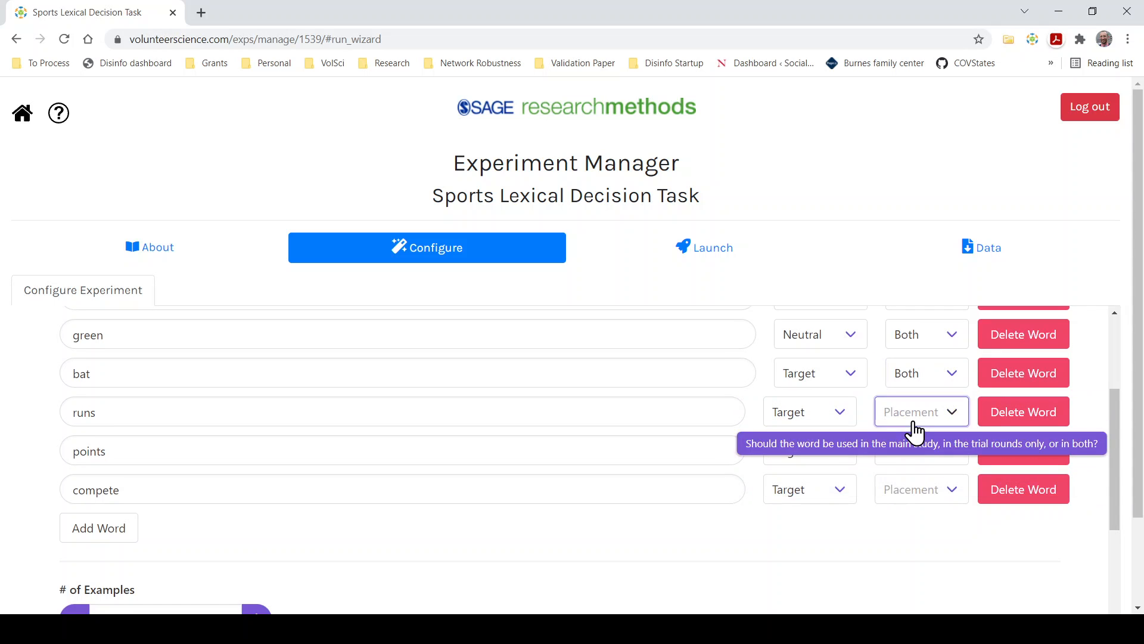
mouse_move(919, 495)
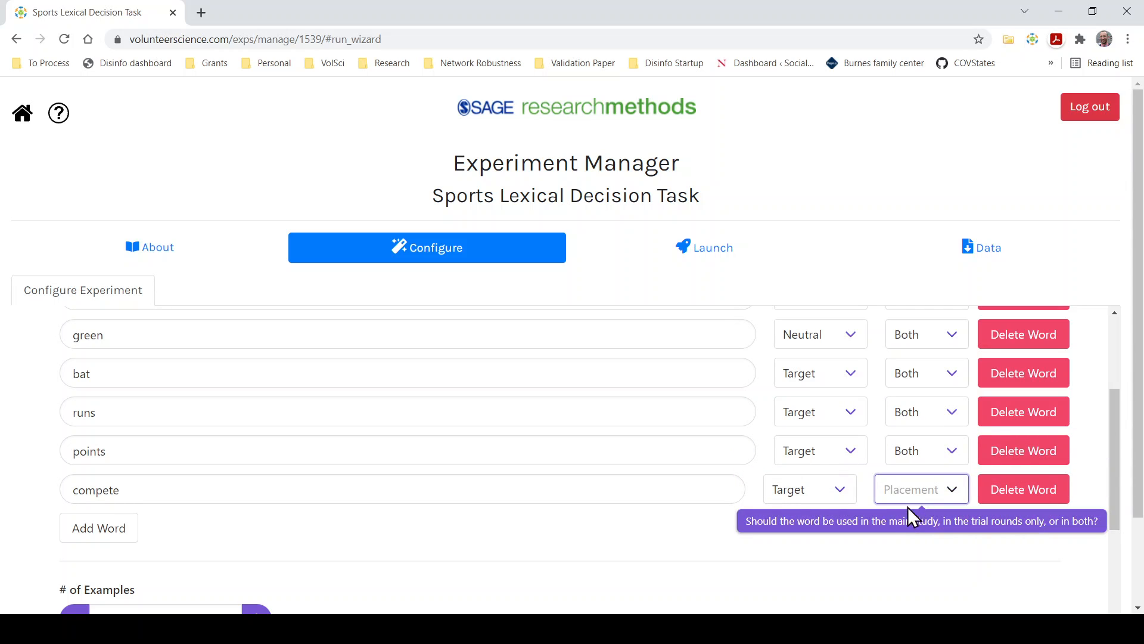
left_click(921, 488)
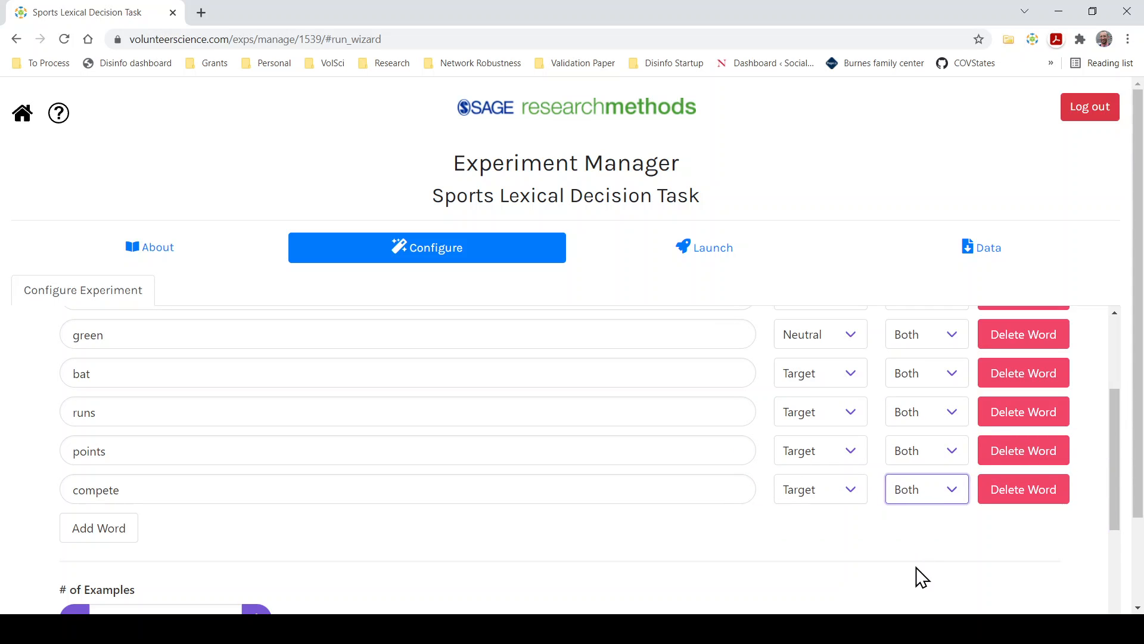
mouse_move(922, 489)
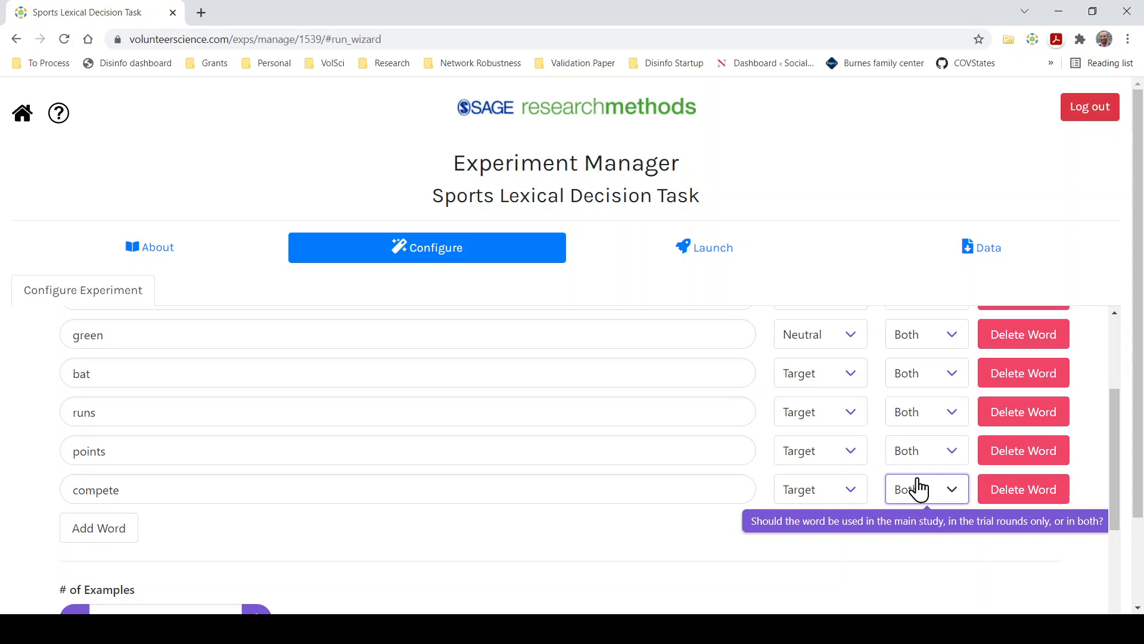
mouse_move(831, 557)
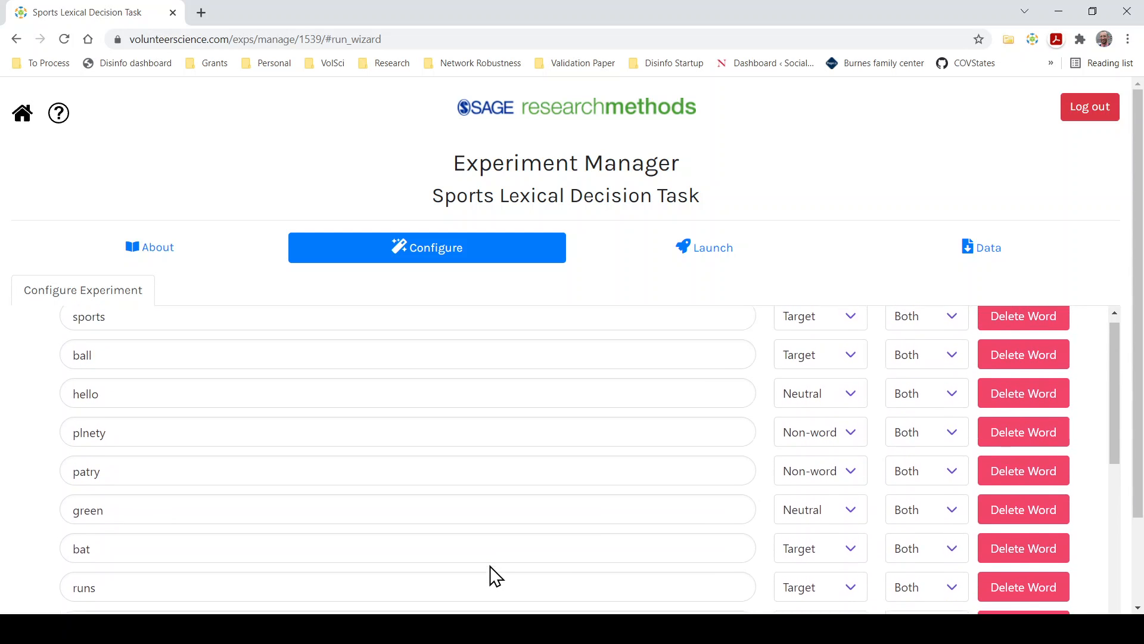
- Add house, justice, anger, words and pants as Neutral words used in both rounds
scroll("down", 3)
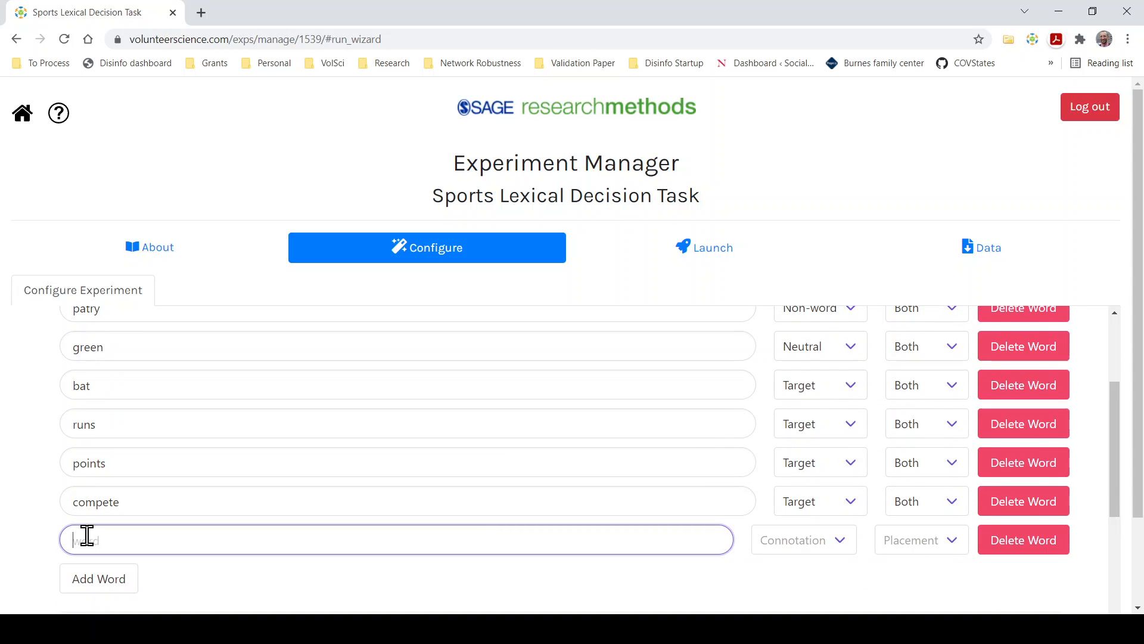
type("home")
type("justice")
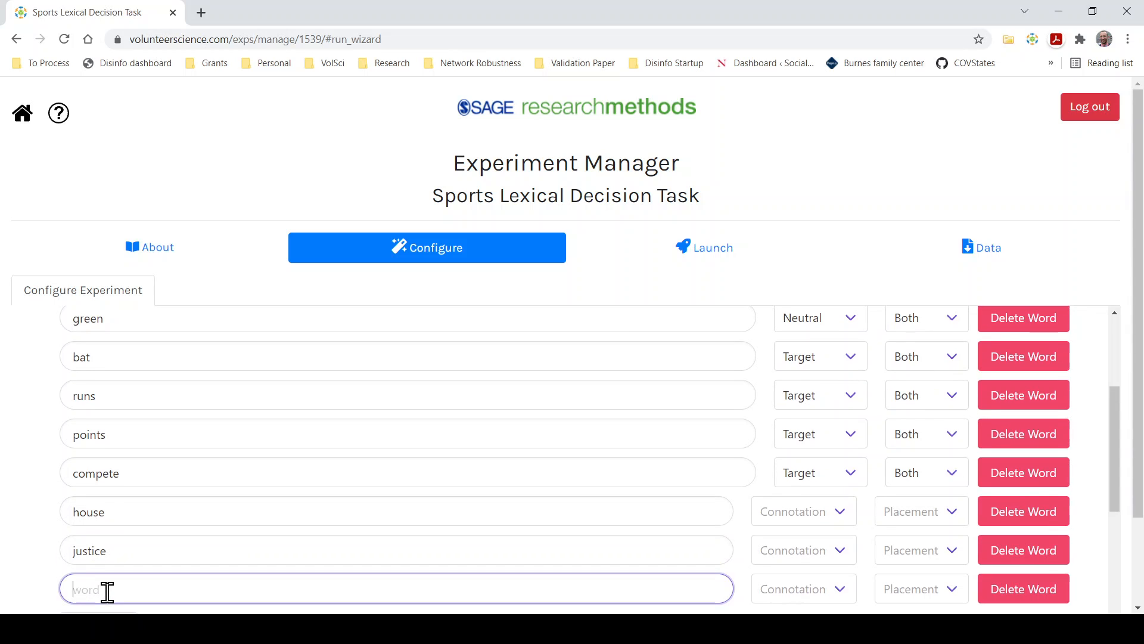
type("anger")
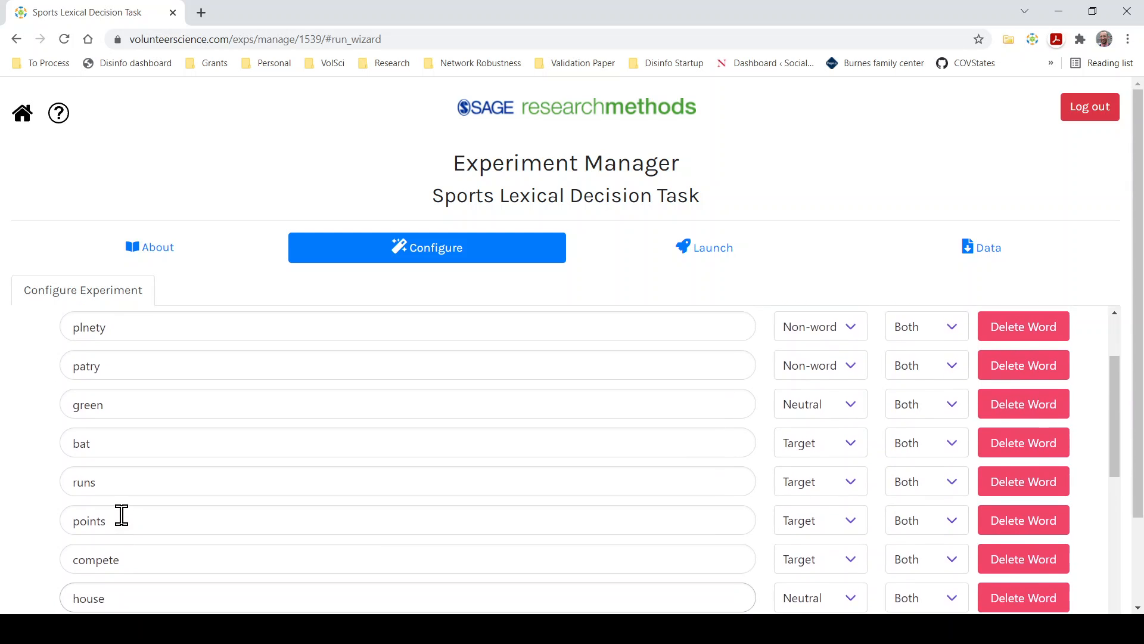
scroll("down", 3)
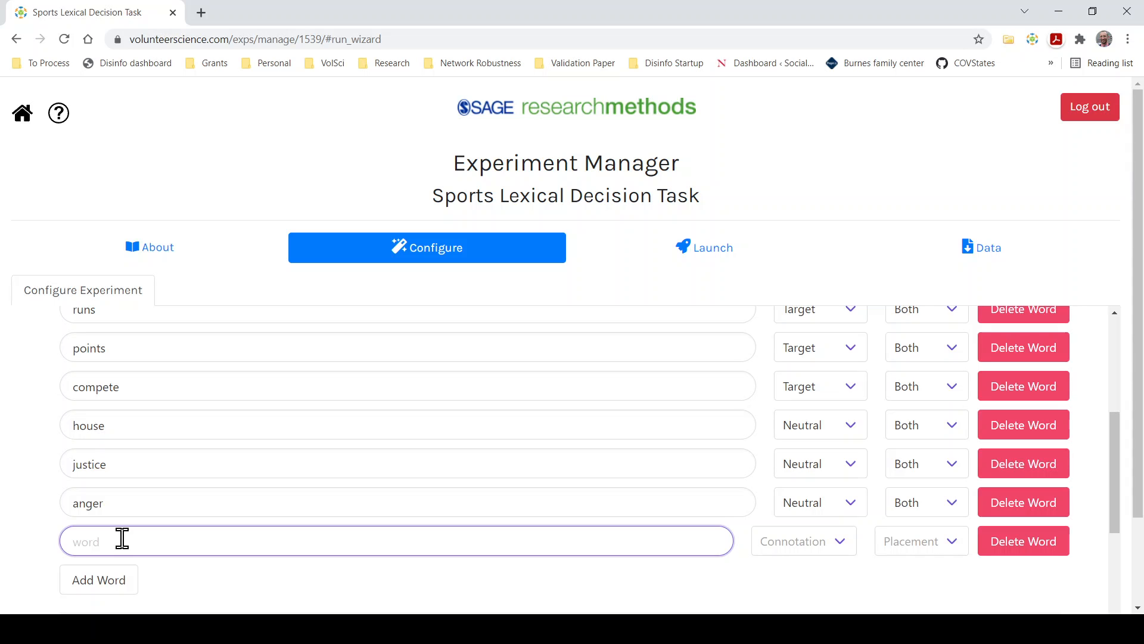
type("words")
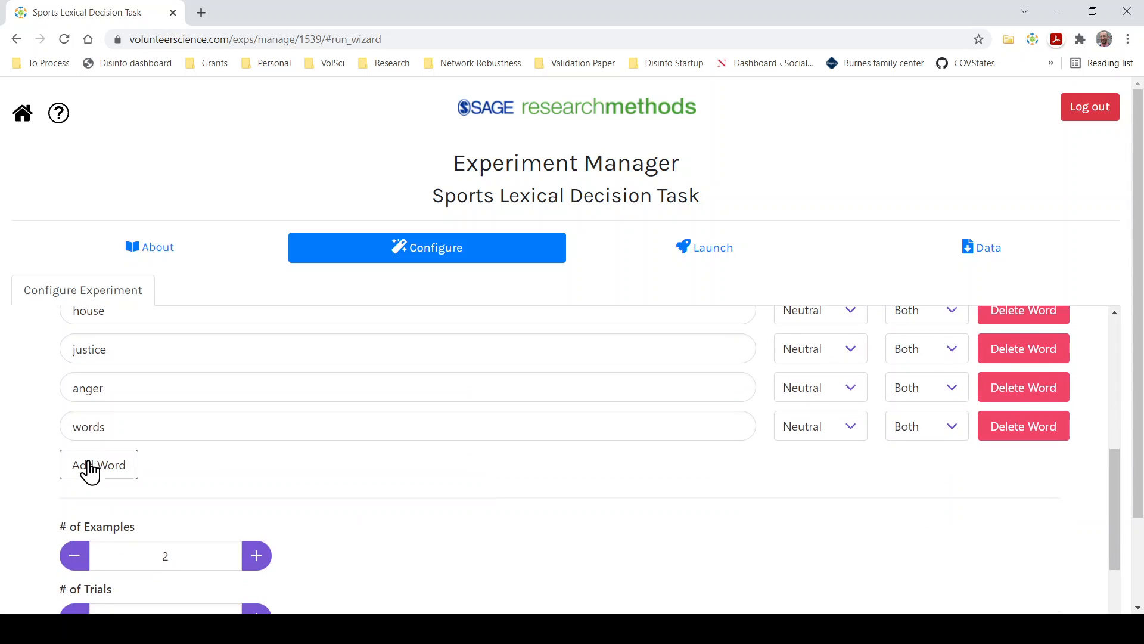
left_click(97, 465)
type("pan")
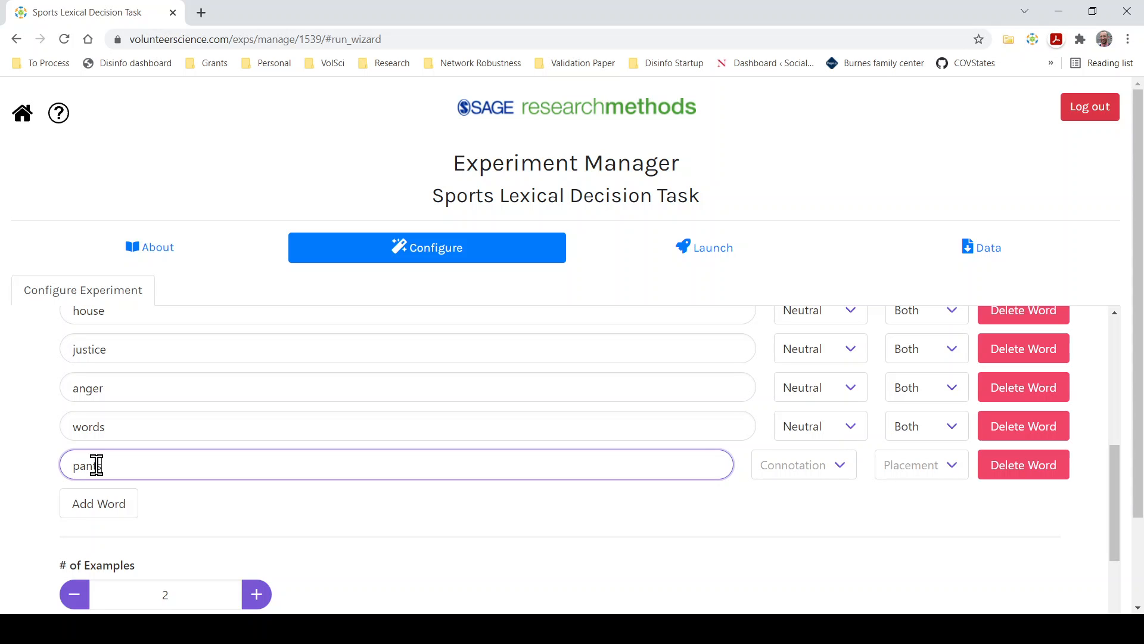
type("ts")
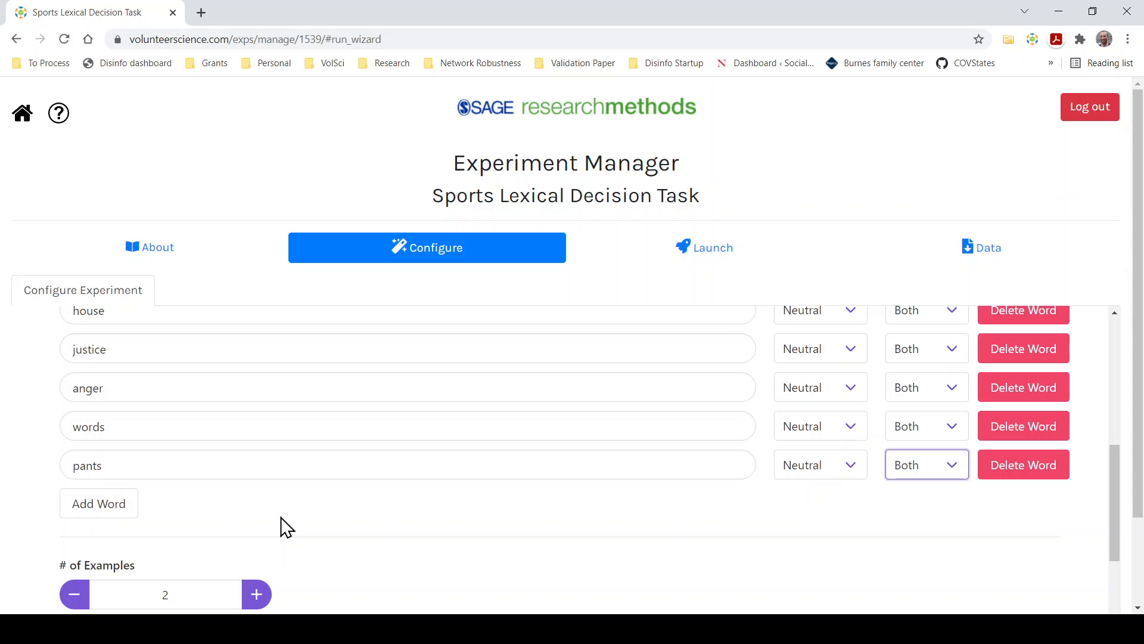
mouse_move(125, 525)
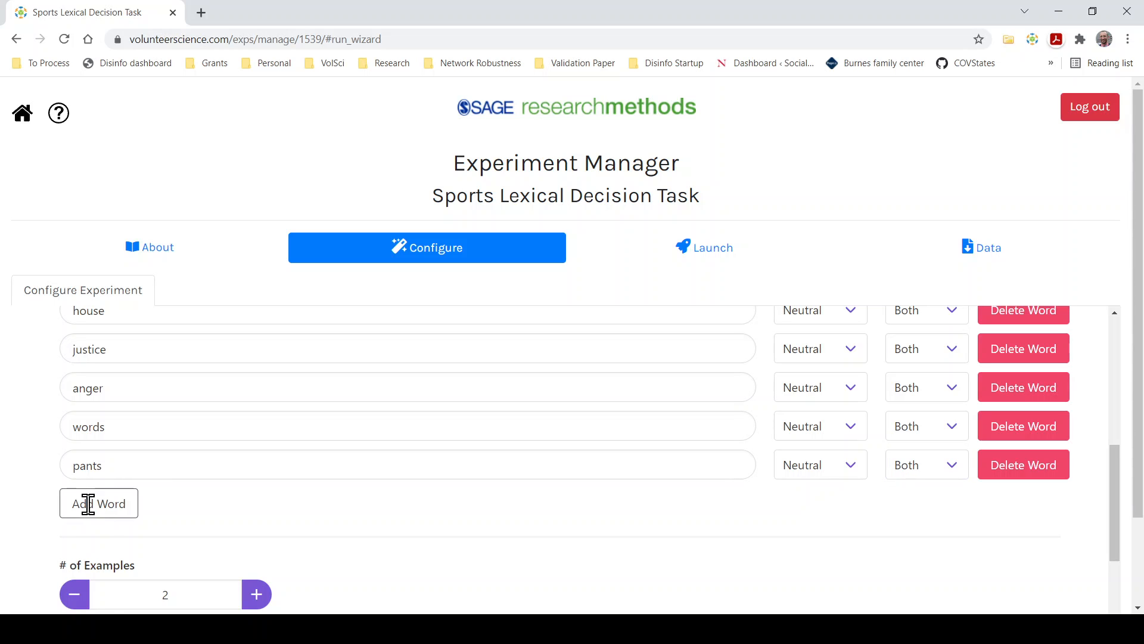
- Add non-words garss and taregt, each placed in both trial and main rounds
left_click(99, 503)
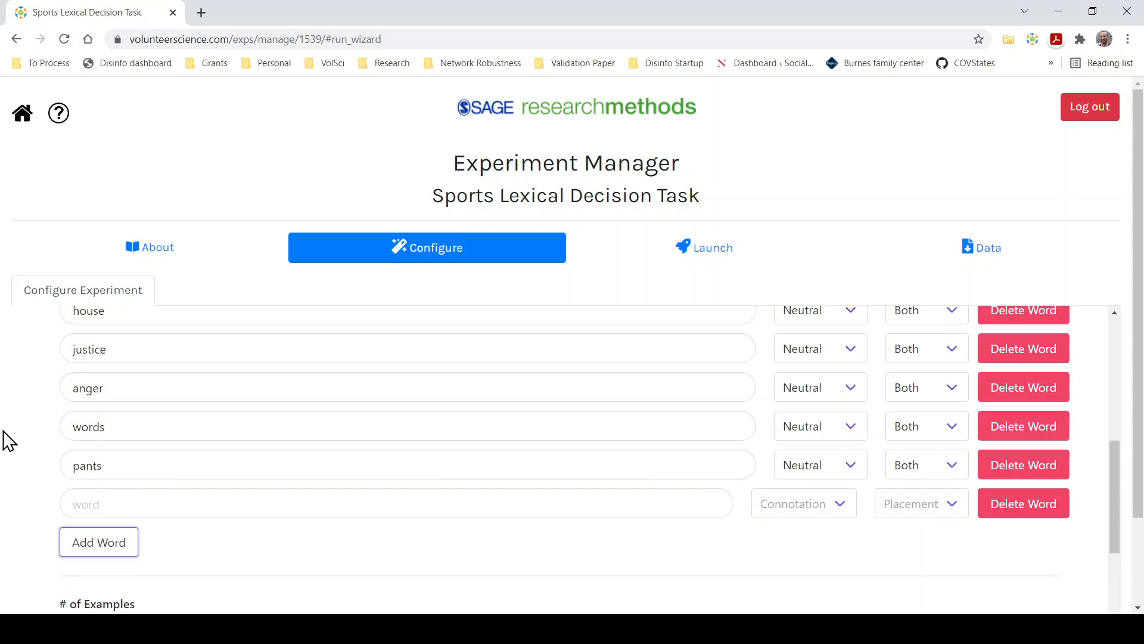
scroll("down", 3)
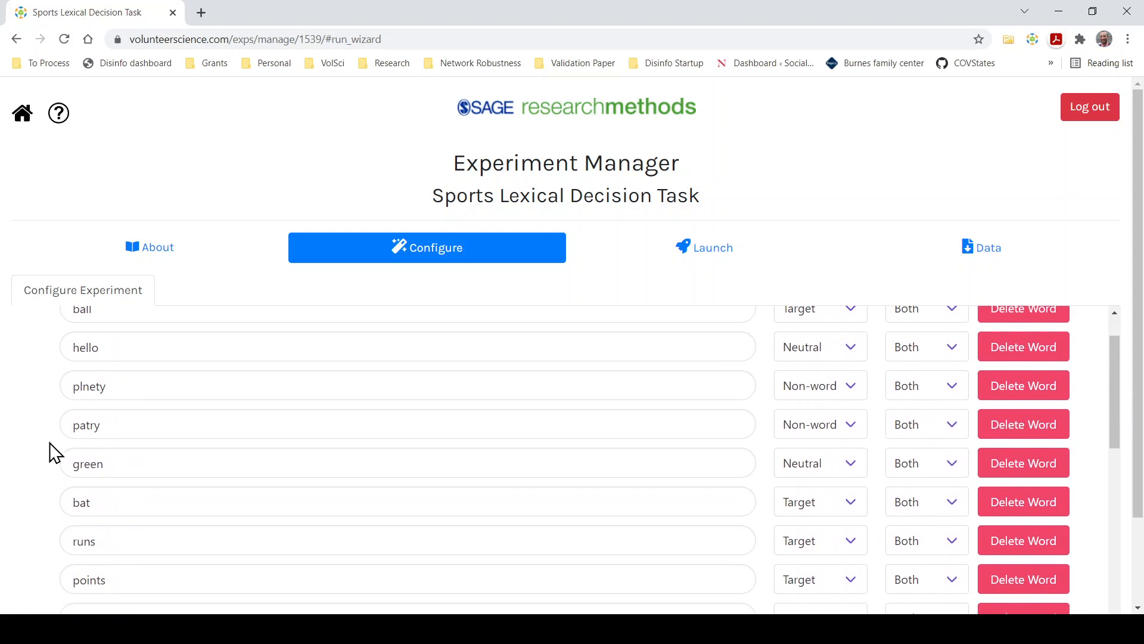
scroll("down", 3)
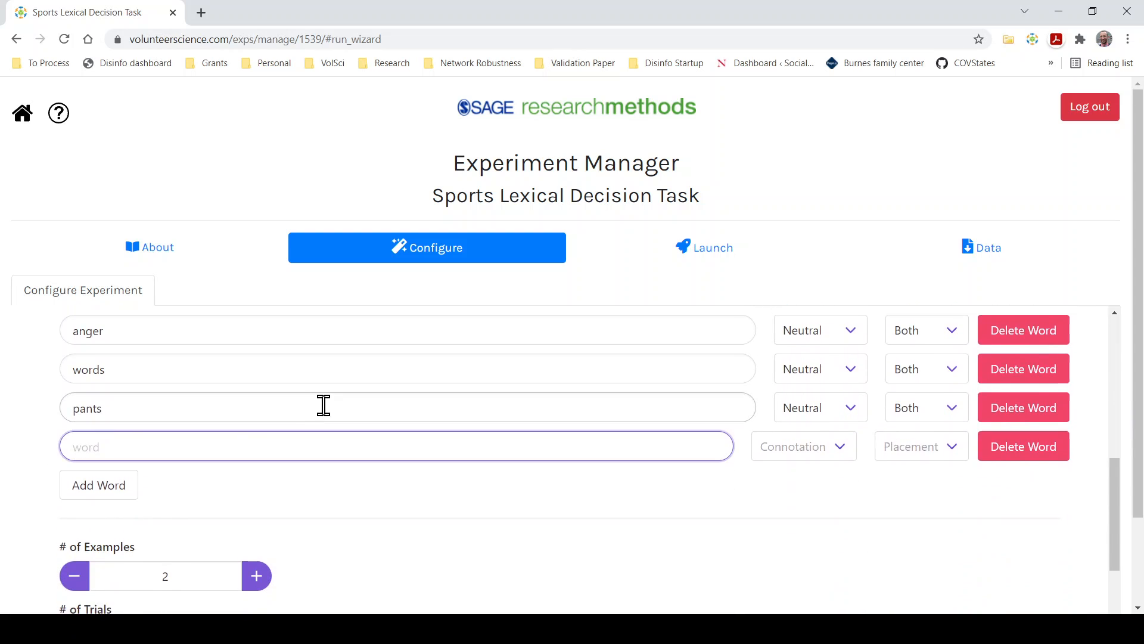
type("grass")
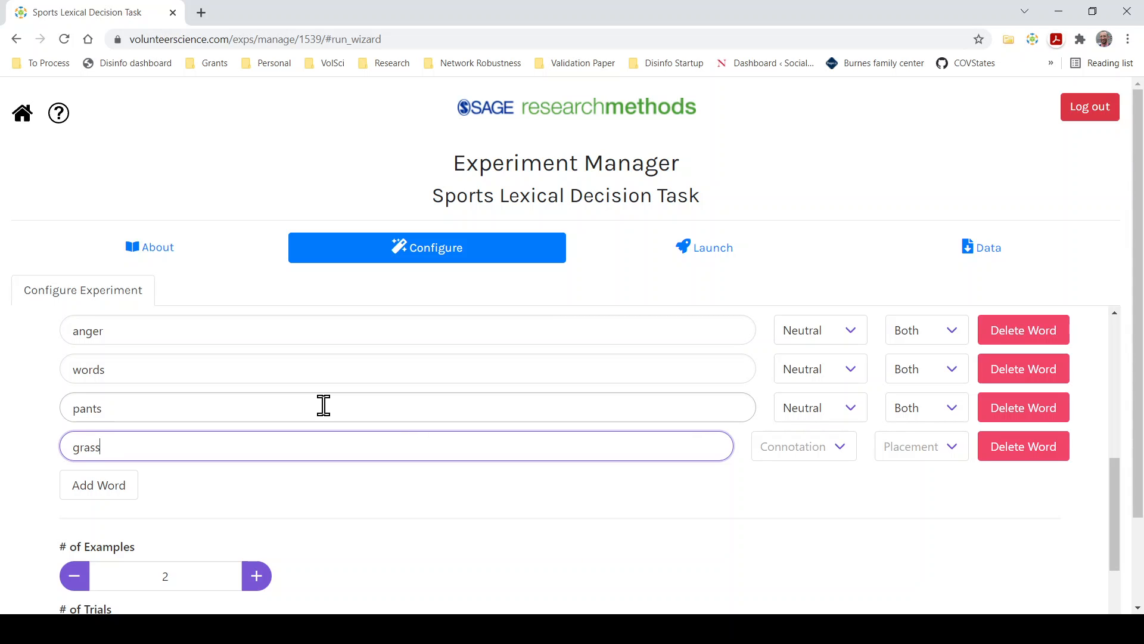
type("garss")
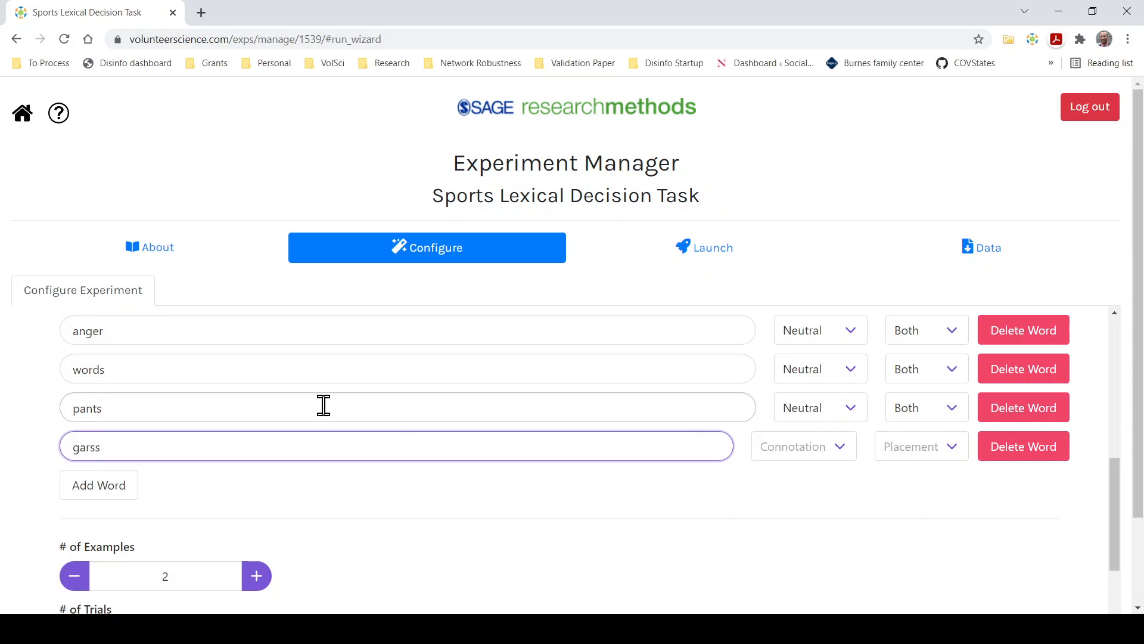
mouse_move(802, 446)
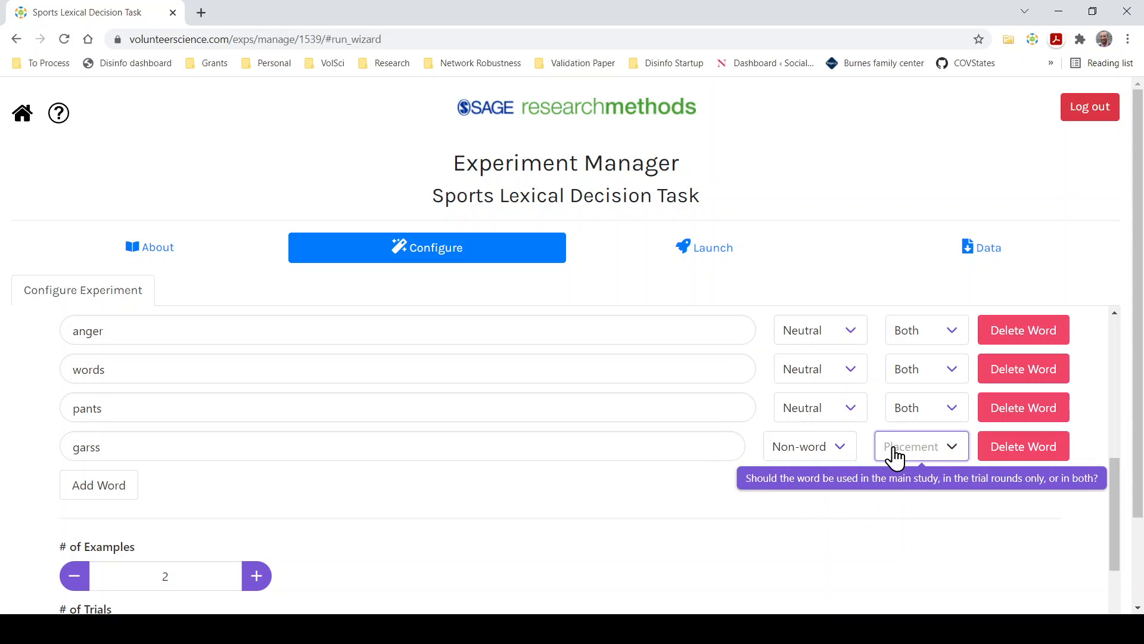
left_click(922, 446)
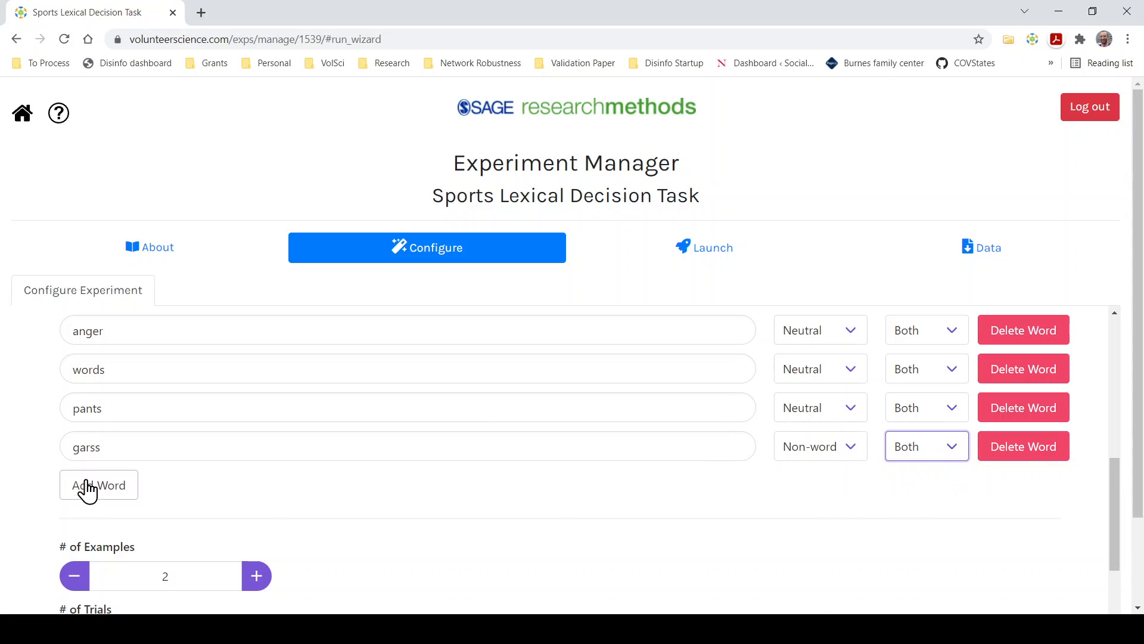
left_click(97, 485)
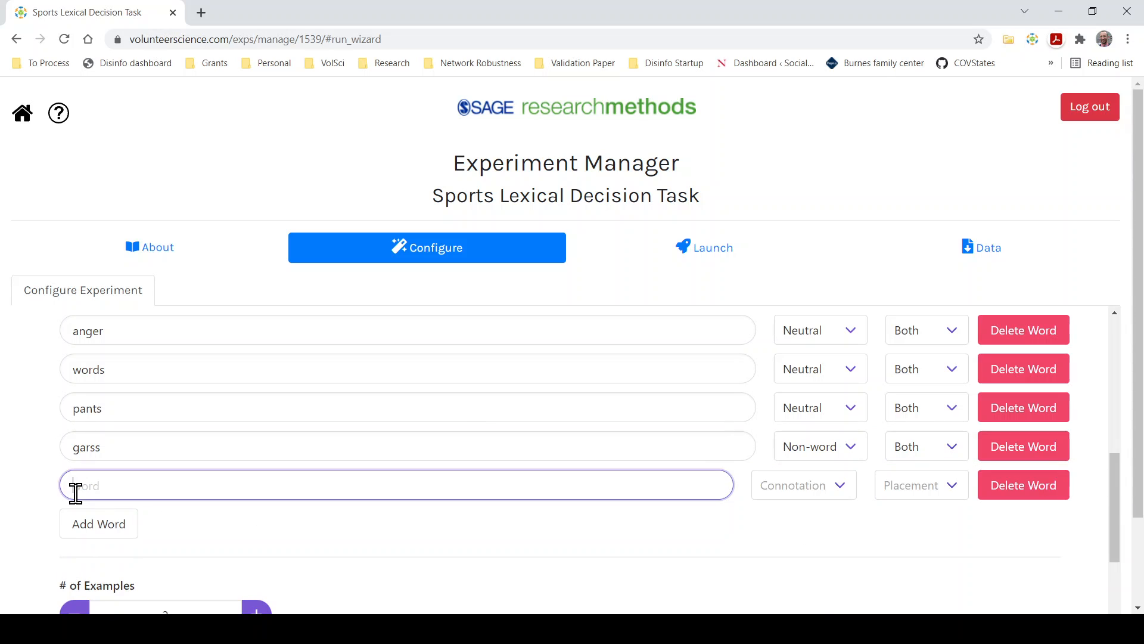
type("Target")
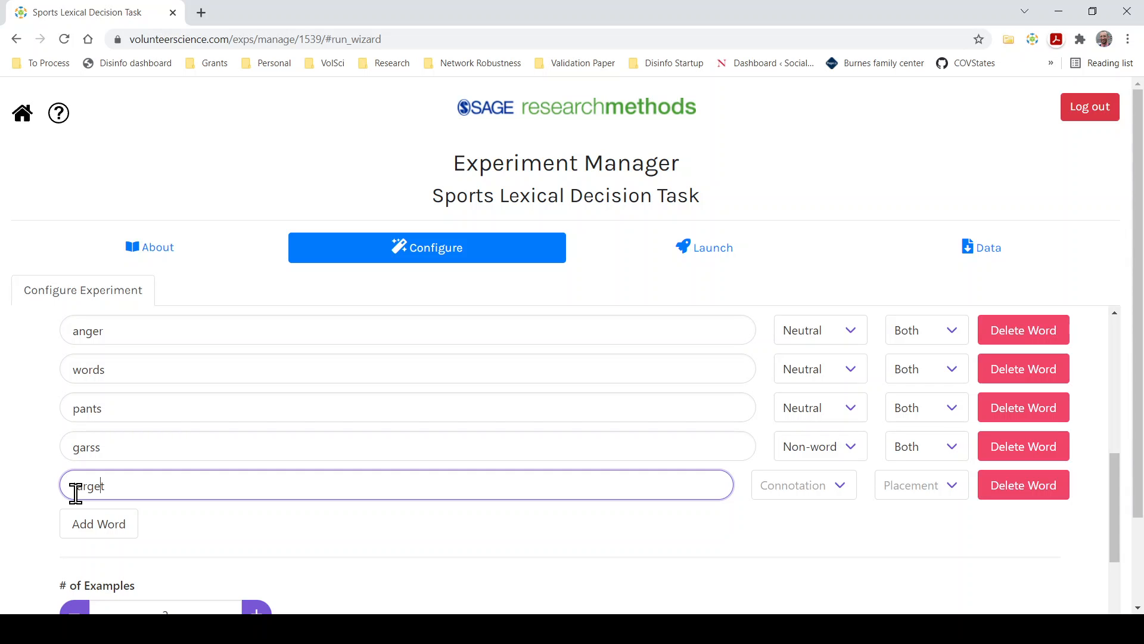
type("taregt")
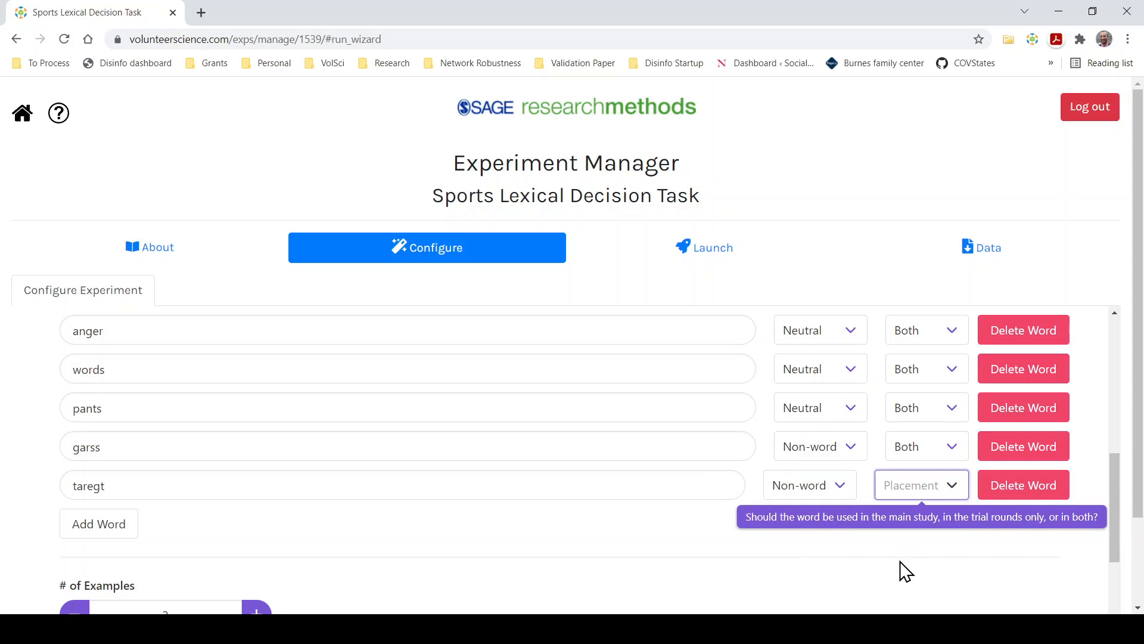
left_click(99, 523)
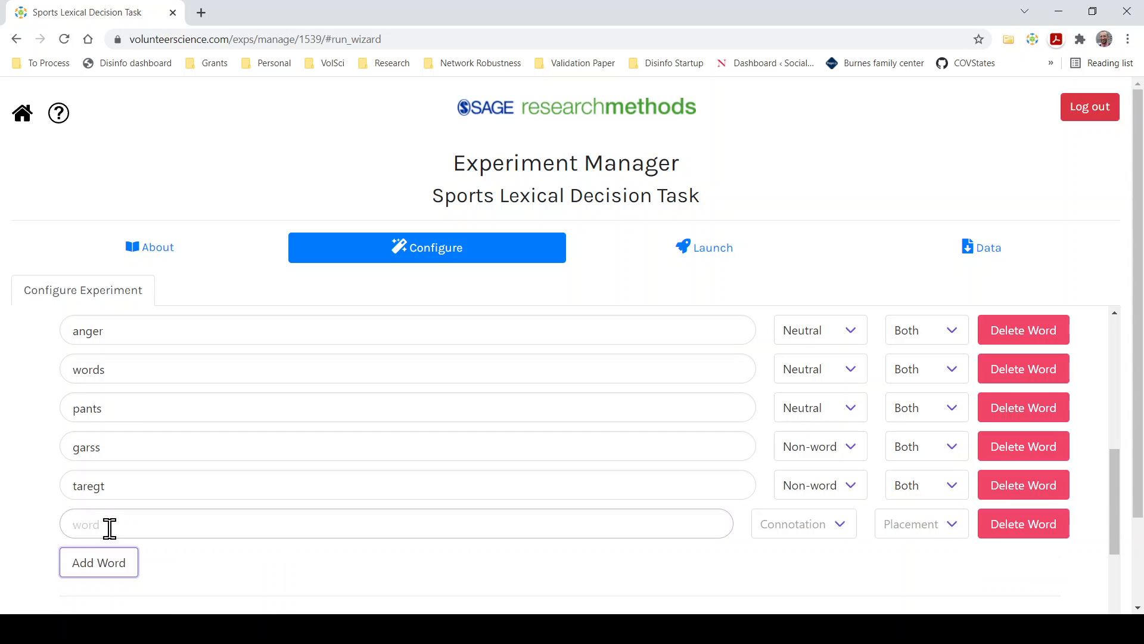
- Add non-words boexr and sipder, each placed in both trial and main rounds
left_click(397, 523)
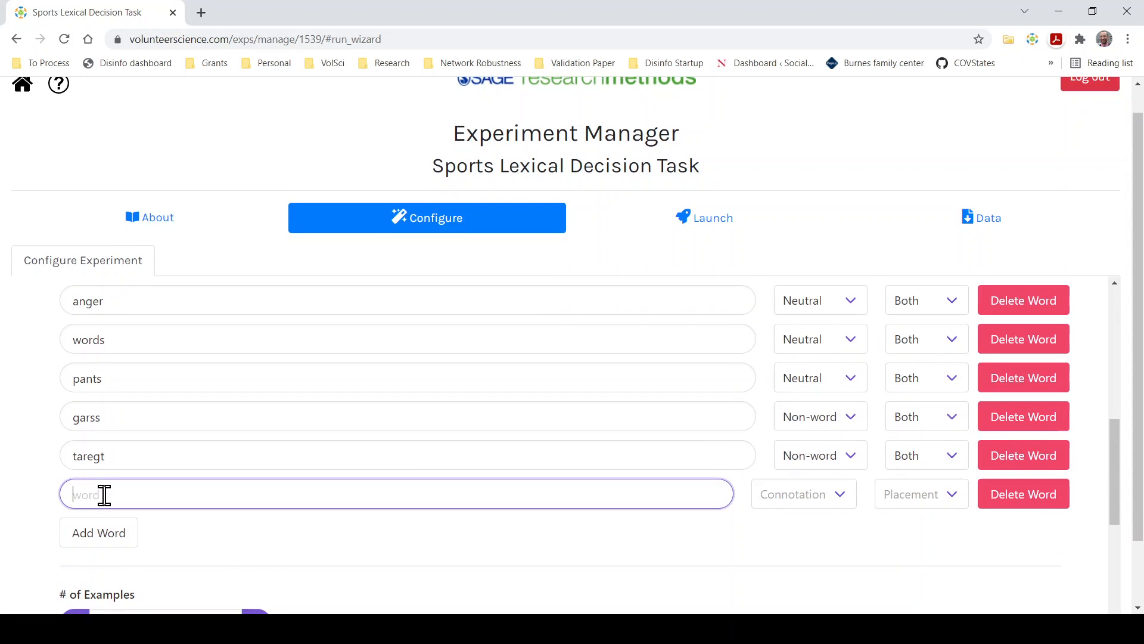
type("boxr")
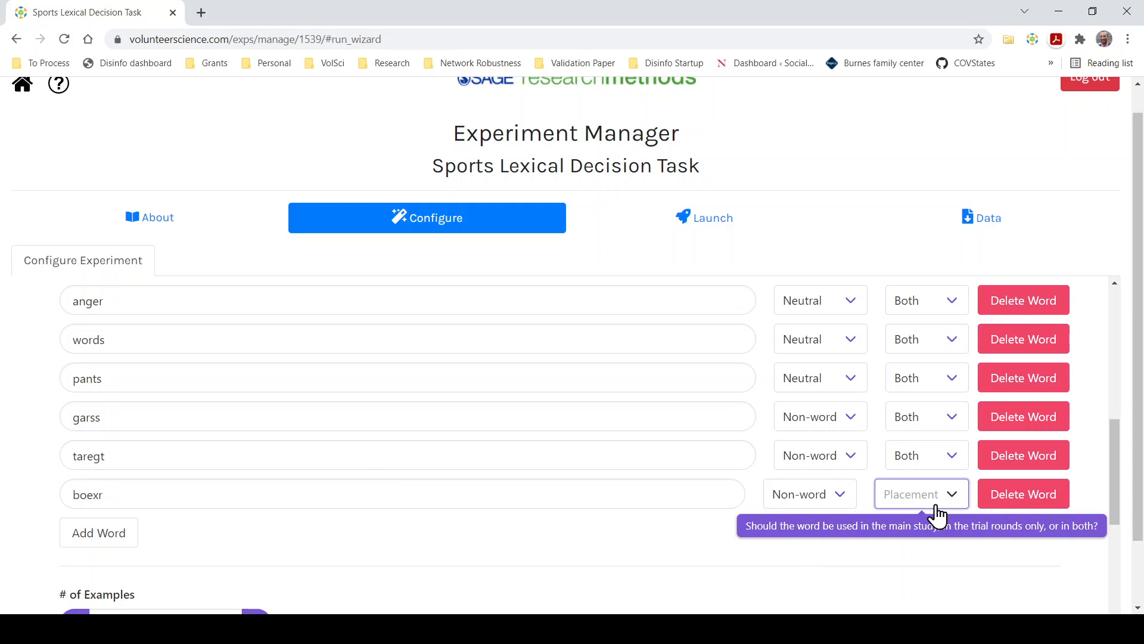
left_click(921, 494)
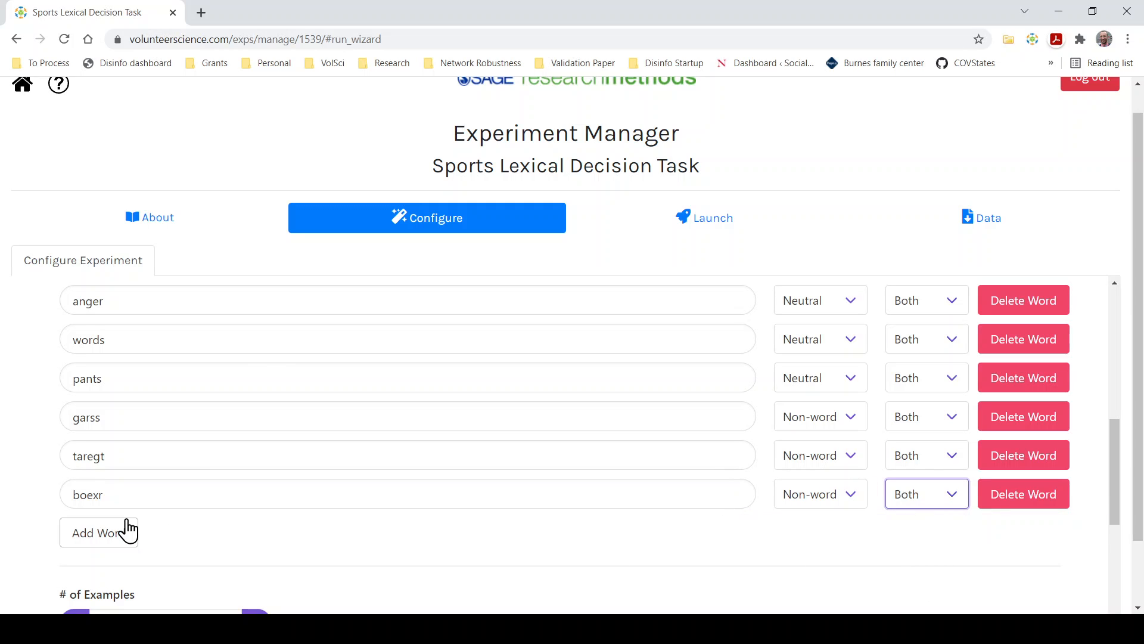
left_click(99, 532)
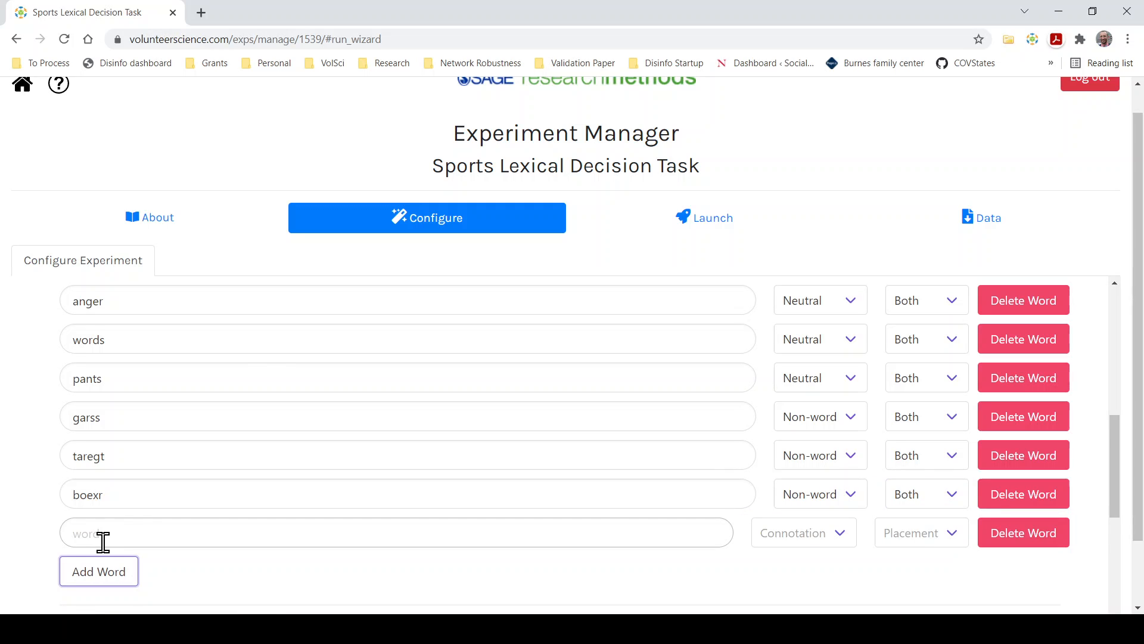
type("spider")
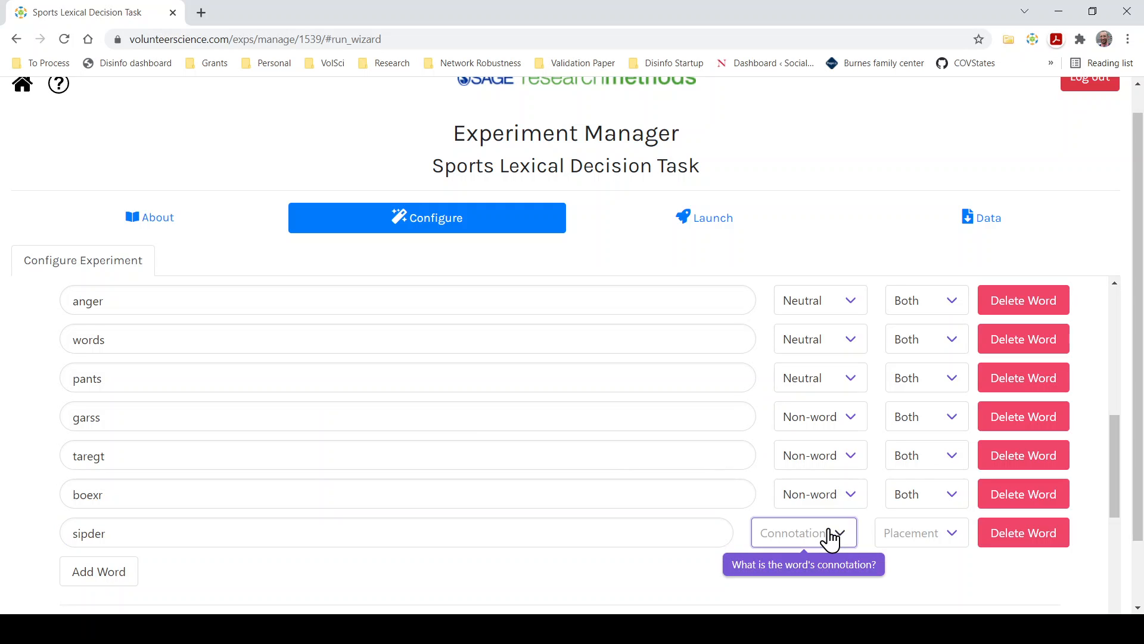
left_click(802, 532)
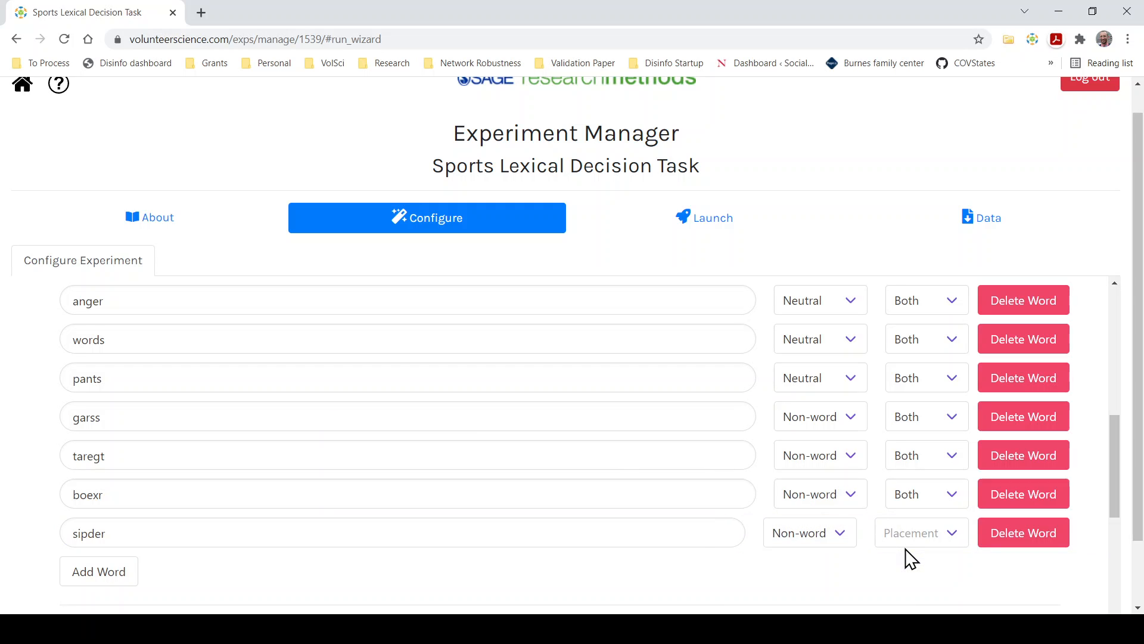
left_click(922, 532)
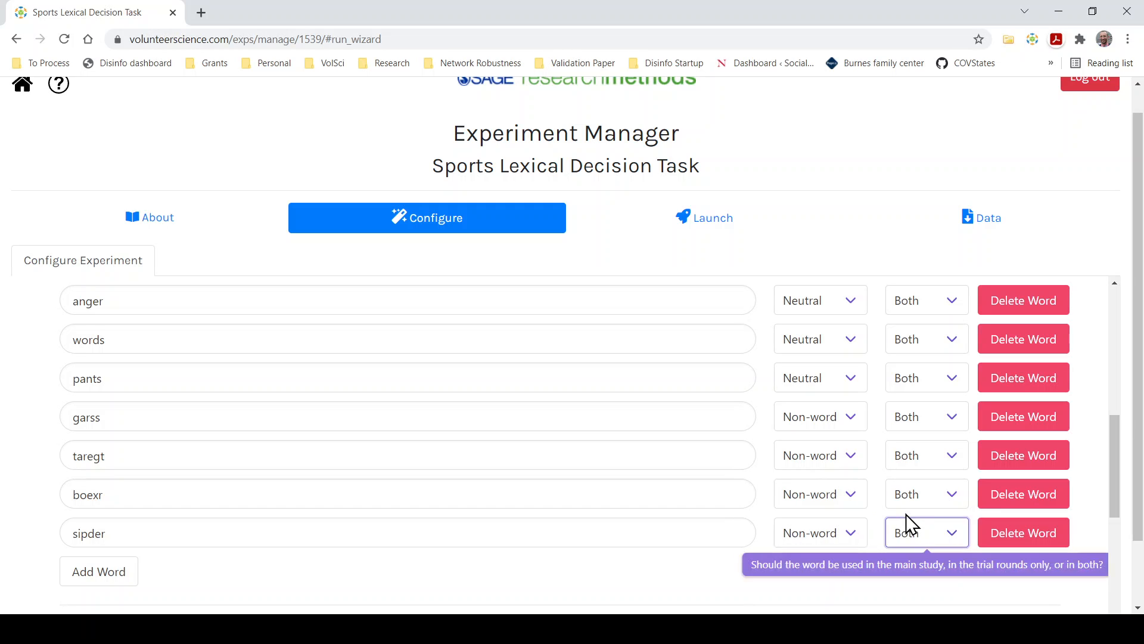
- Add a new row after sipder and enter the misspelled word ptail
left_click(99, 571)
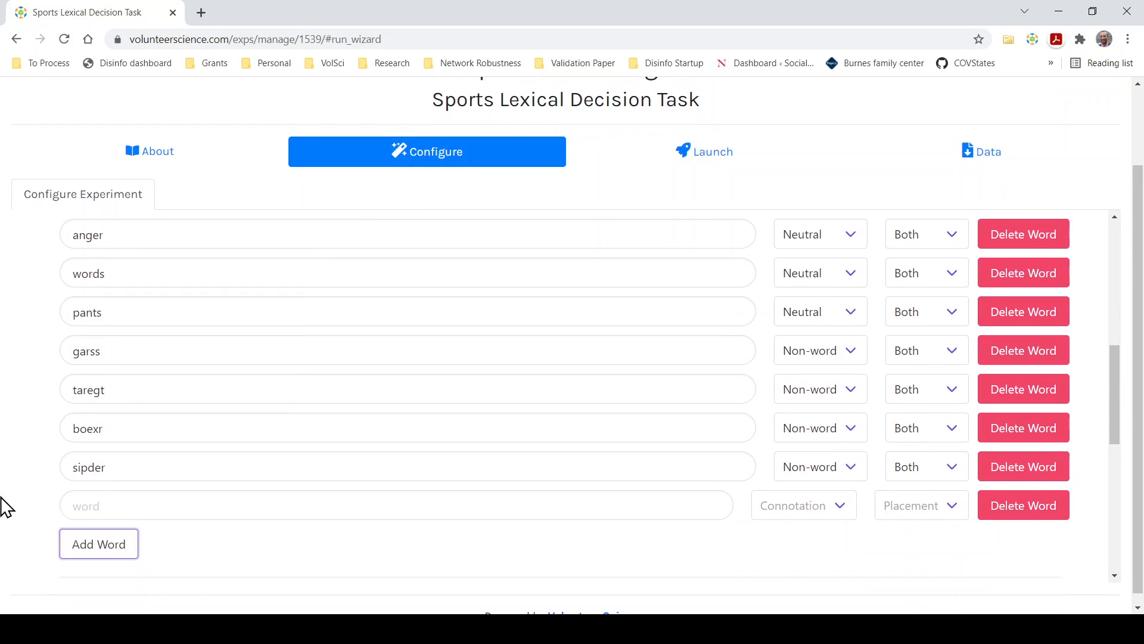
left_click(396, 505)
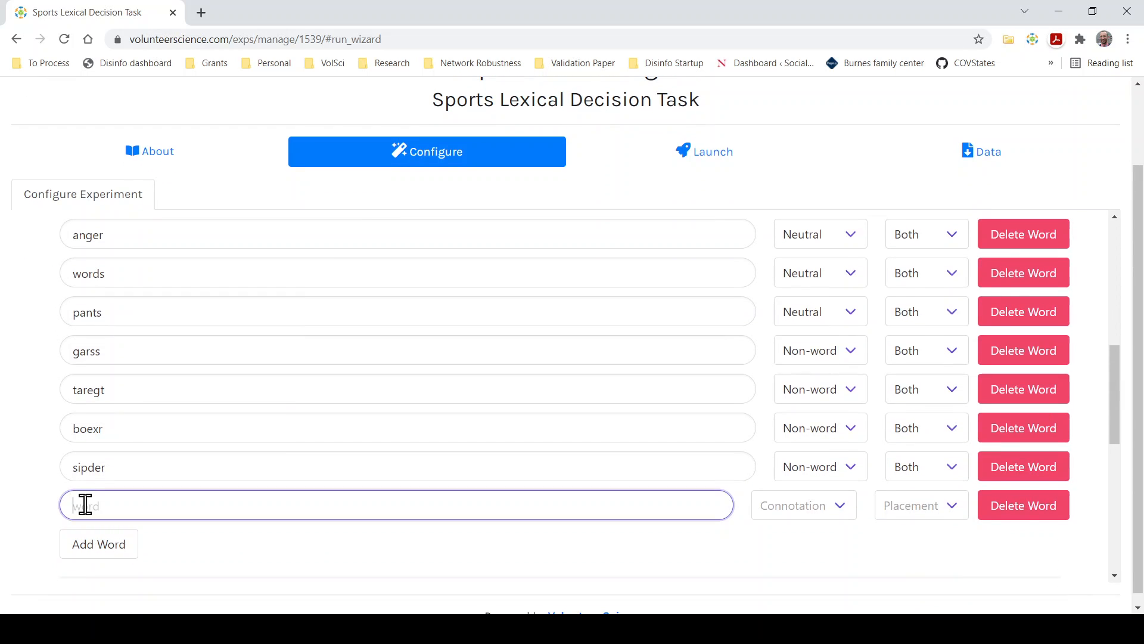
type("partila")
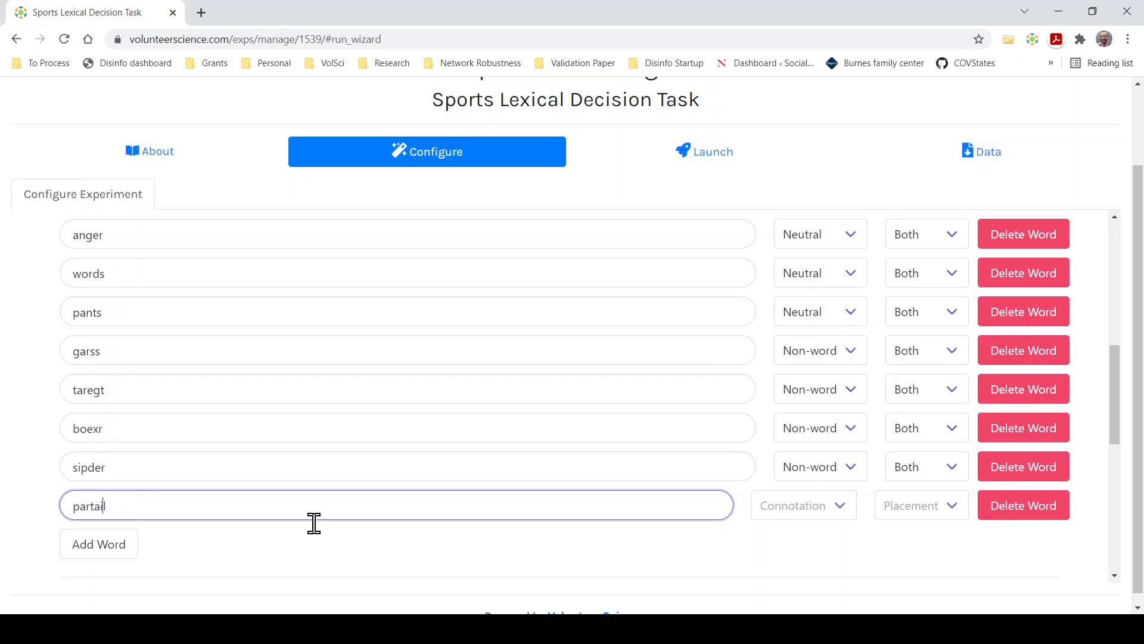
mouse_move(751, 568)
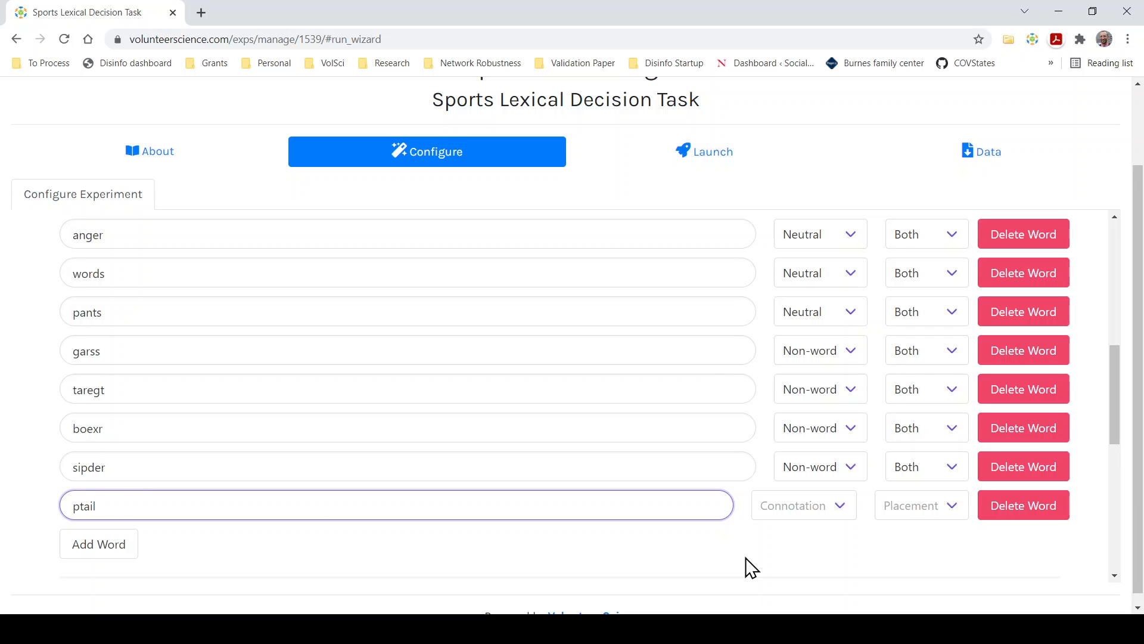
type("ra")
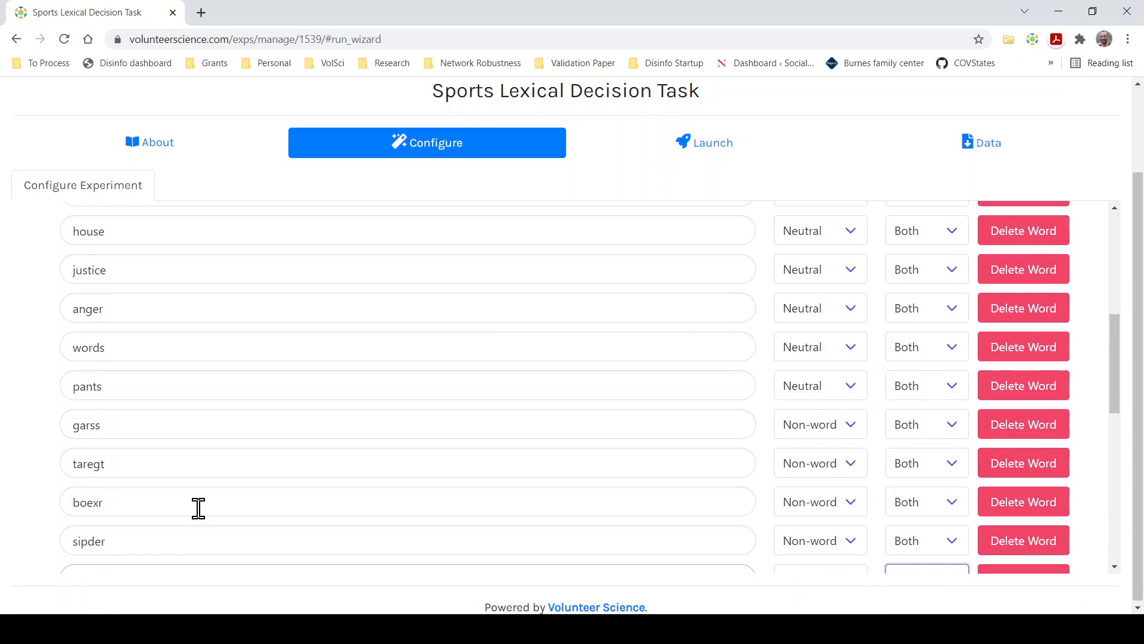
- Set pratail as a non-word in both rounds and scroll down to # of Examples
scroll("up", 3)
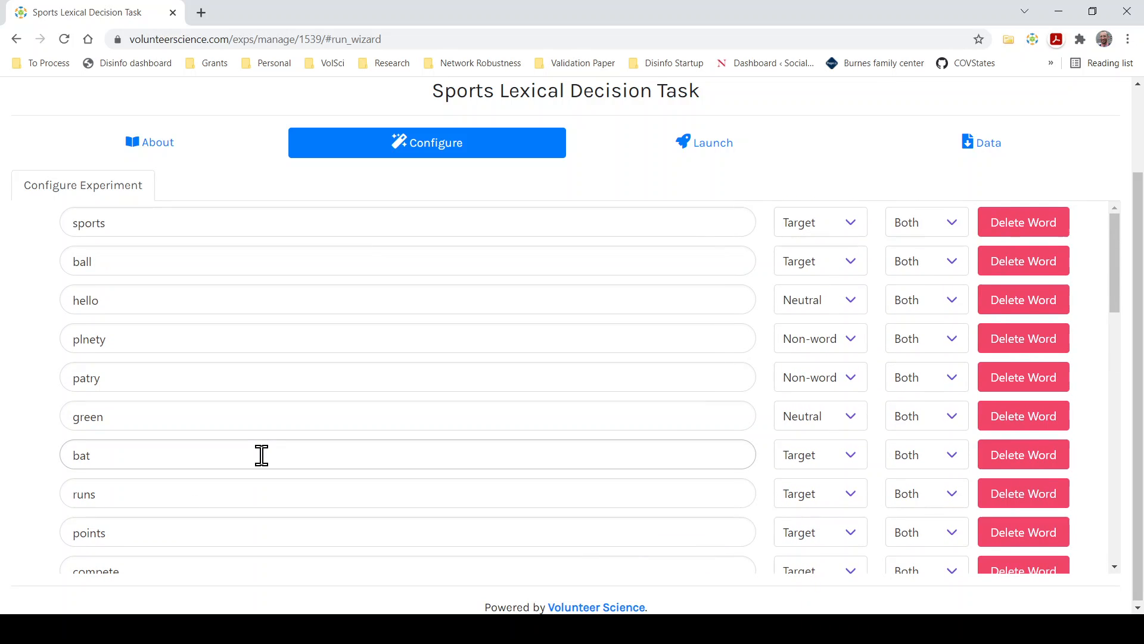
scroll("down", 3)
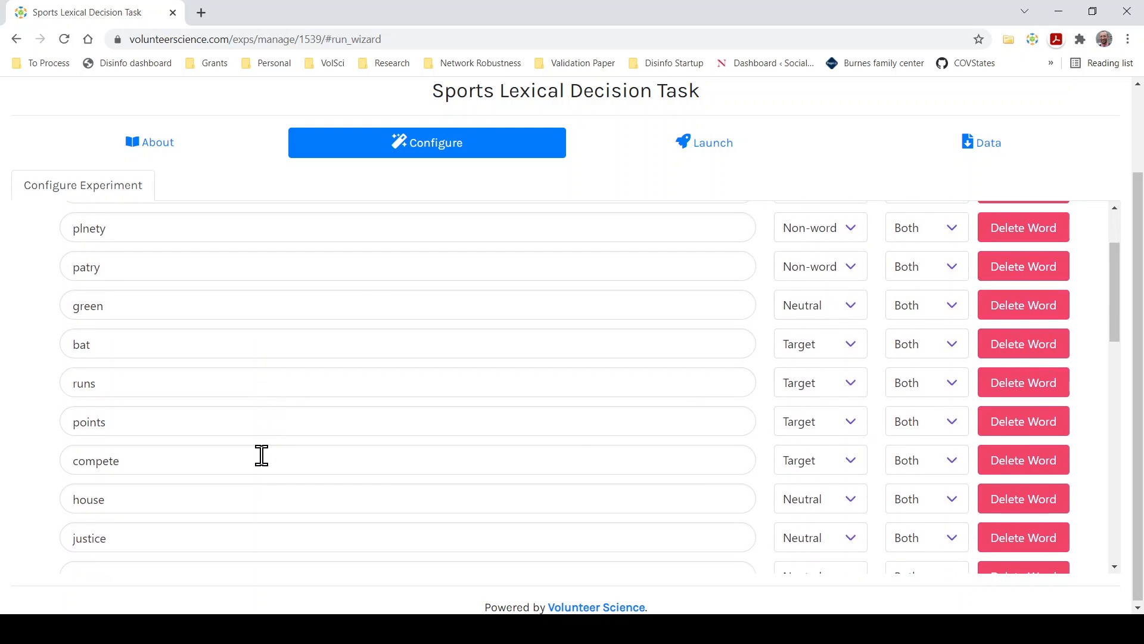
scroll("down", 3)
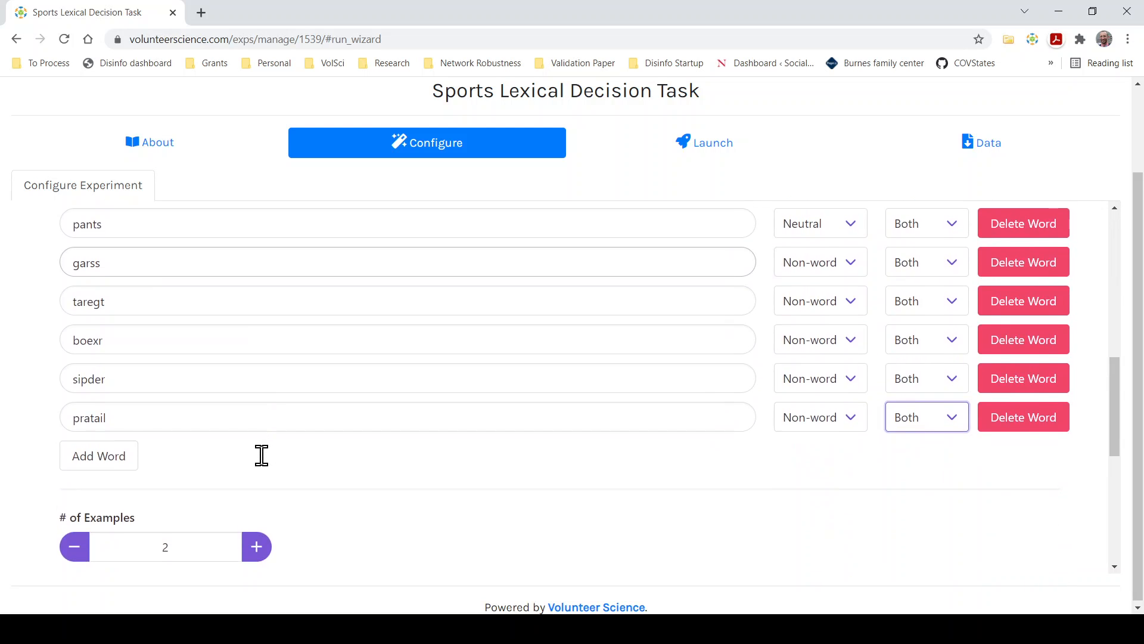
scroll("down", 3)
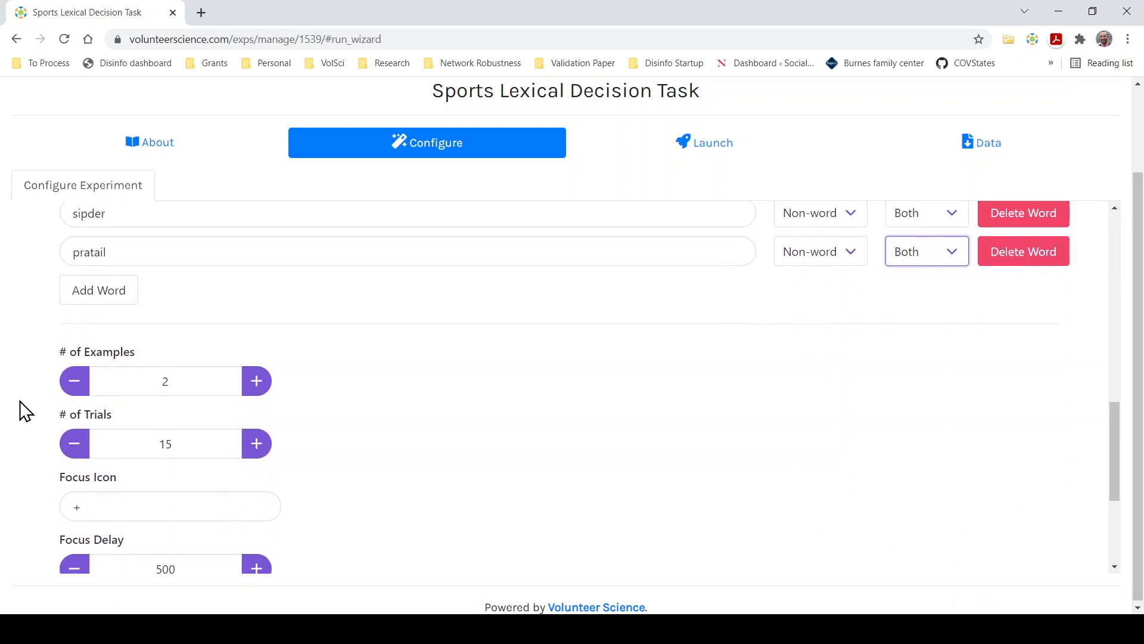
scroll("down", 3)
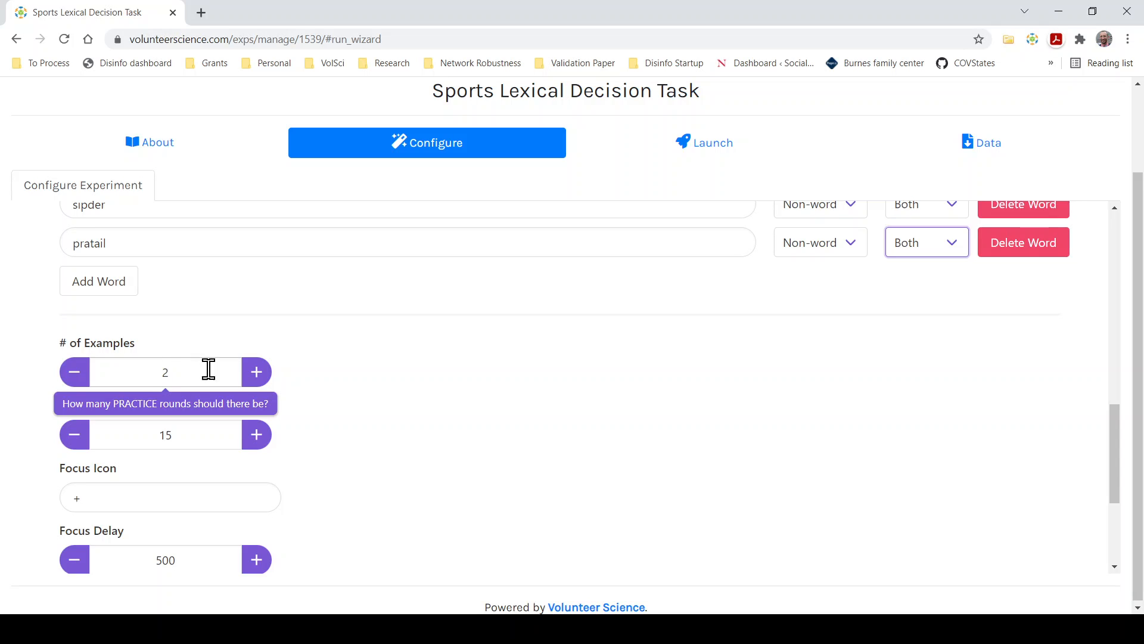
mouse_move(354, 386)
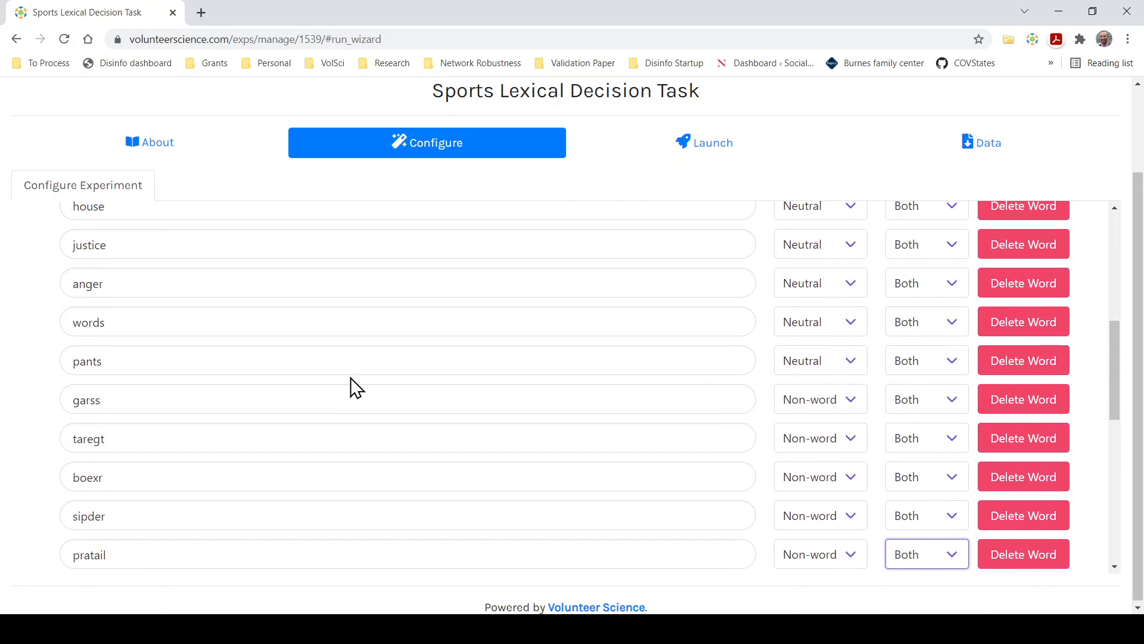
scroll("down", 3)
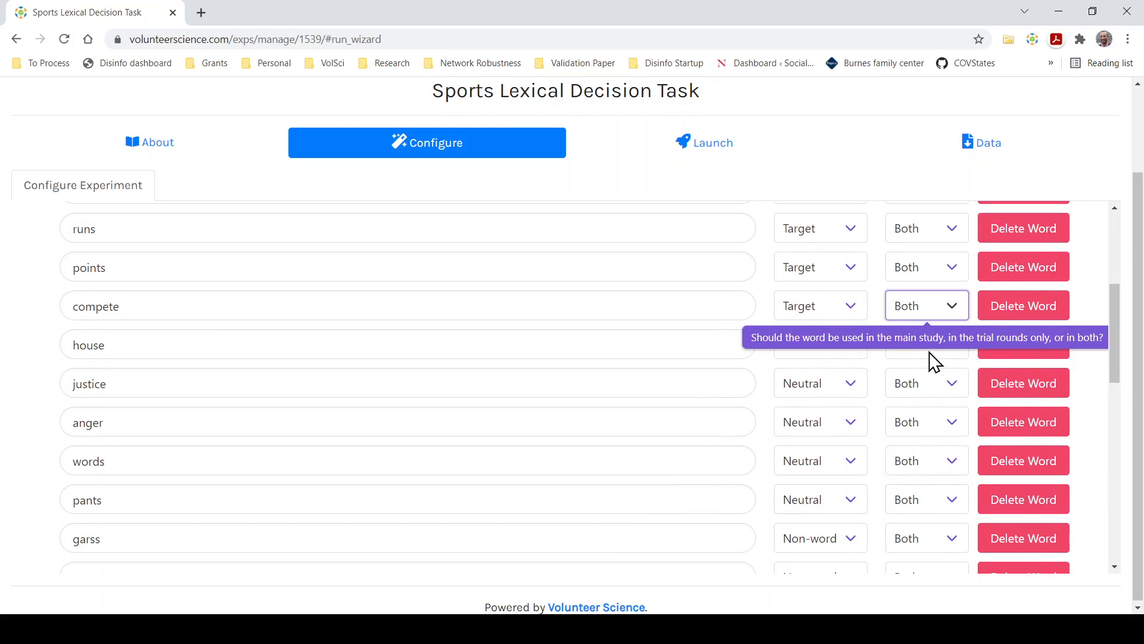
left_click(927, 305)
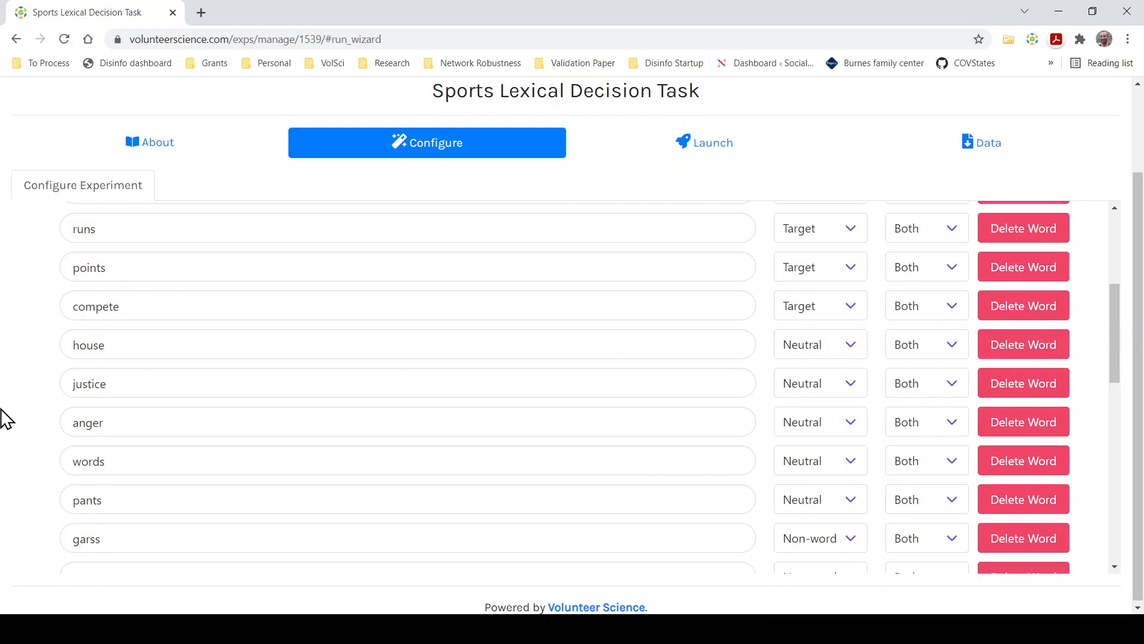
scroll("down", 3)
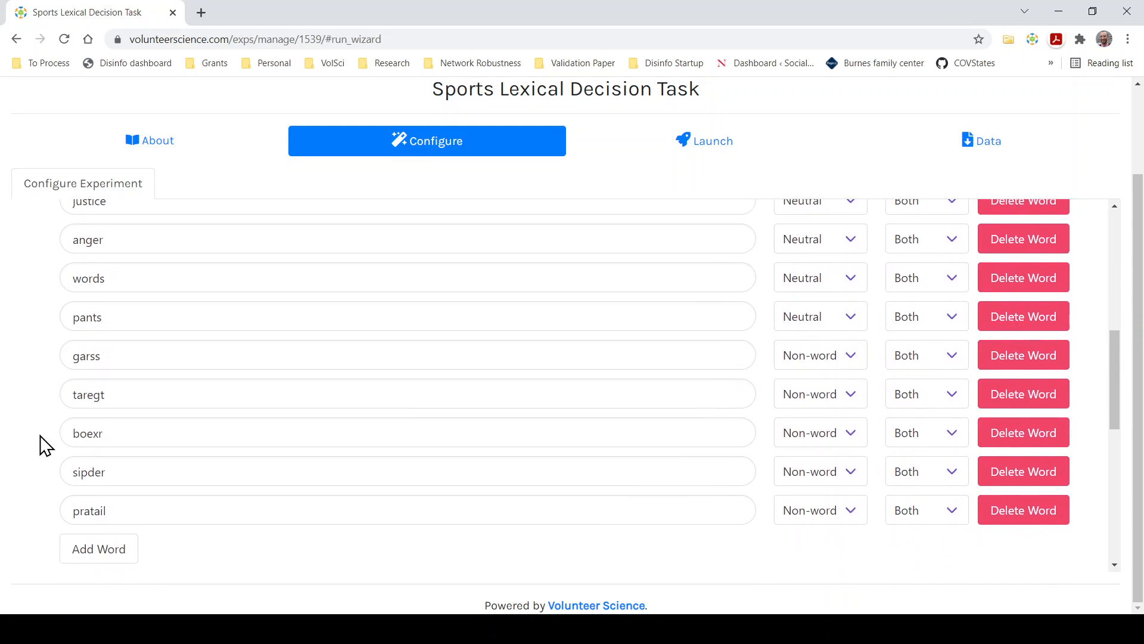
scroll("down", 3)
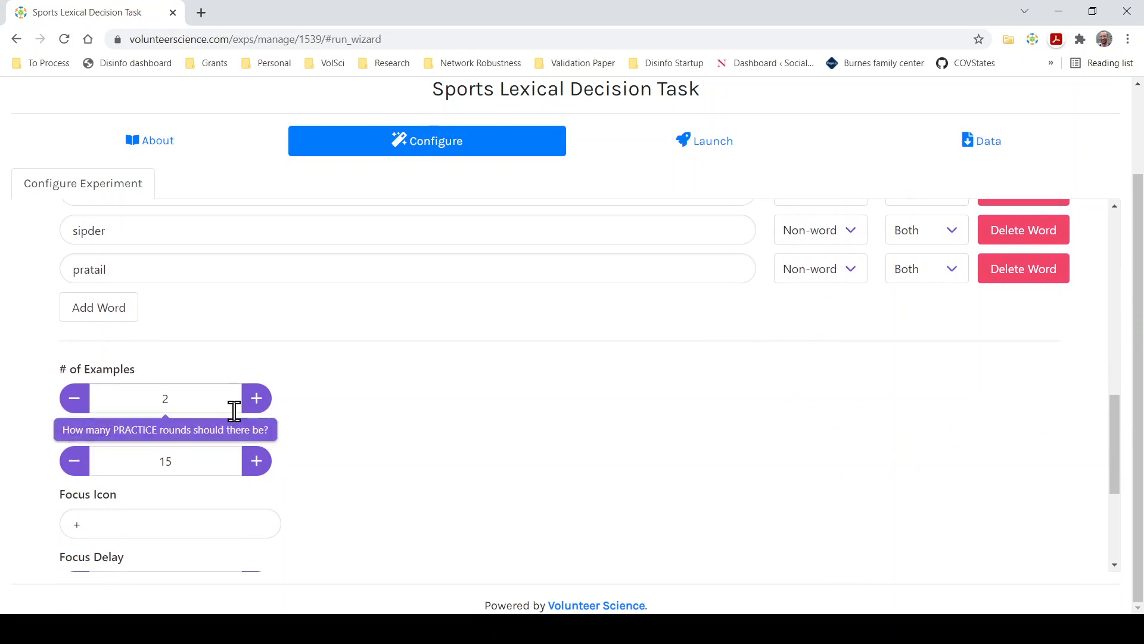
- Change # of Trials from 15 down to 4 with the minus/plus buttons
scroll("down", 3)
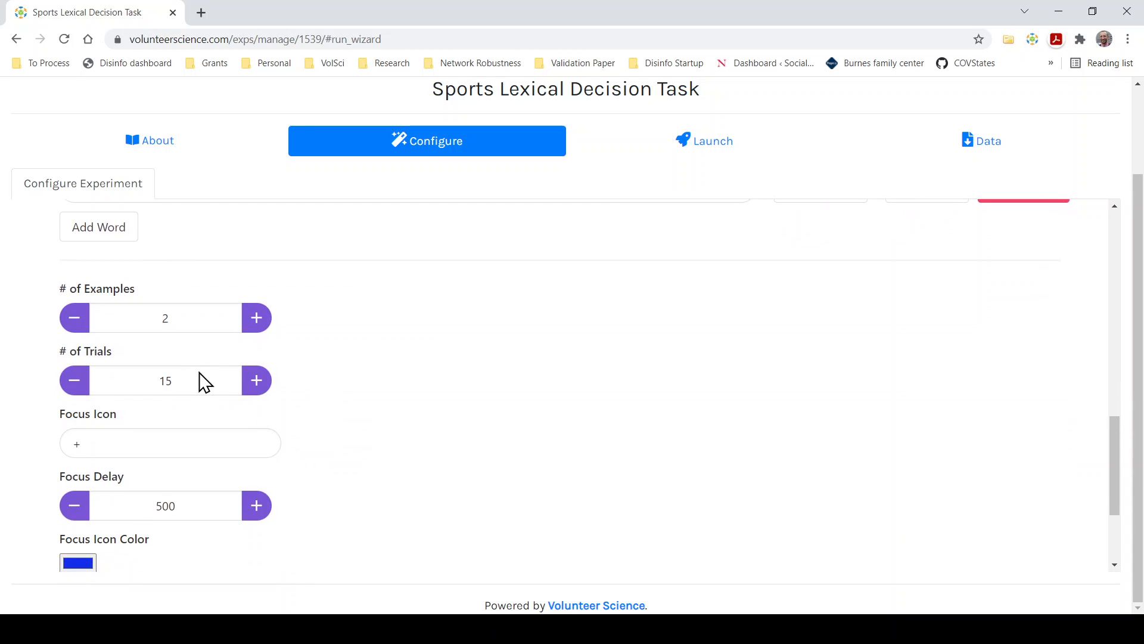
mouse_move(394, 414)
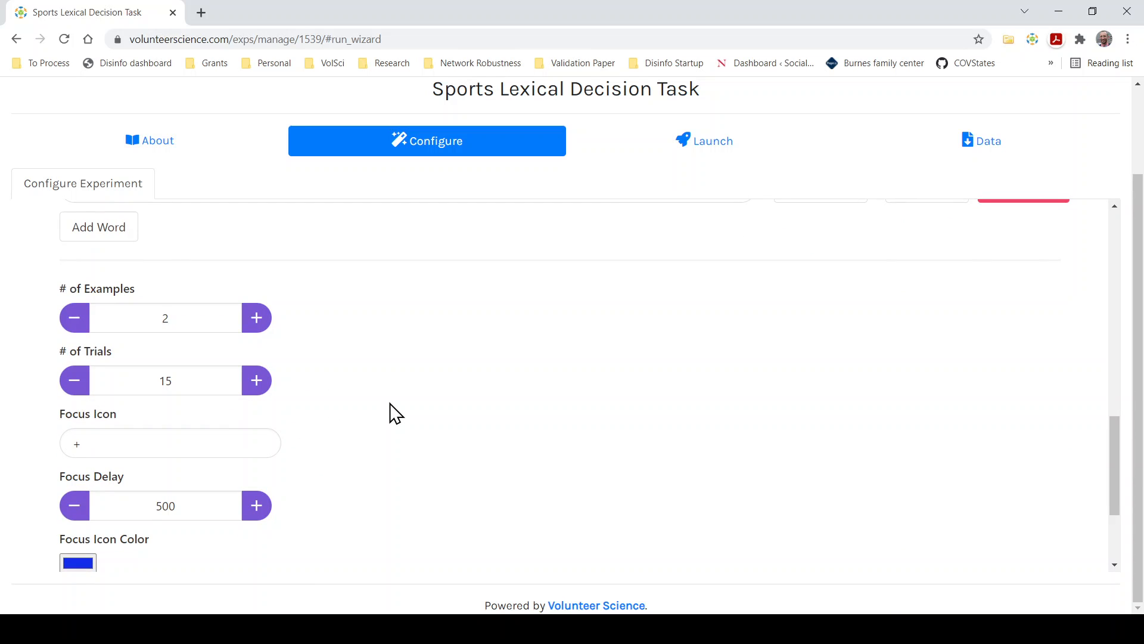
mouse_move(74, 380)
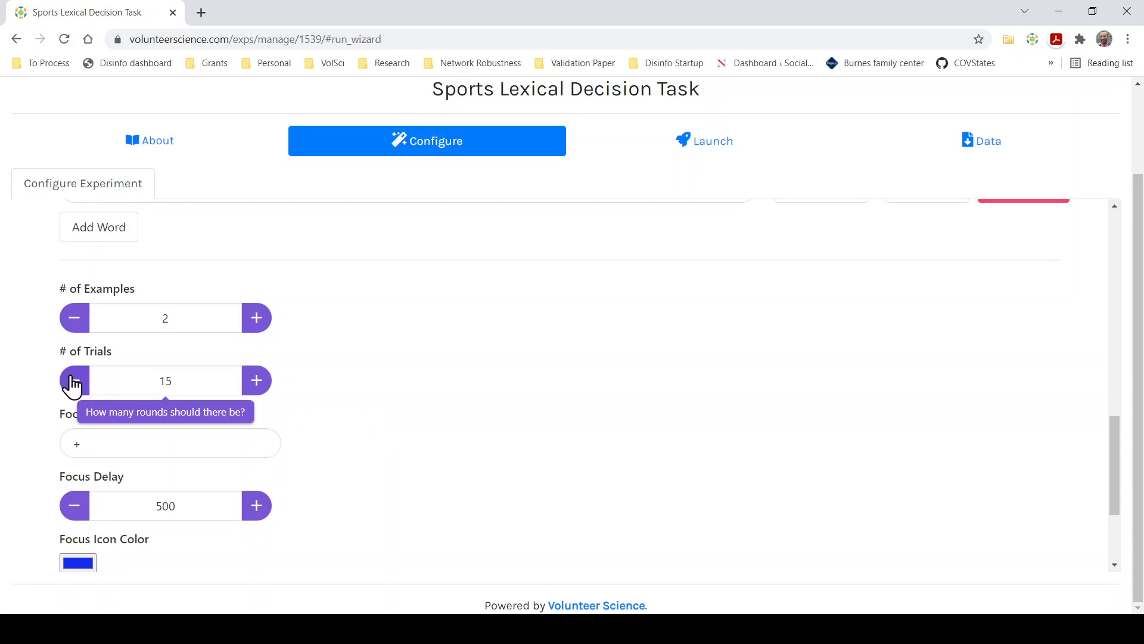
left_click(74, 379)
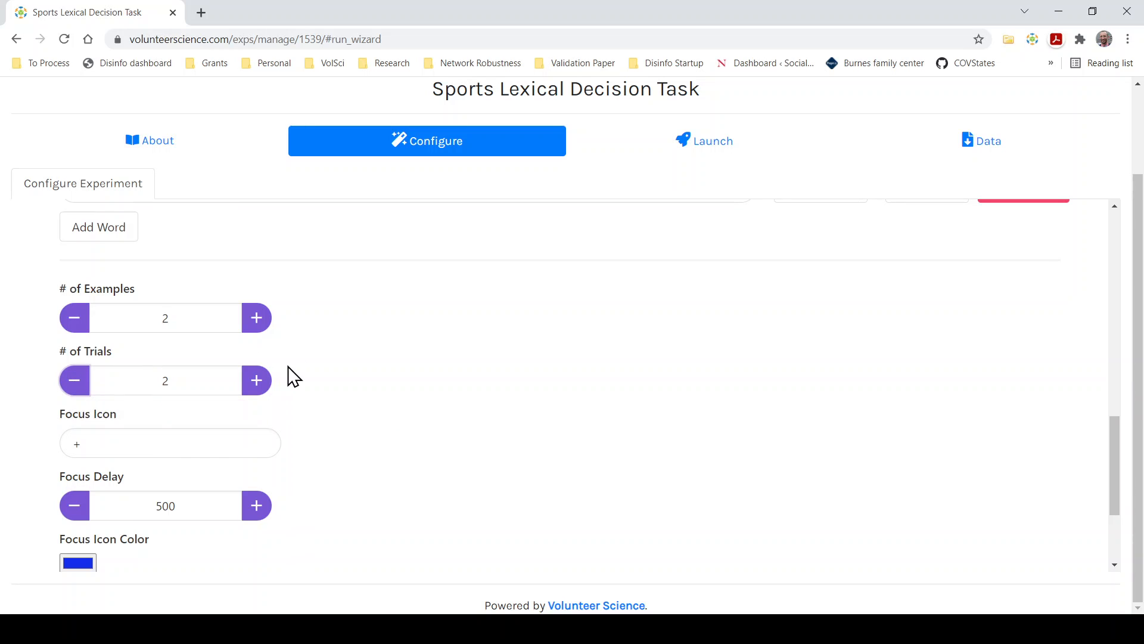
left_click(255, 379)
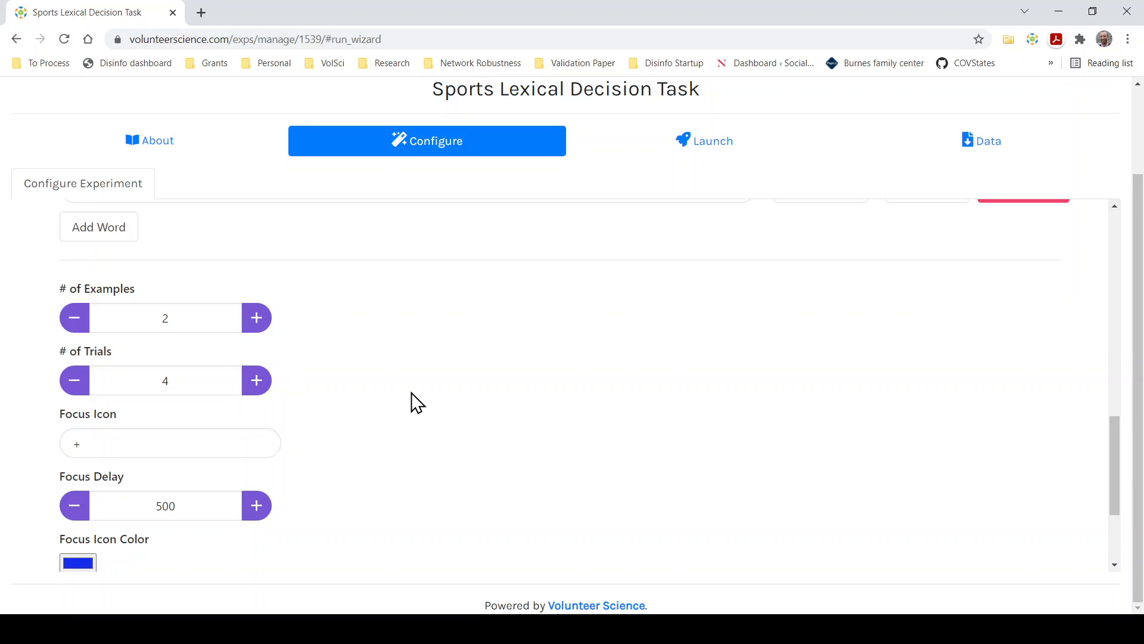
- Try Focus Icon glyphs ? and *, then leave it as +
scroll("down", 3)
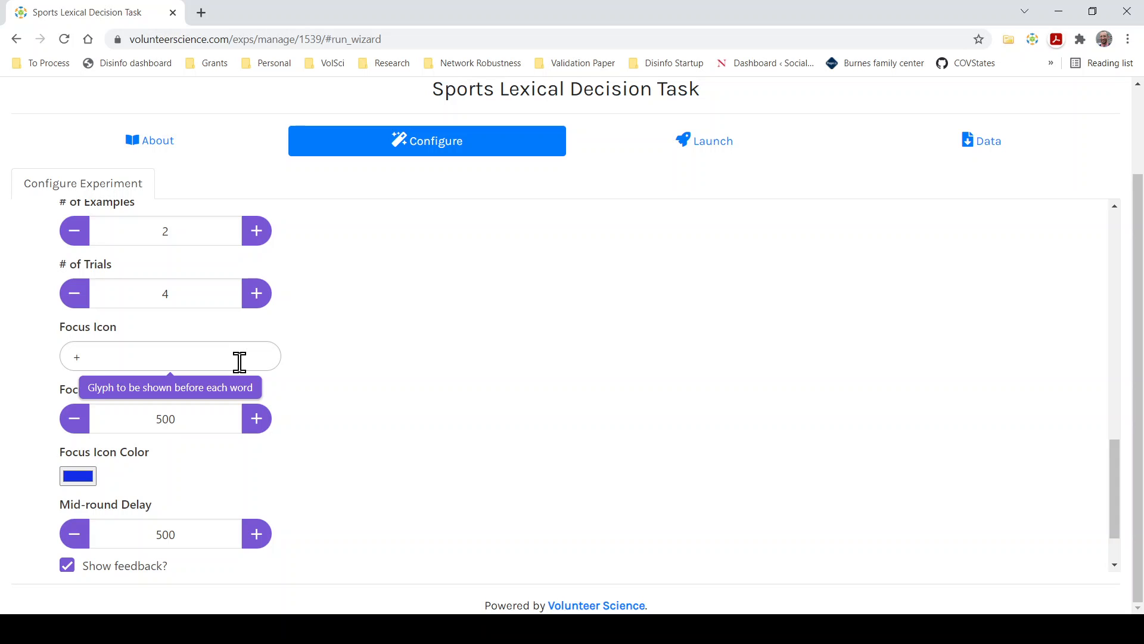
type("?")
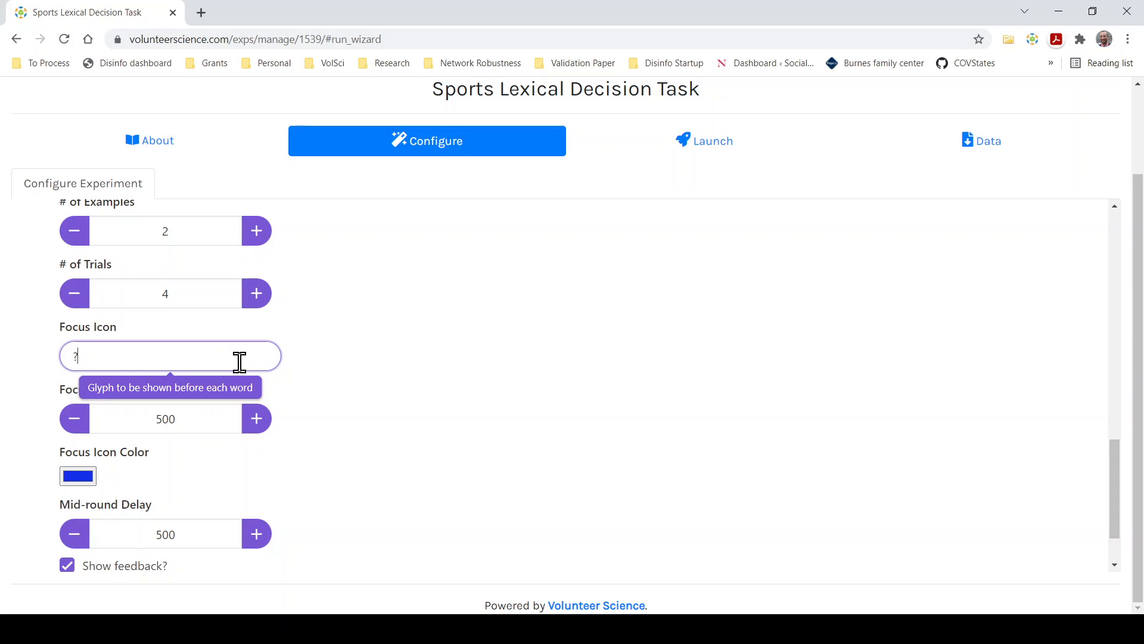
type("*")
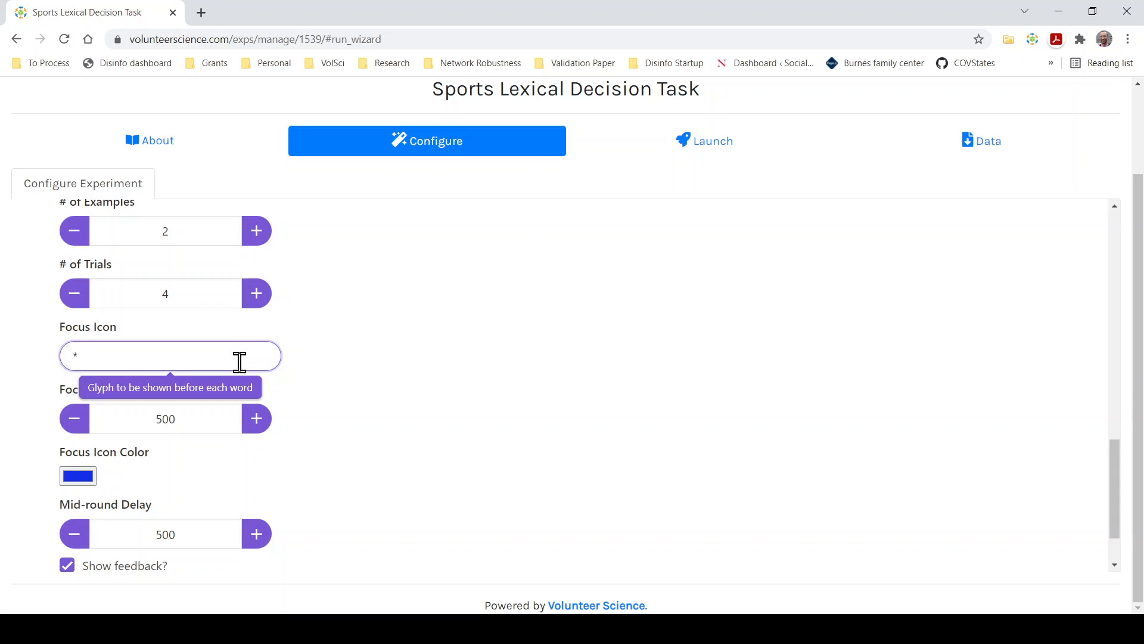
type("+")
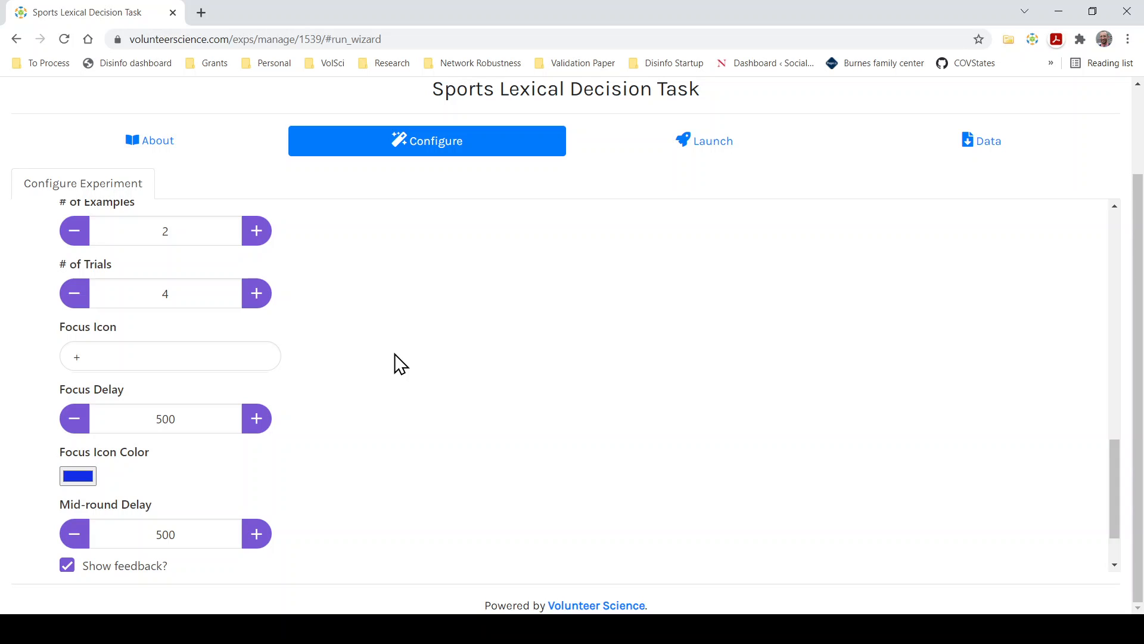
scroll("down", 3)
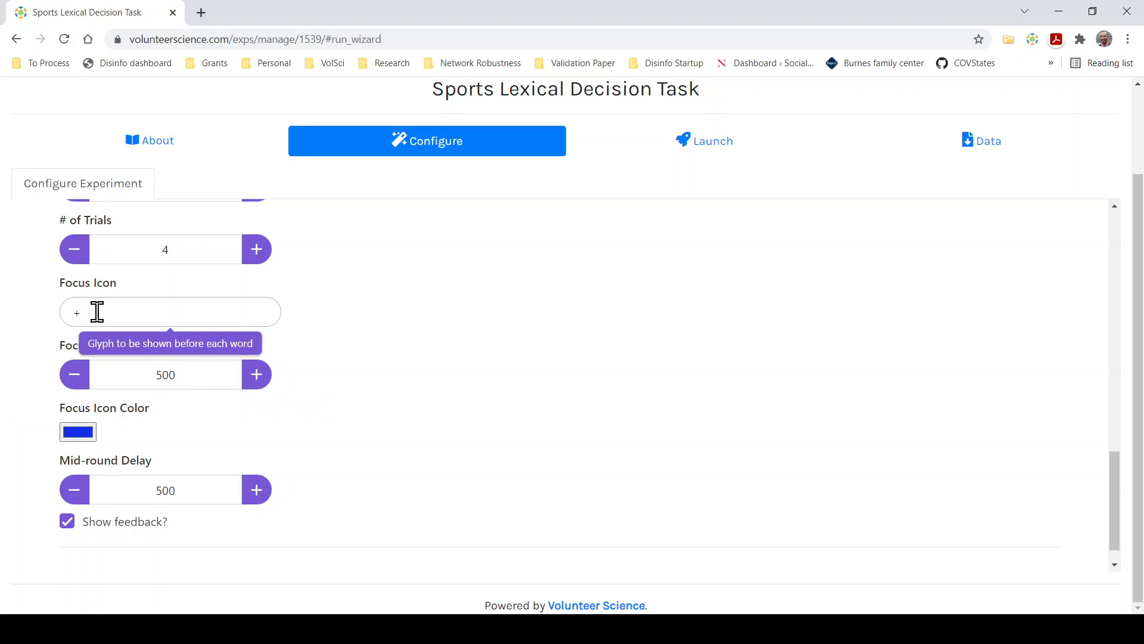
scroll("down", 3)
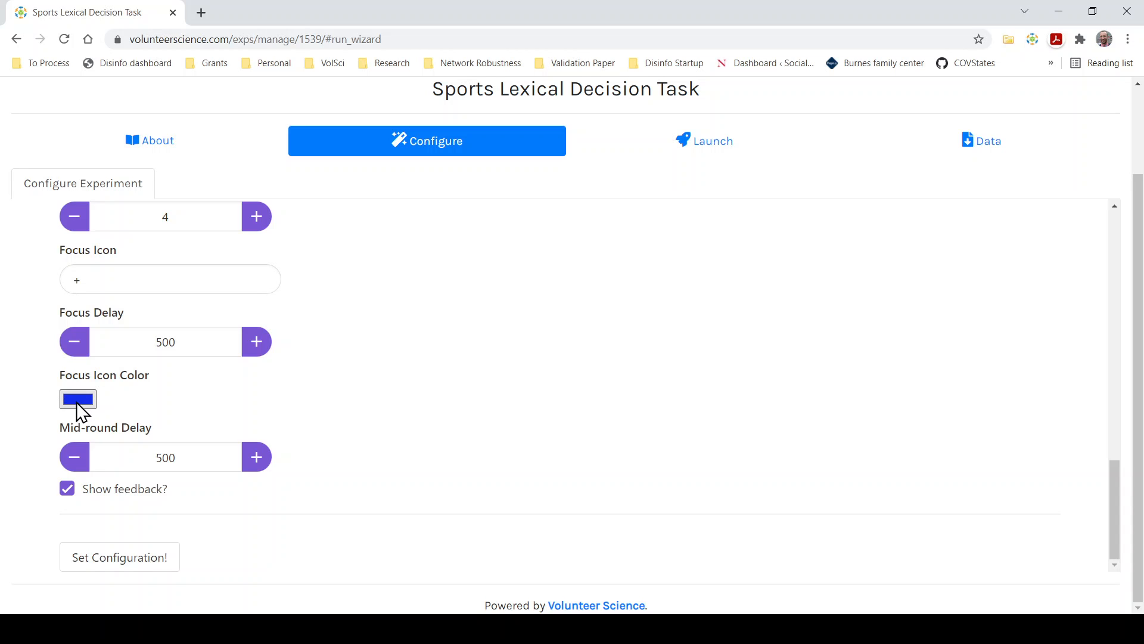
mouse_move(57, 408)
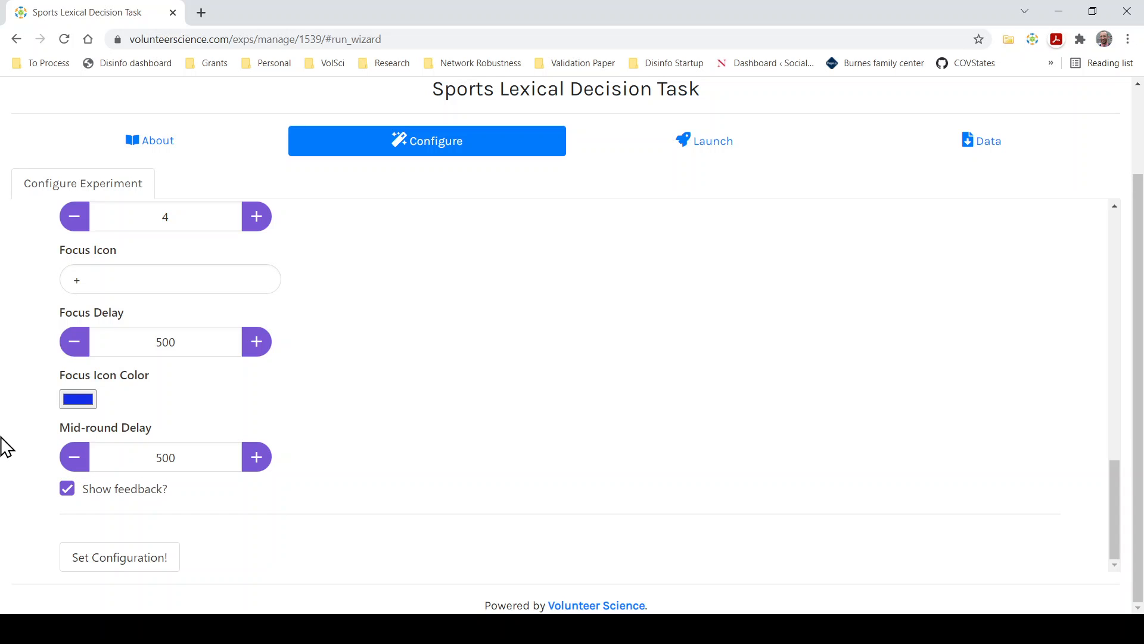
mouse_move(95, 510)
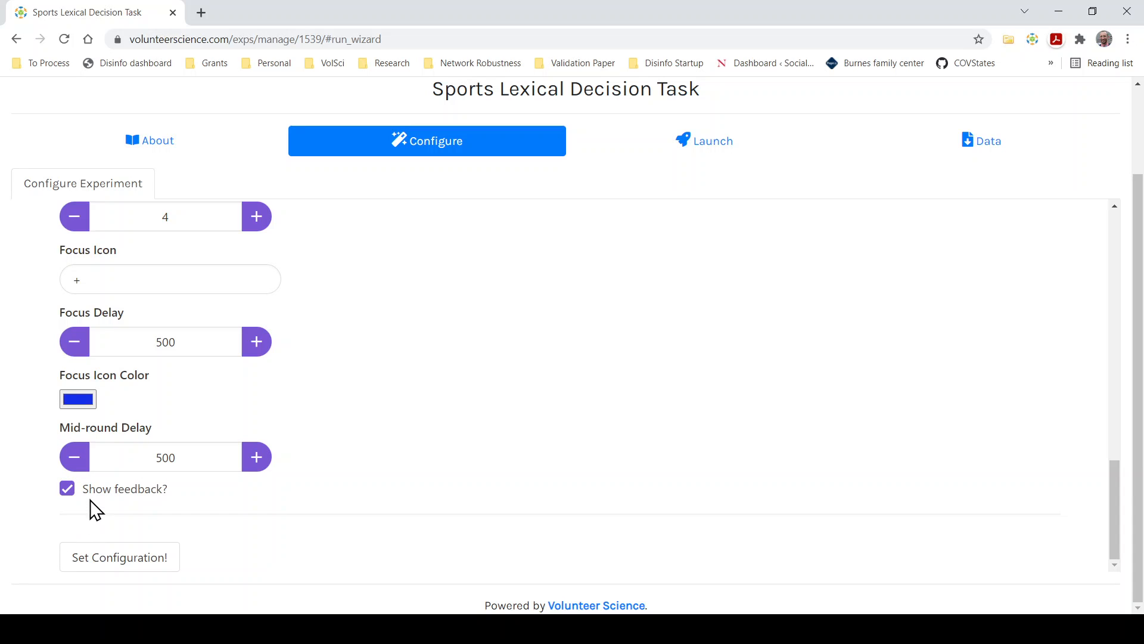
mouse_move(82, 507)
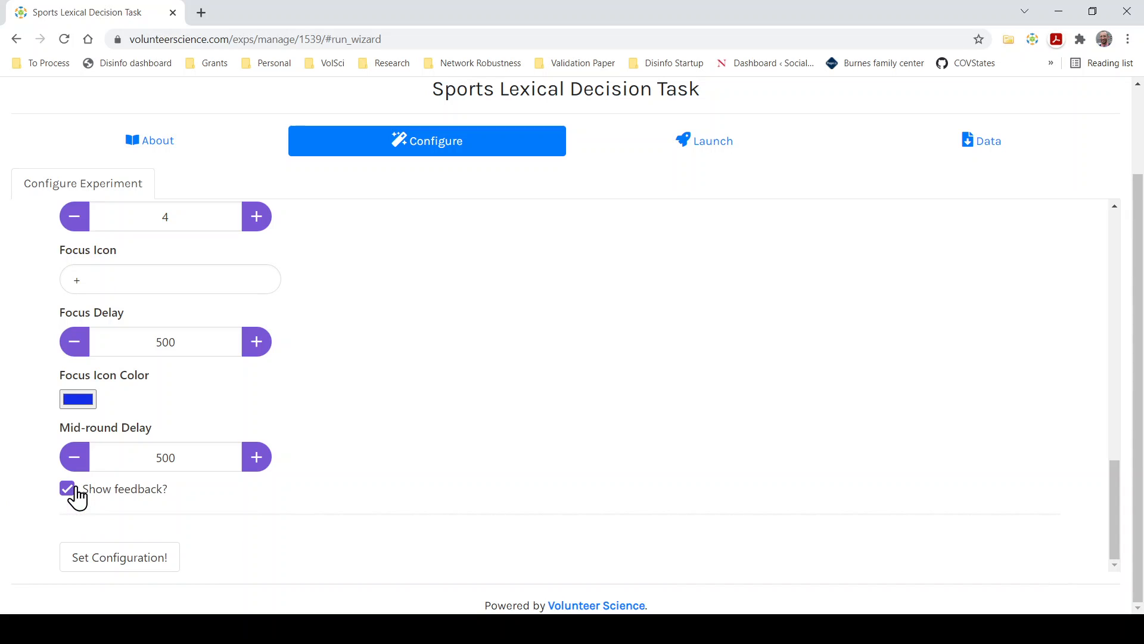
mouse_move(95, 496)
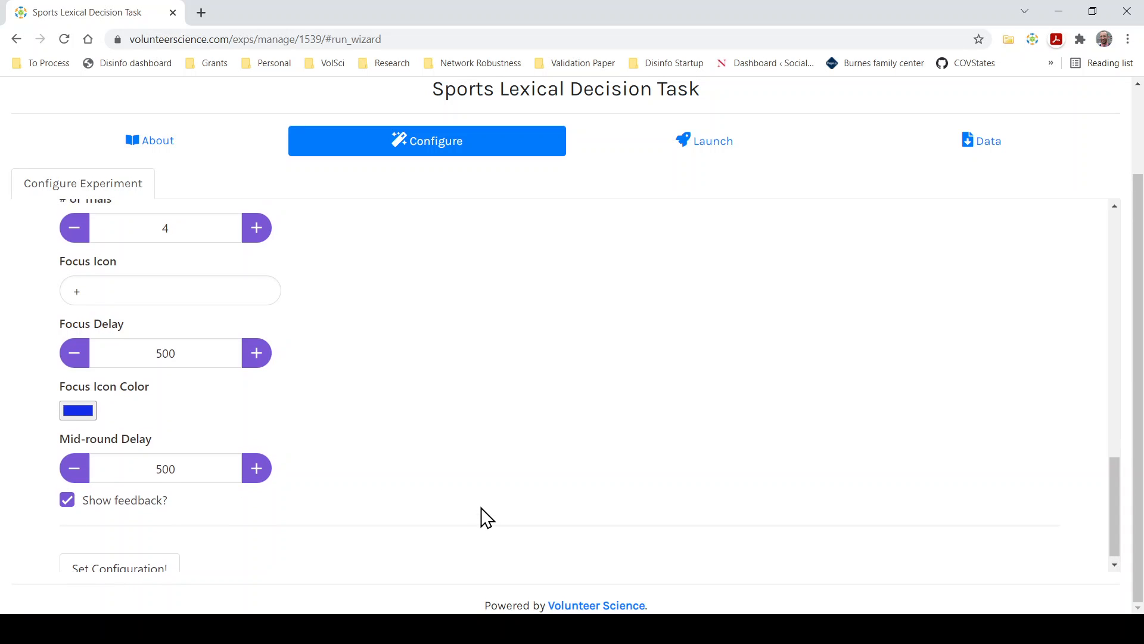
scroll("down", 3)
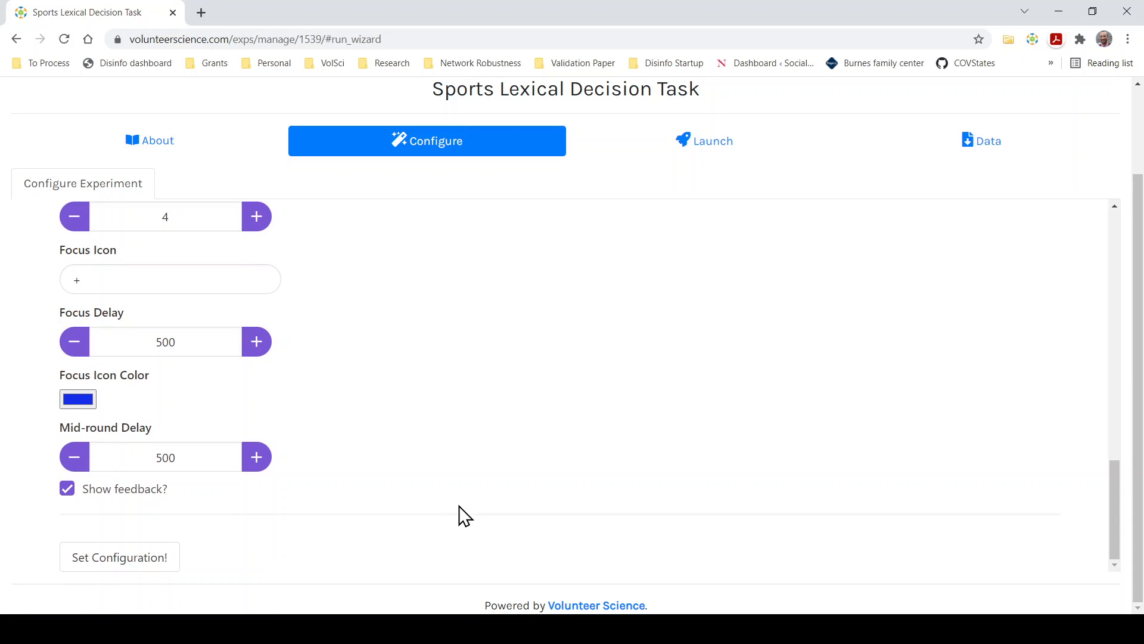
mouse_move(322, 368)
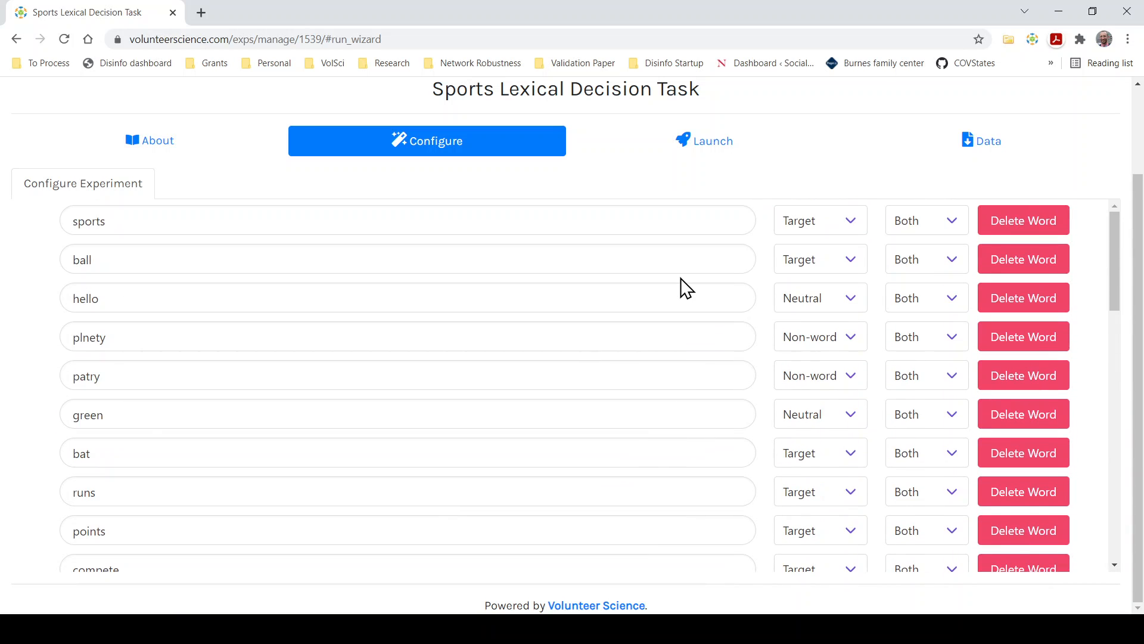
mouse_move(718, 150)
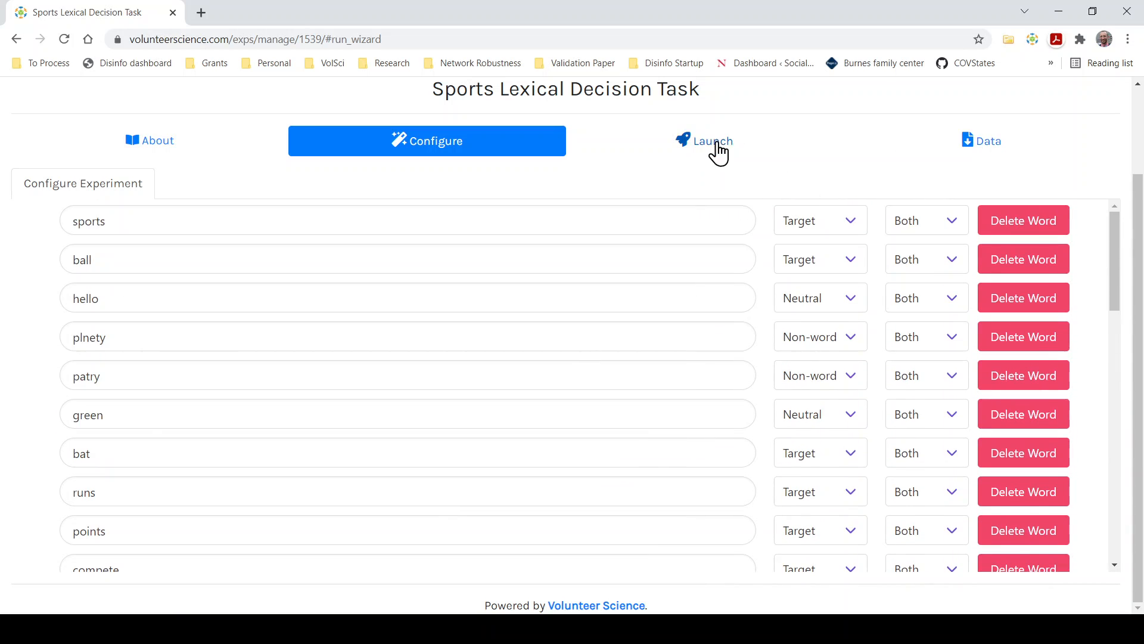
- Start a Launch Preview of the sports study with Number of Participants set to 1
left_click(705, 140)
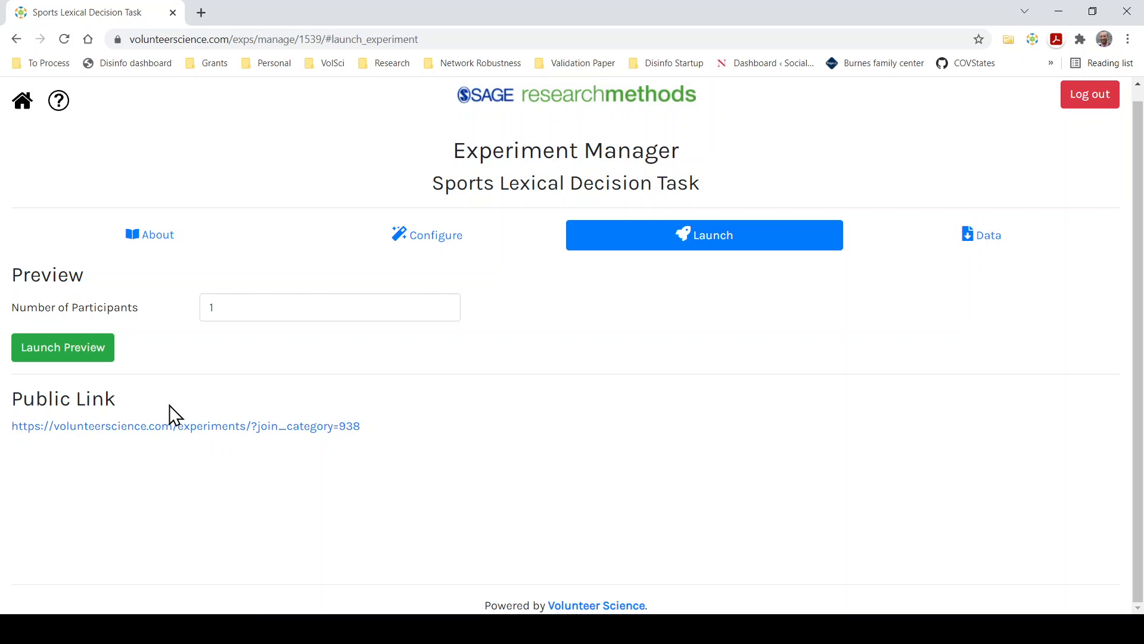
left_click(62, 347)
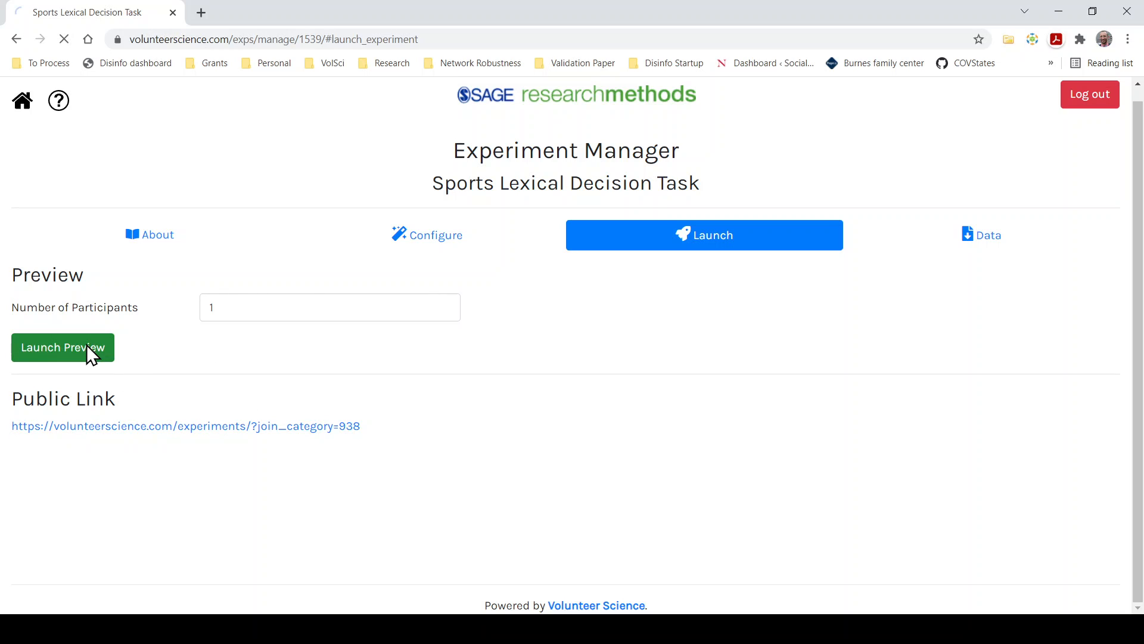
left_click(63, 347)
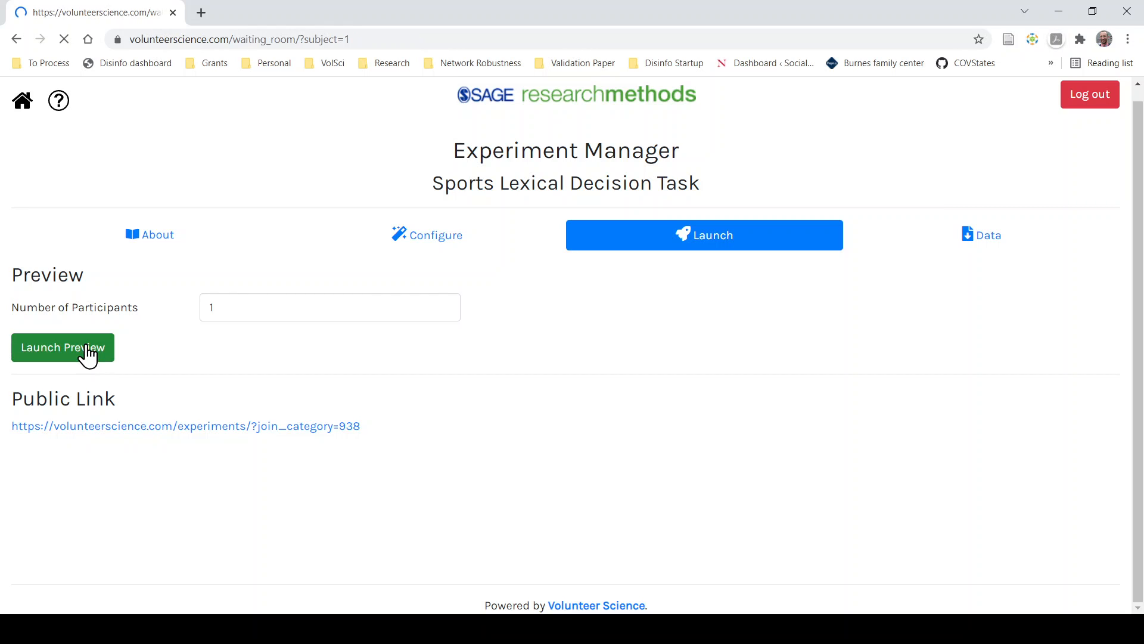
- Continue past the instructions and answer the example and trial words with 'a' or 'l'
left_click(62, 346)
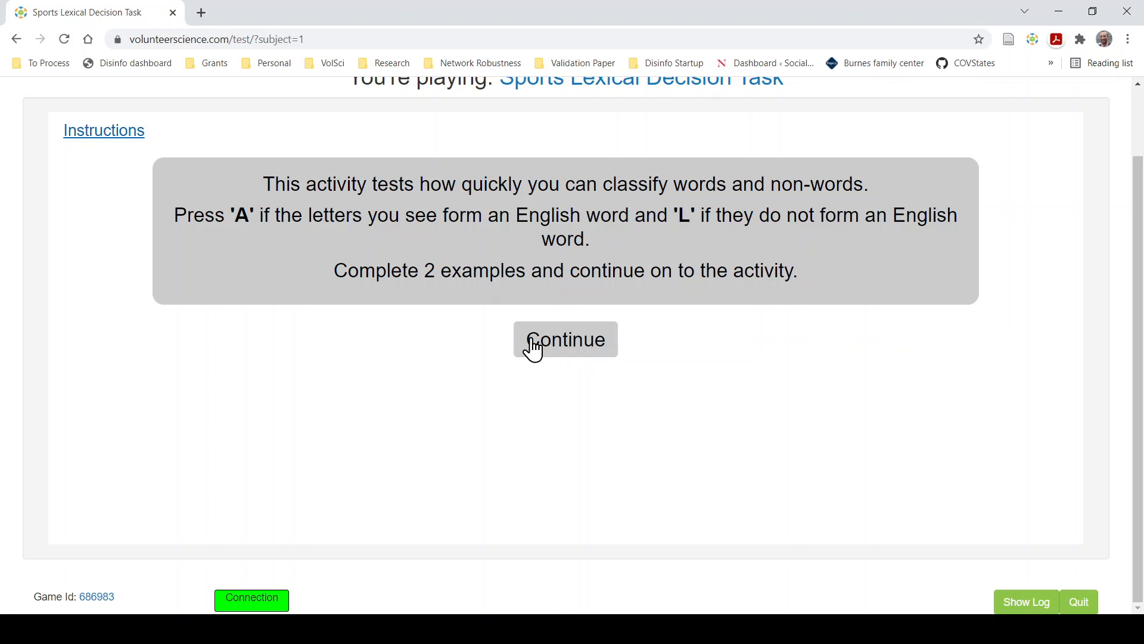
left_click(565, 339)
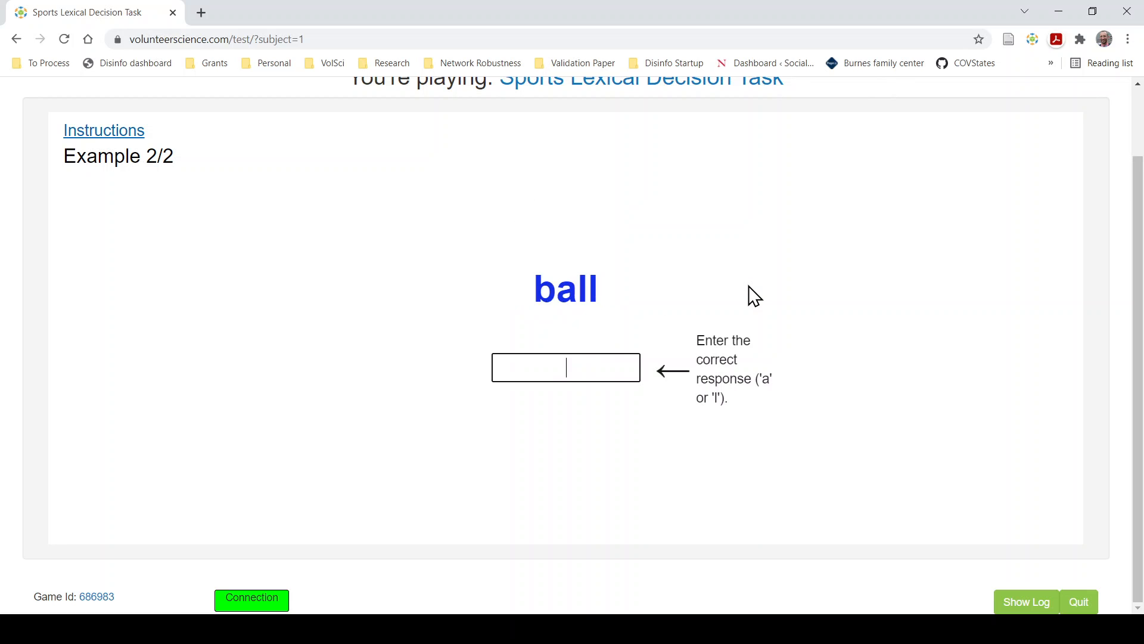
type("a")
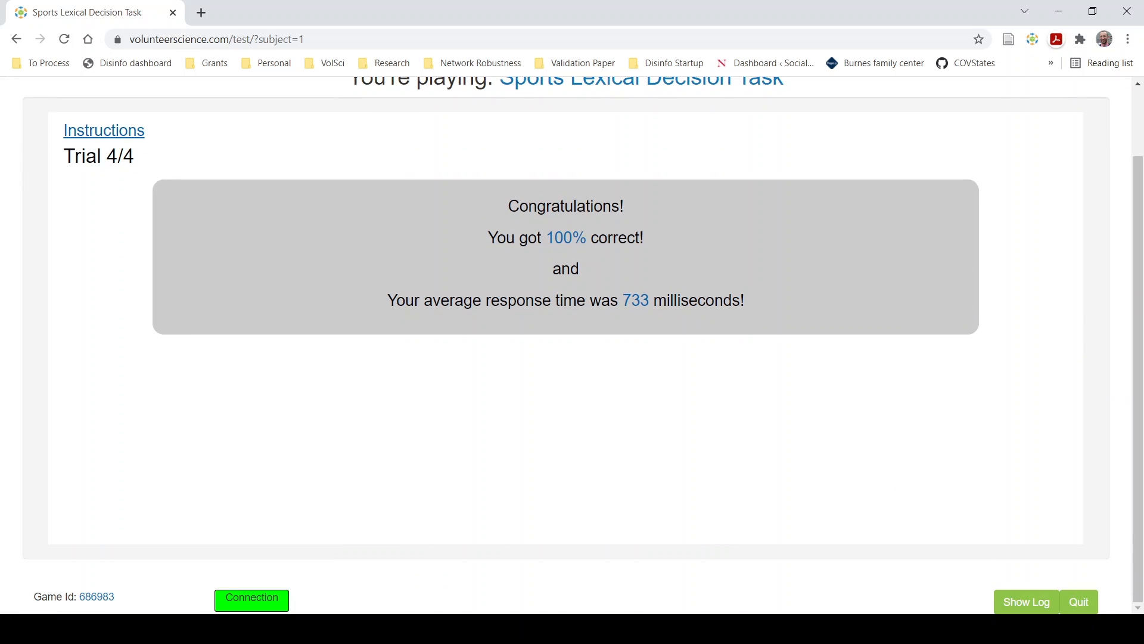
- Quit the finished preview and confirm, returning to the Launch page
left_click(1078, 601)
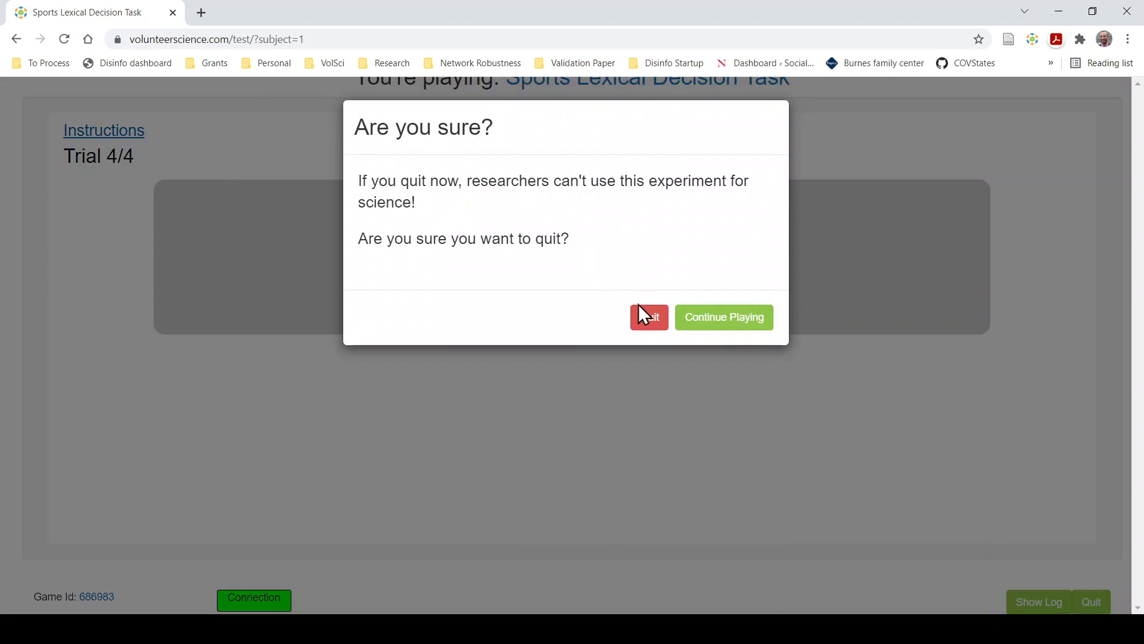
left_click(648, 317)
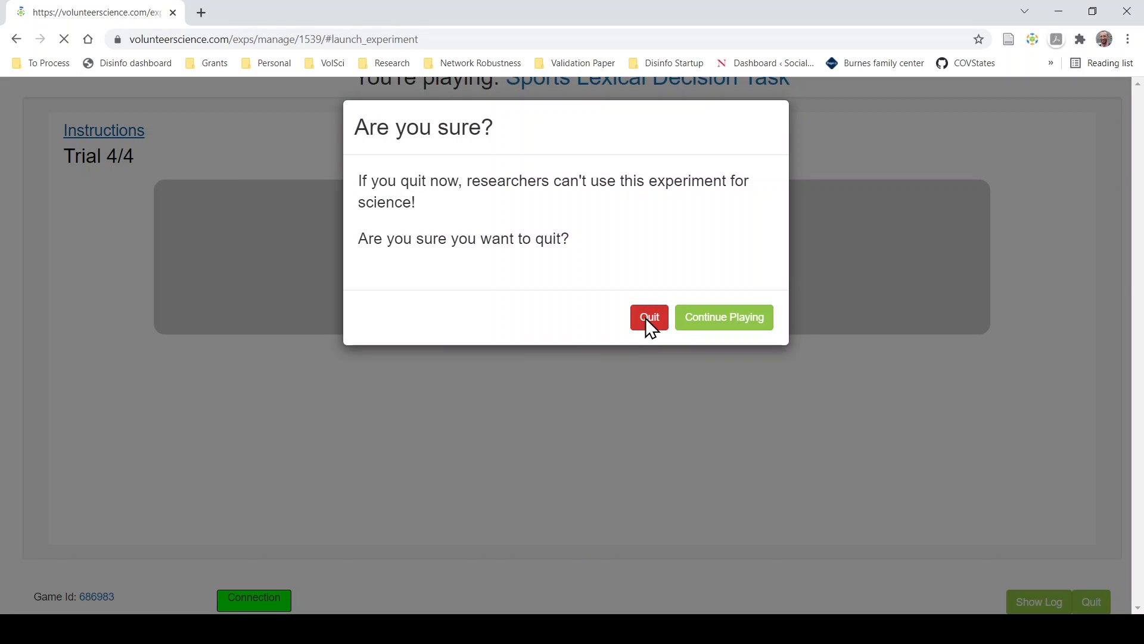
left_click(648, 317)
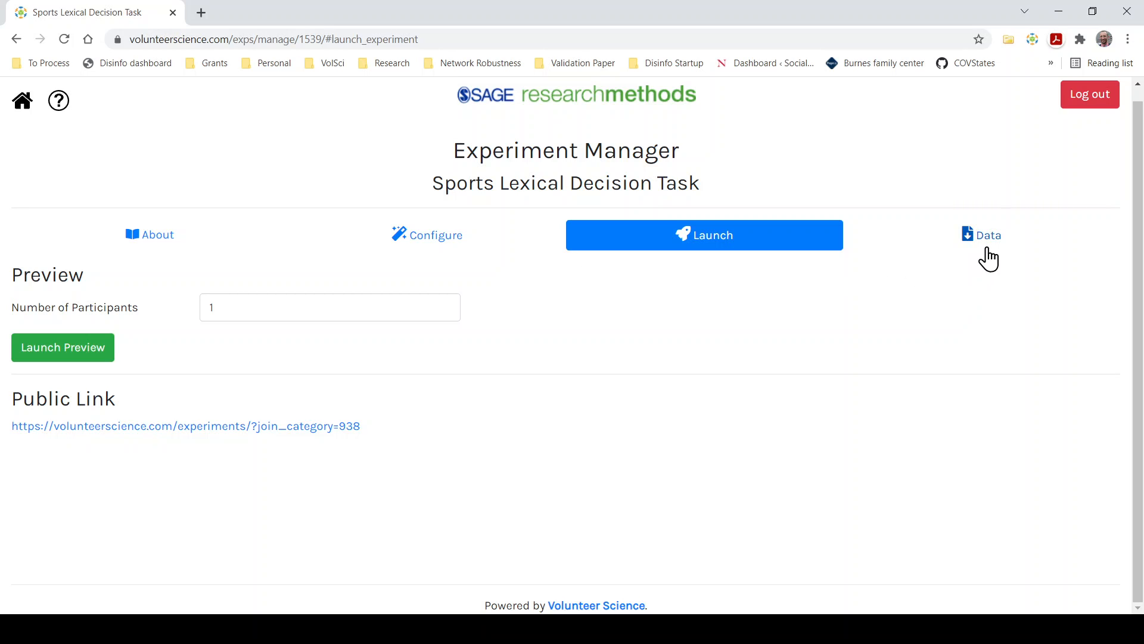
- On the Data page set the export start date to October 22, ending 10/24/2021 12:00
left_click(981, 235)
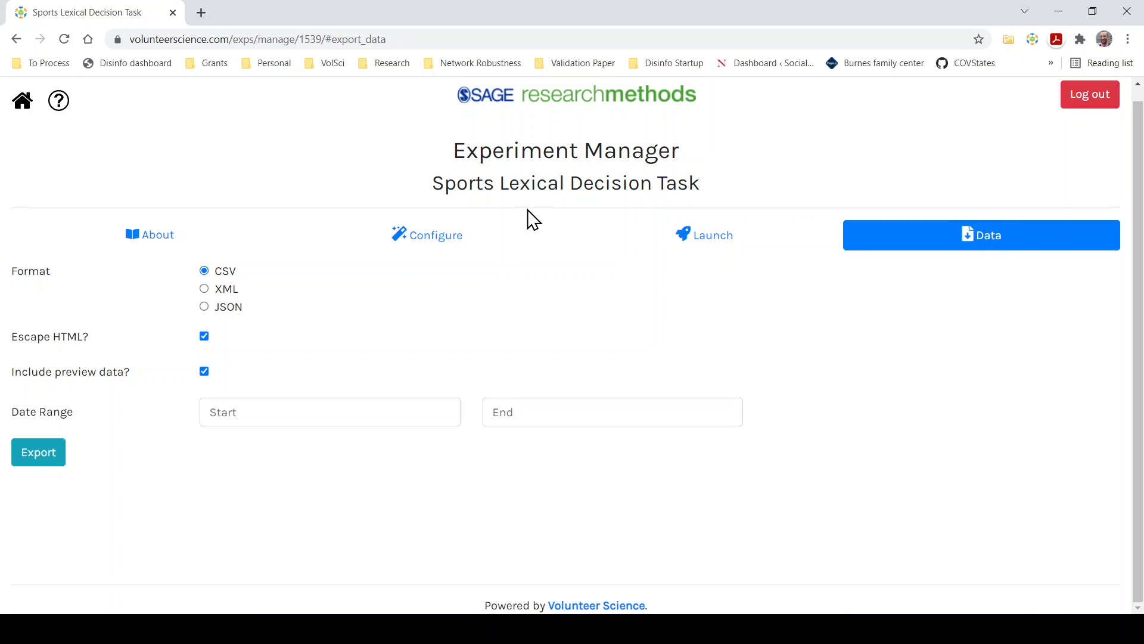
mouse_move(147, 430)
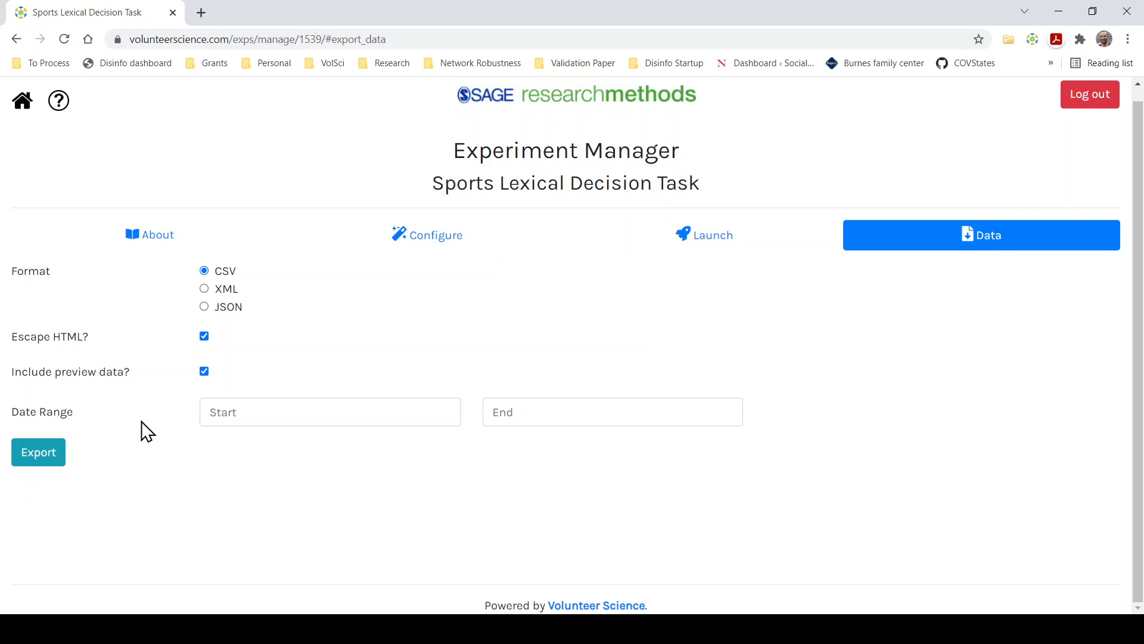
left_click(329, 412)
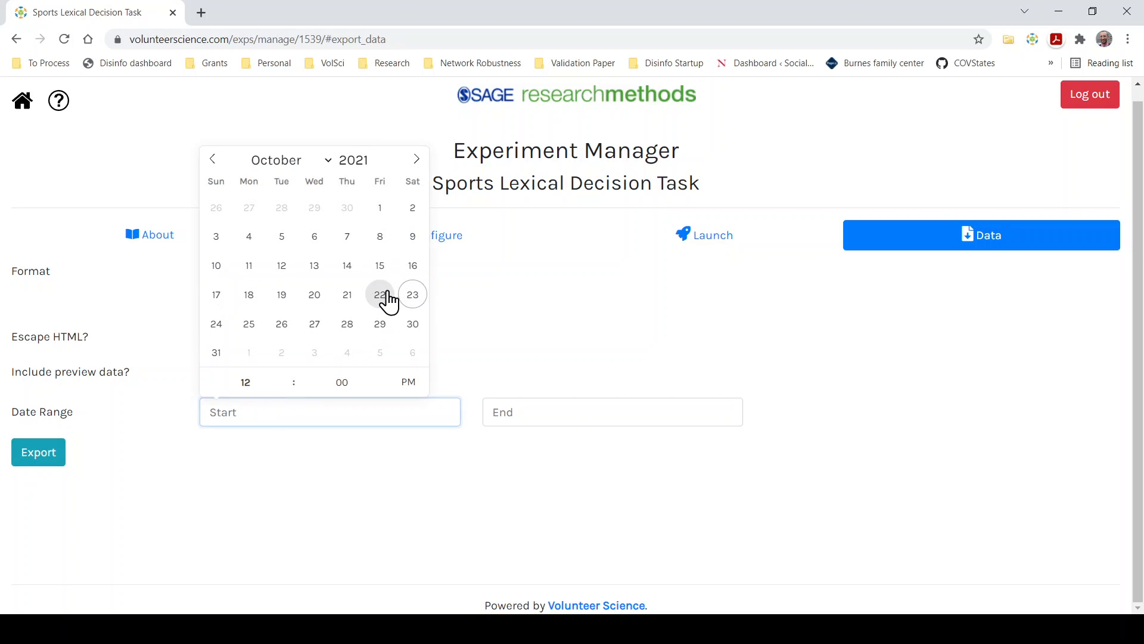
left_click(379, 294)
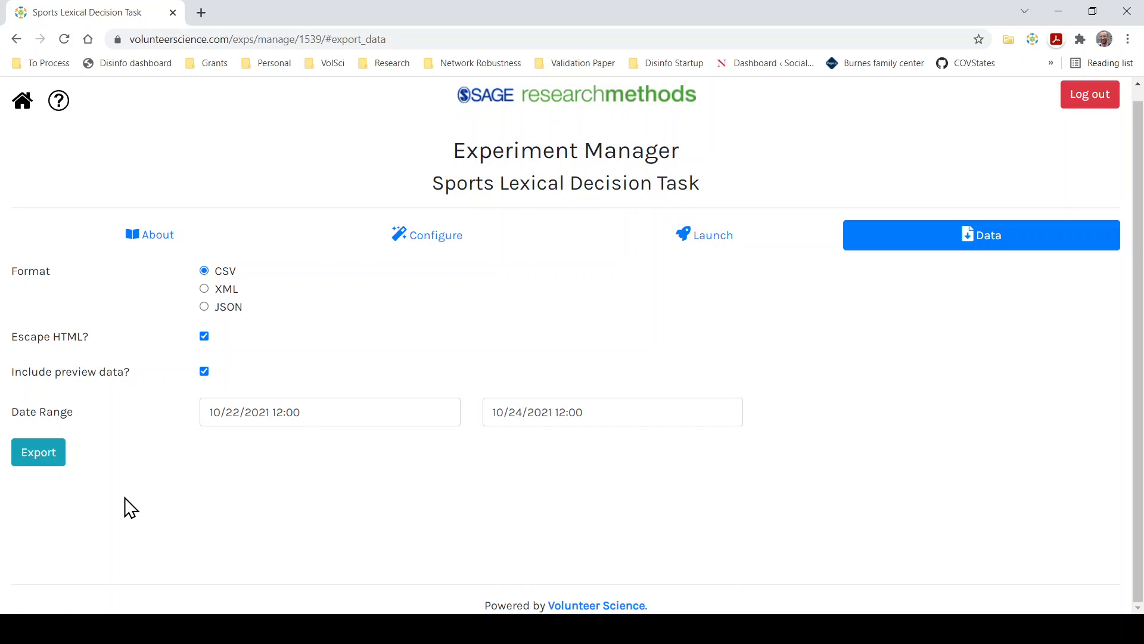
mouse_move(39, 452)
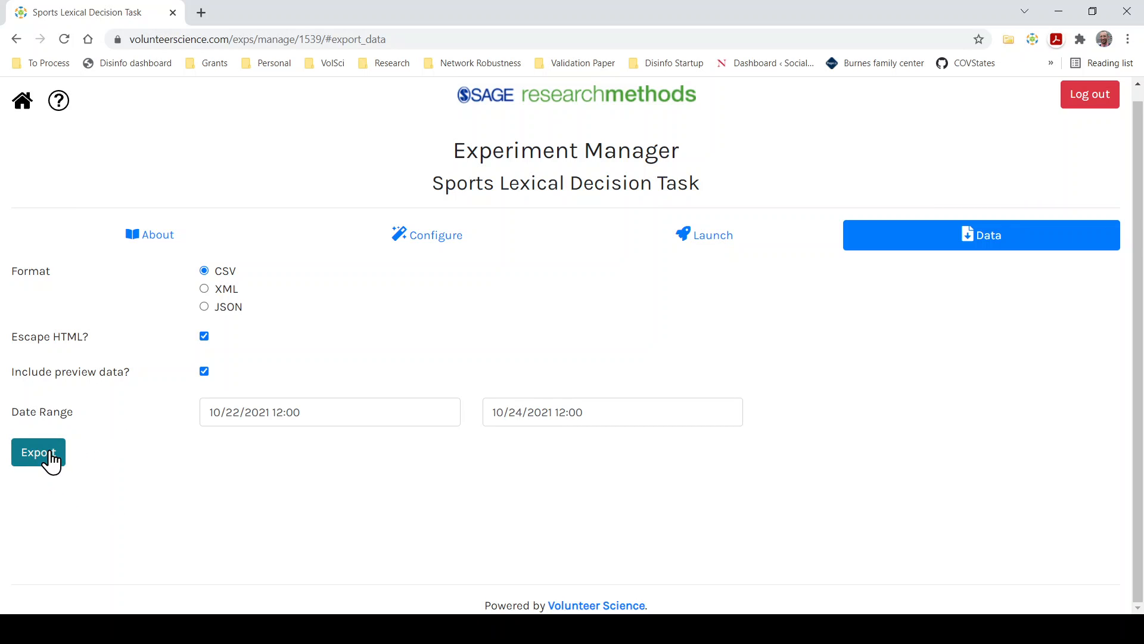
- Export the CSV, showing six reaction rows for test 686983 in a new tab
left_click(38, 451)
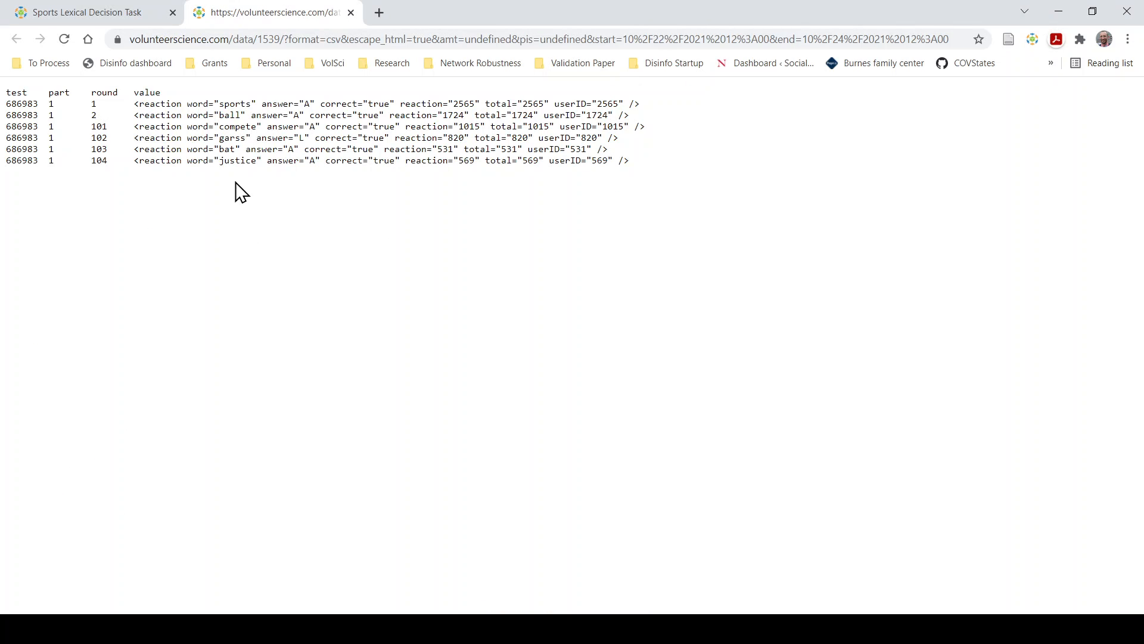
mouse_move(229, 114)
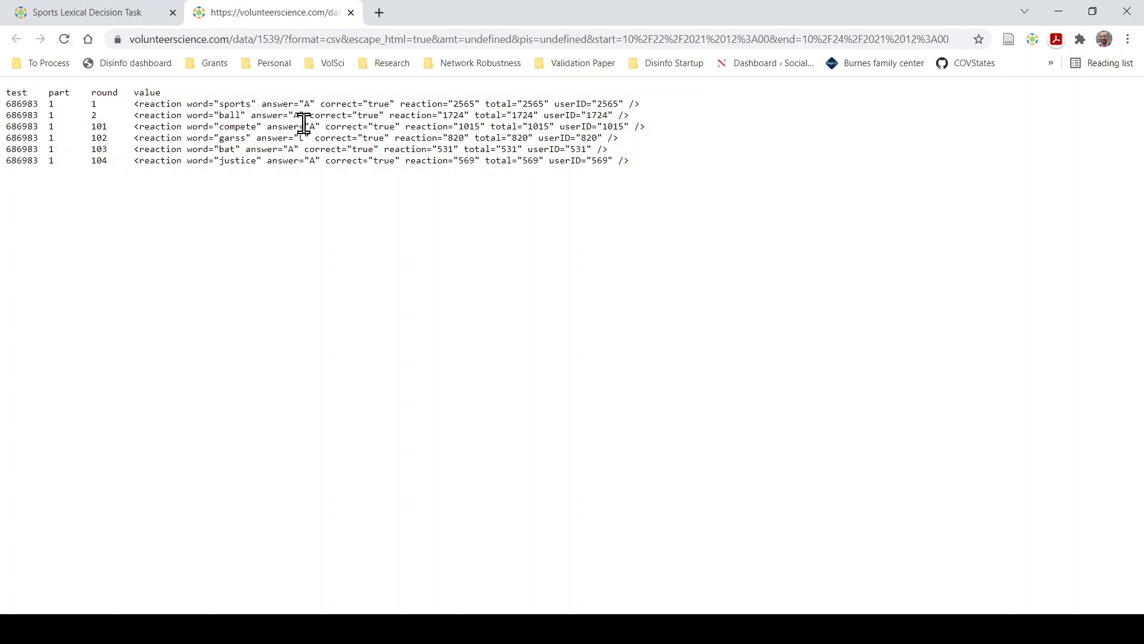
- Back in the manager's Launch options, select the experiment's Public Link URL to open it
left_click(80, 12)
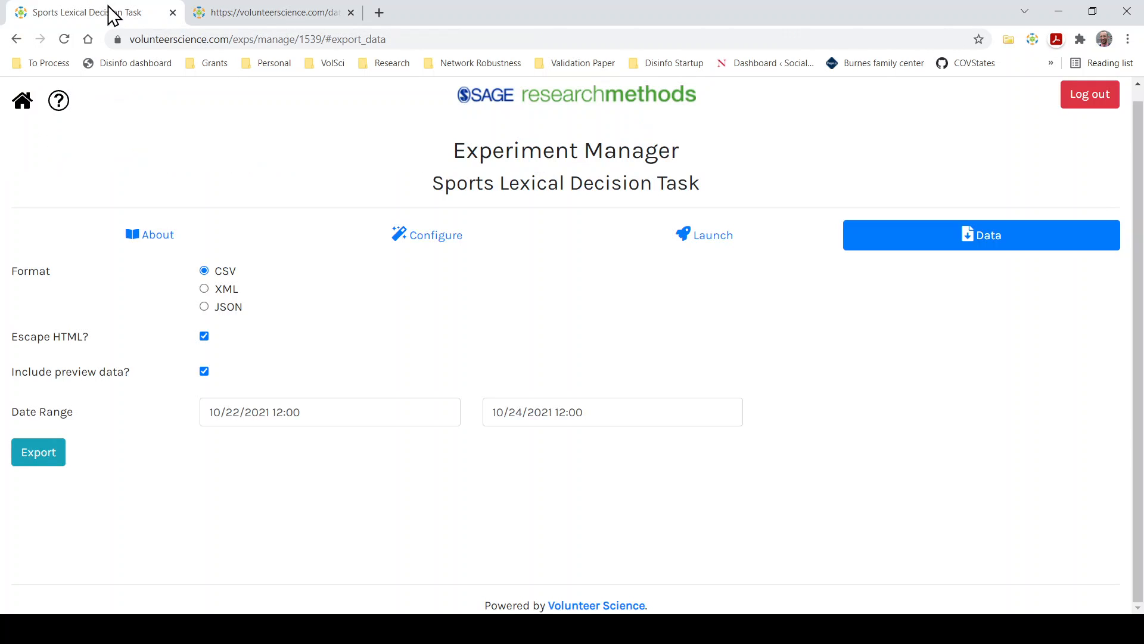
mouse_move(385, 291)
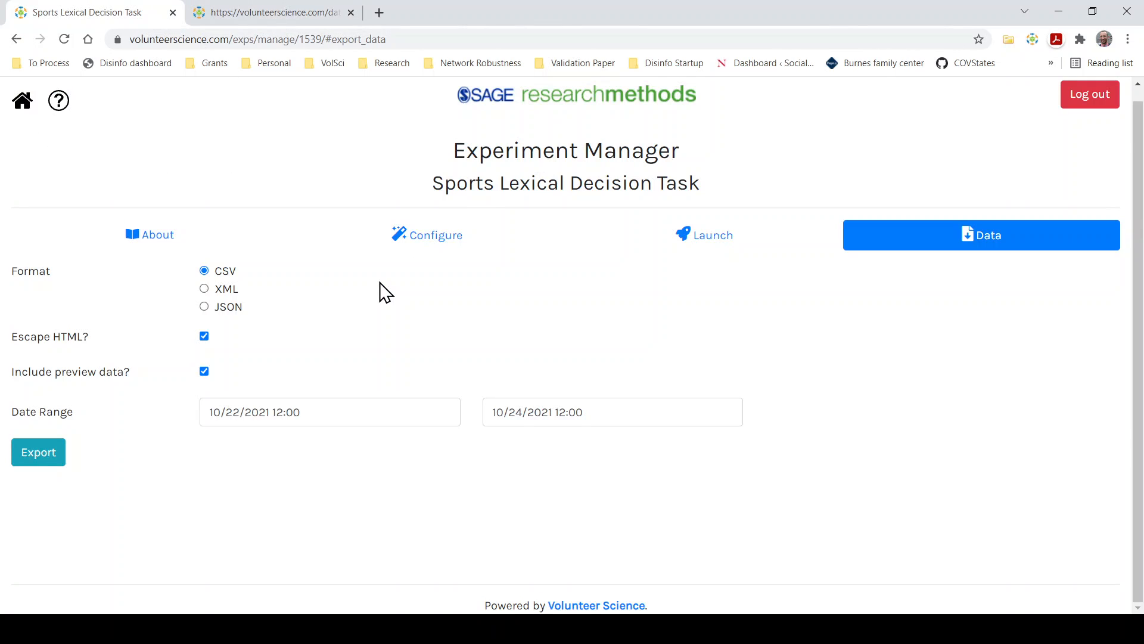
left_click(703, 235)
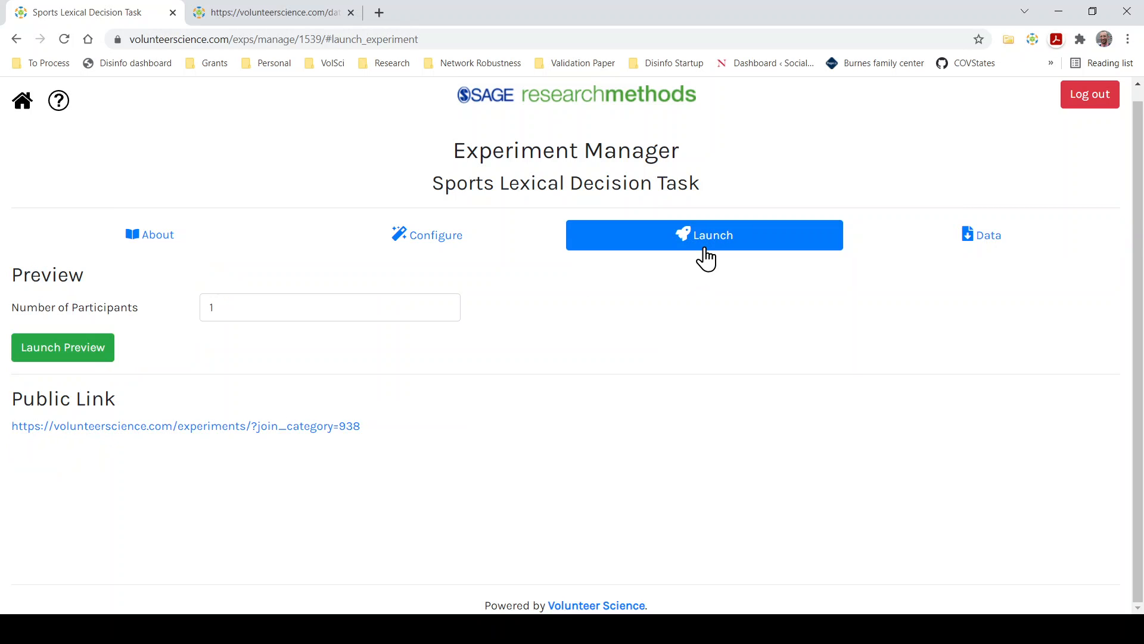
mouse_move(382, 441)
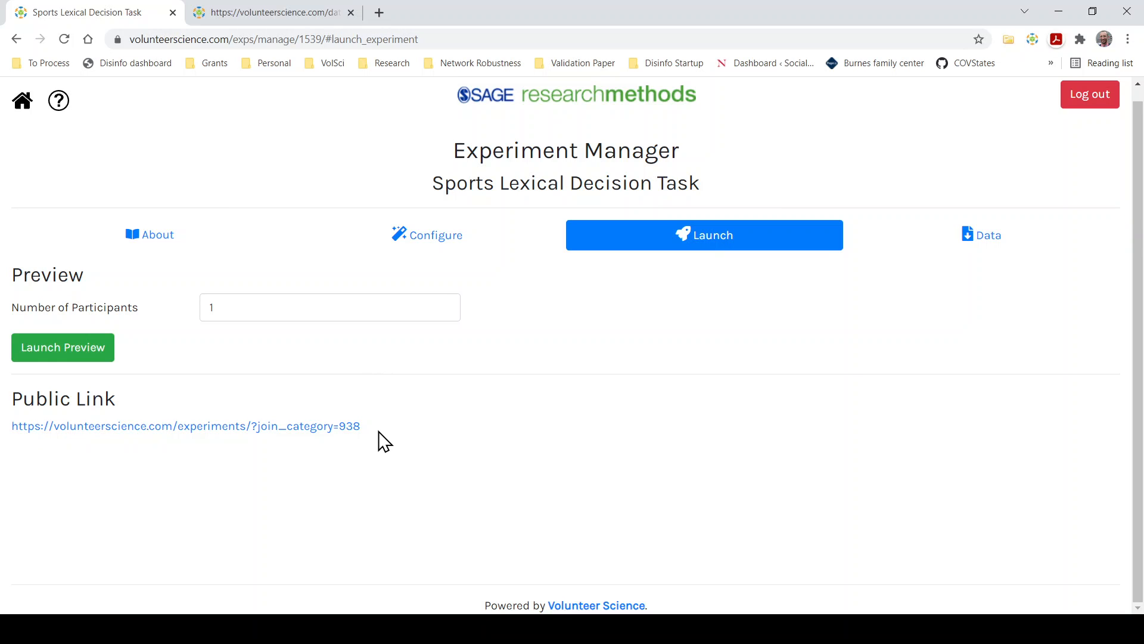
left_click_drag(360, 427, 11, 427)
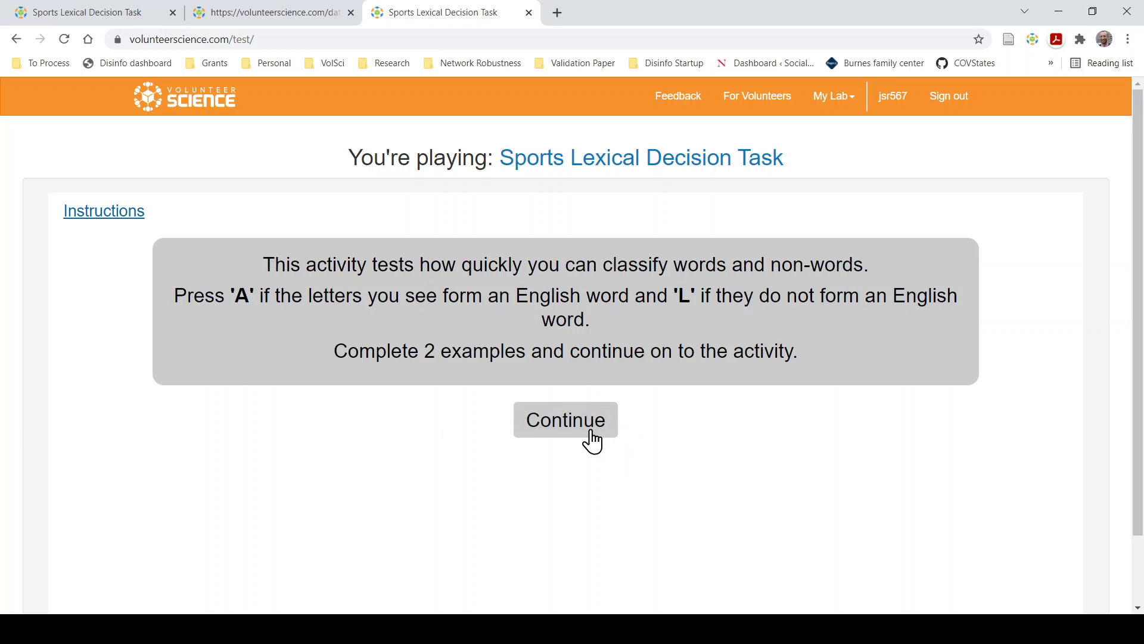
- Continue from the instructions and answer the sports words with 'a' or 'l' and Enter
left_click(565, 420)
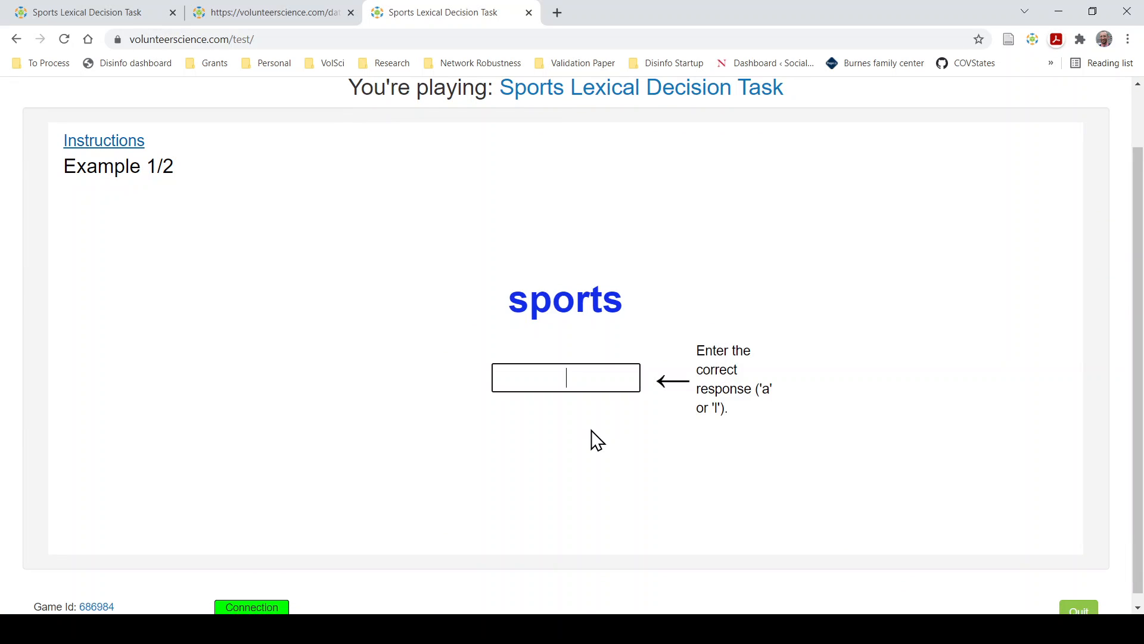
type("a")
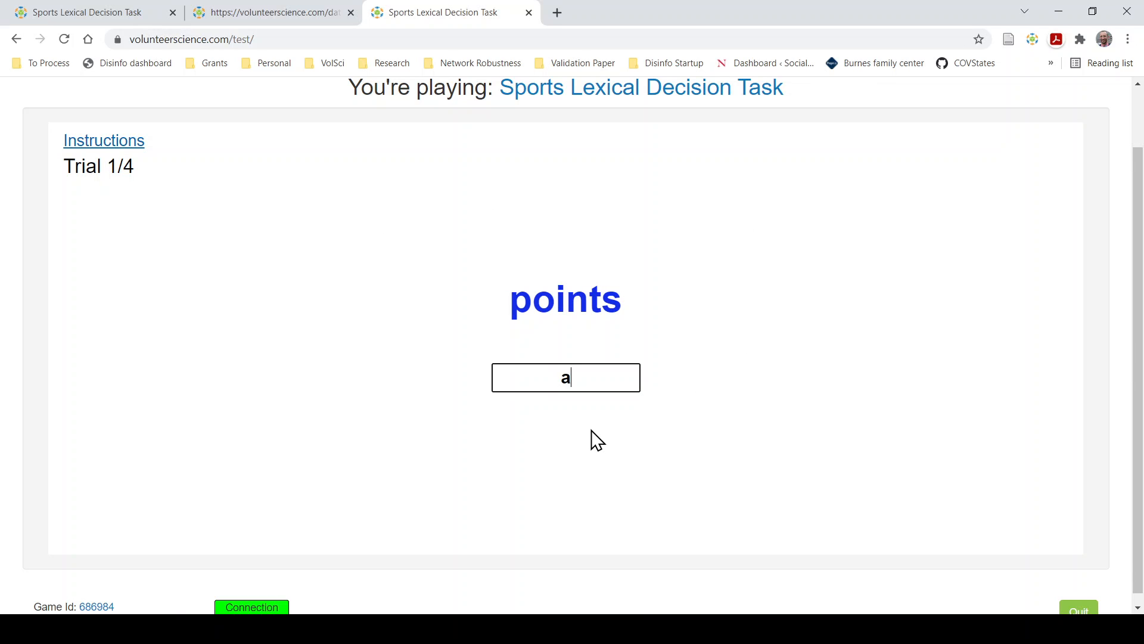
key("enter")
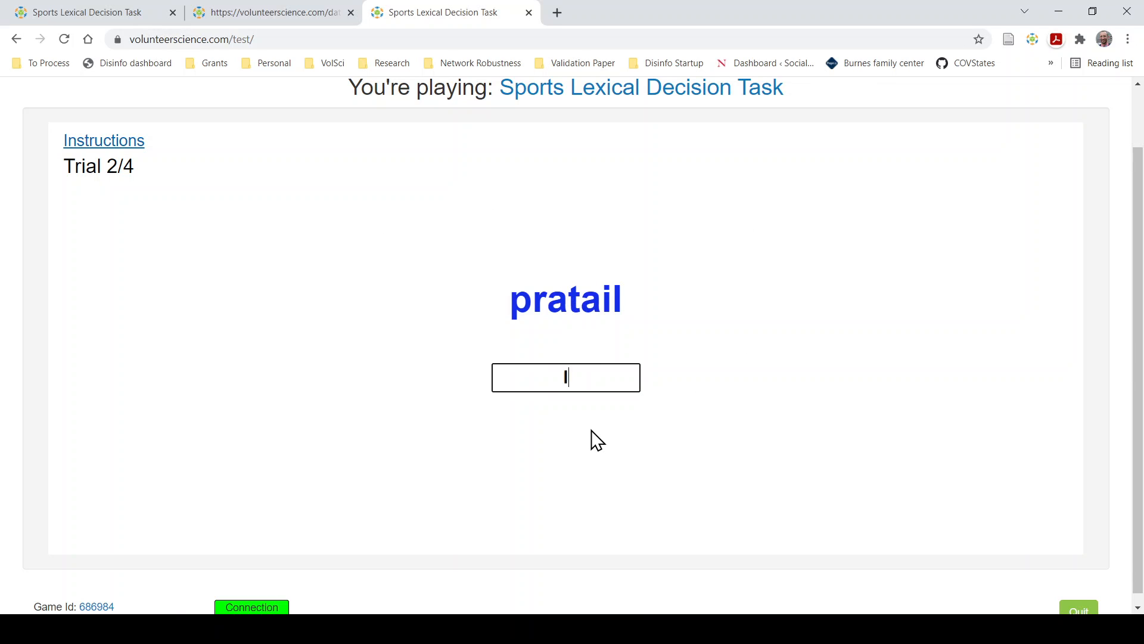
type("a")
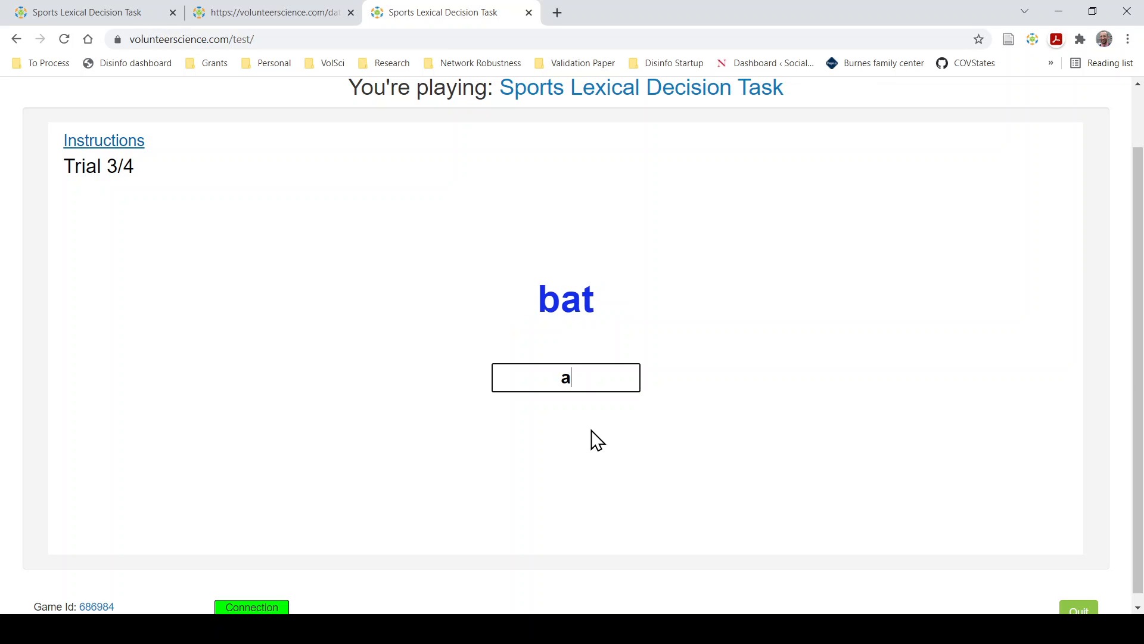
key("enter")
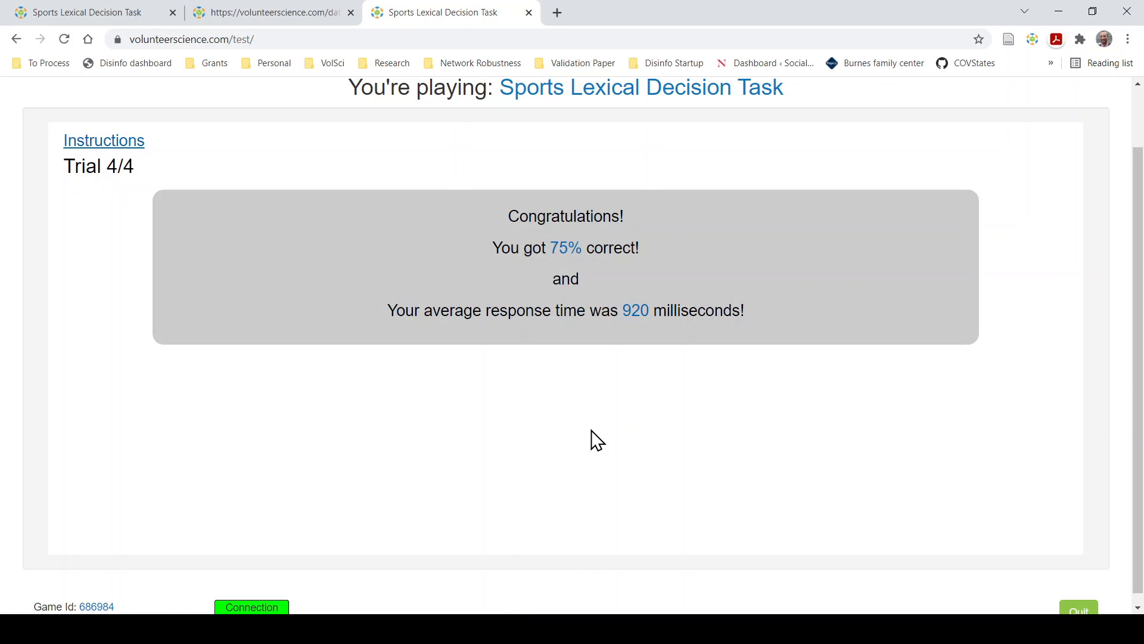
scroll("down", 3)
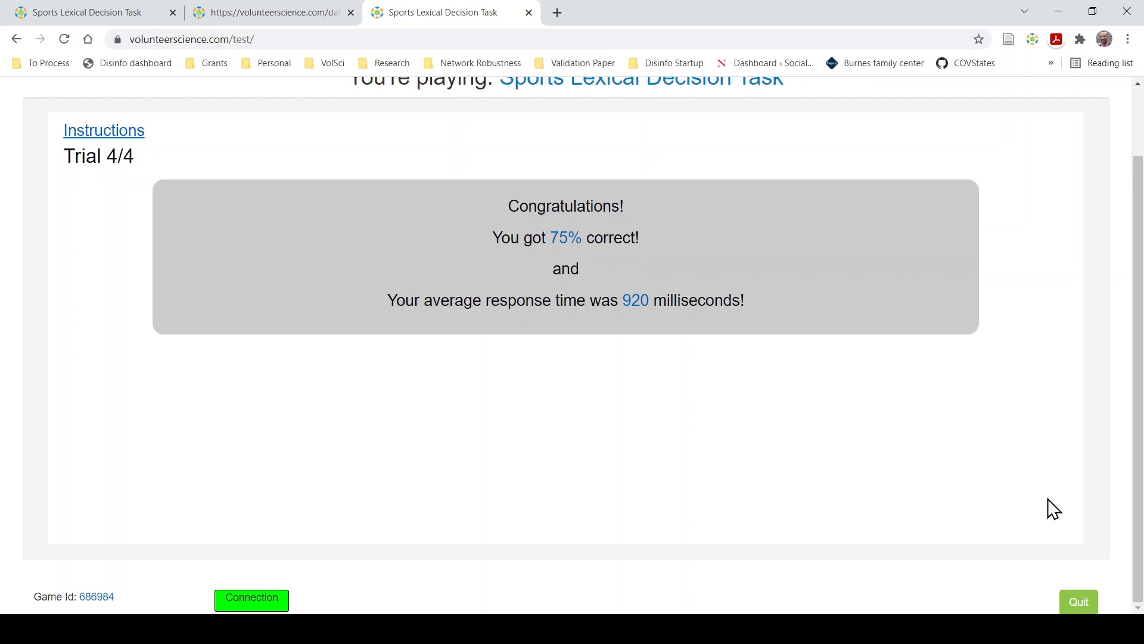
- Quit the finished task, confirm, and close the participant tab
left_click(1077, 600)
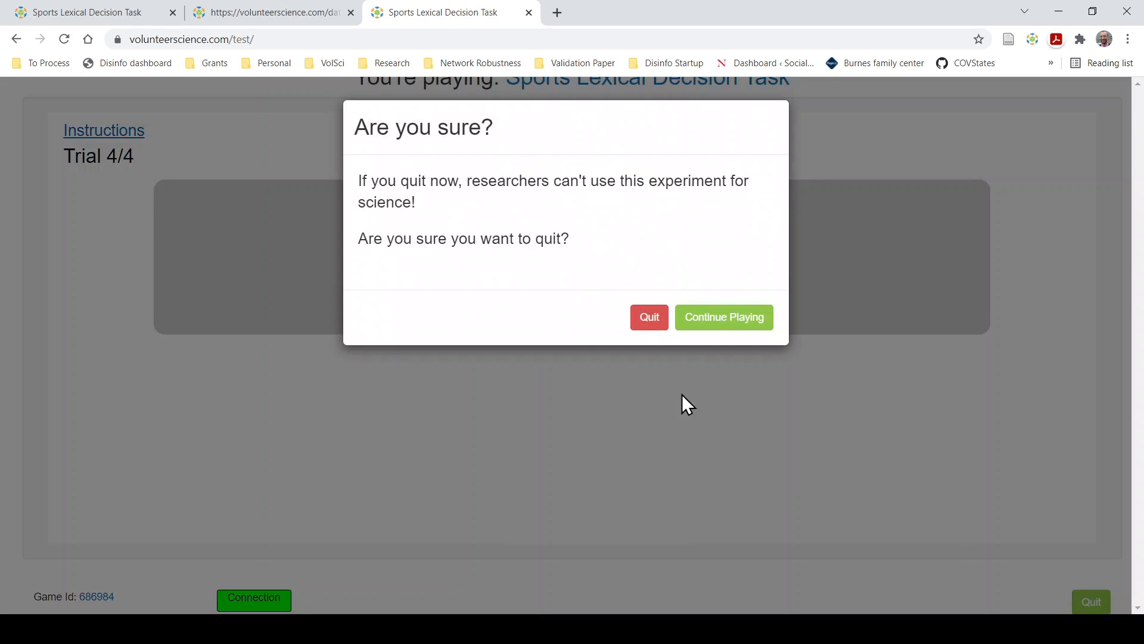
left_click(648, 317)
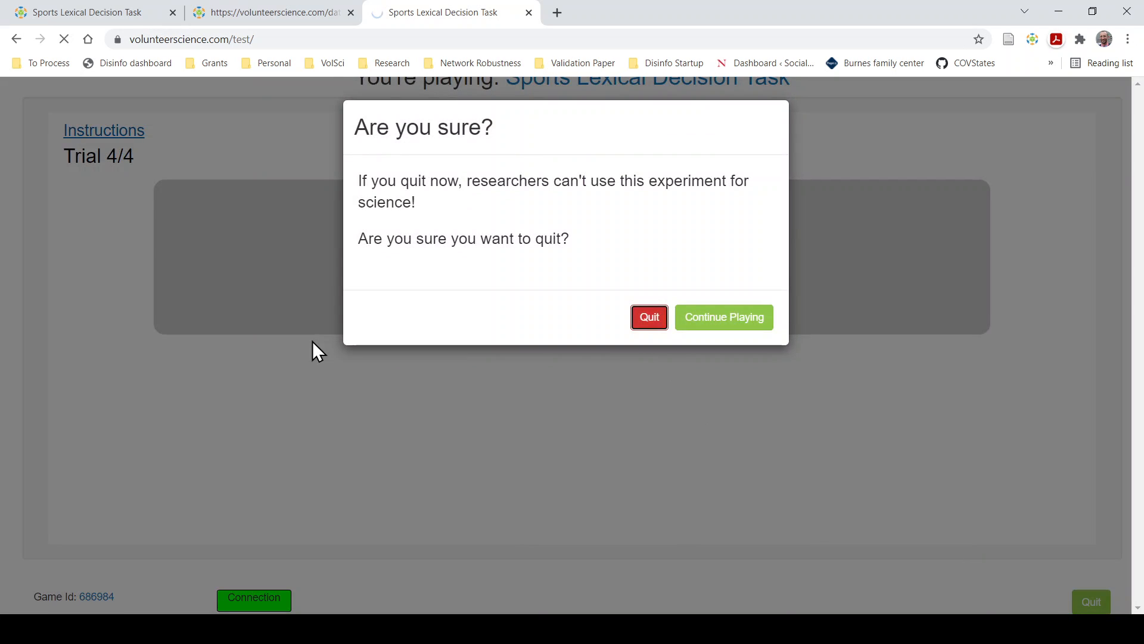
left_click(649, 317)
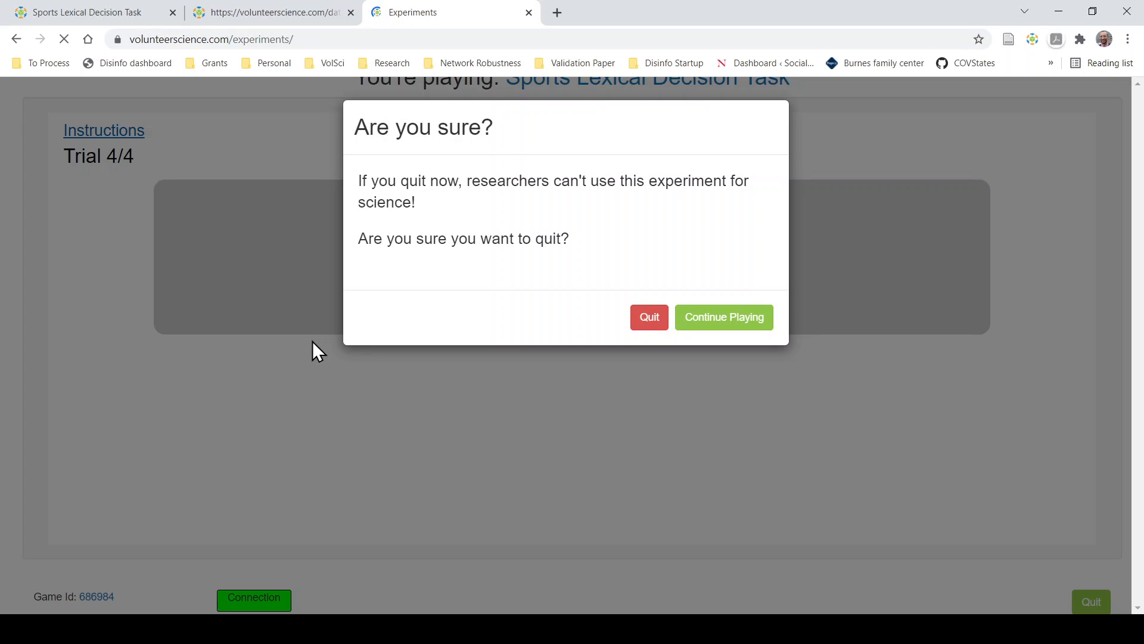
left_click(649, 317)
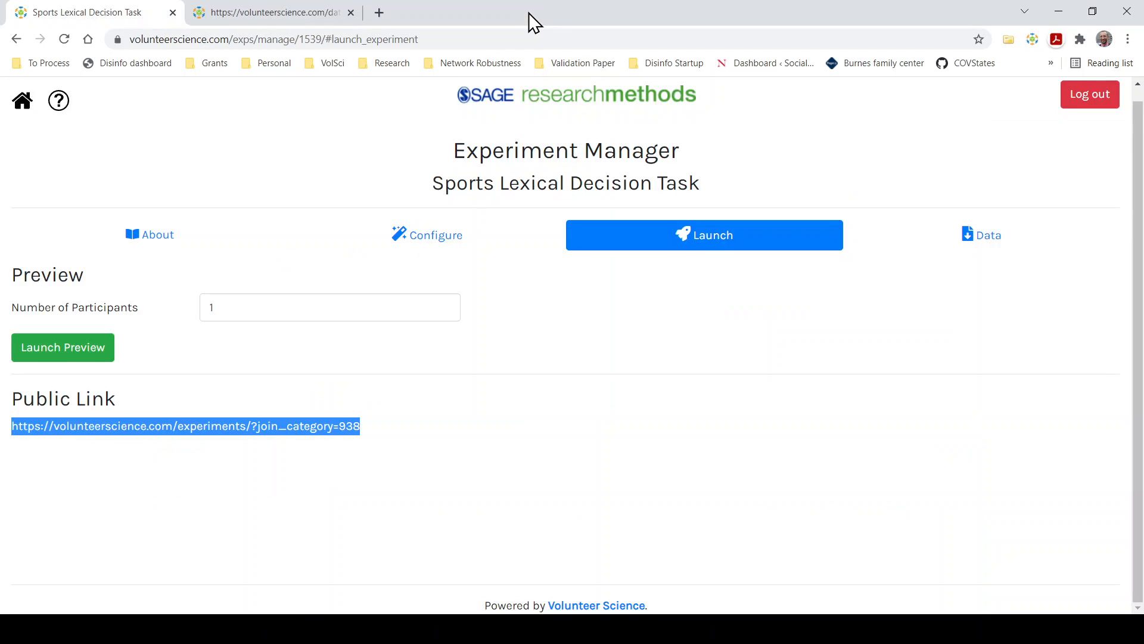
mouse_move(261, 342)
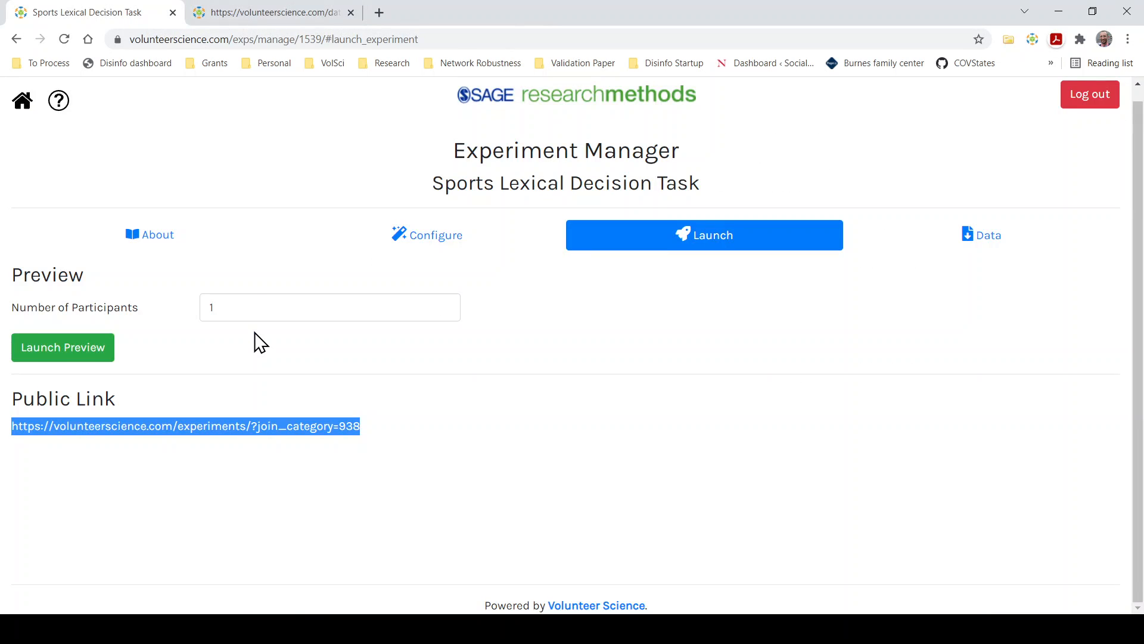
- On the Data page uncheck Include preview data?, keeping CSV and the October 22–24 range
left_click(981, 234)
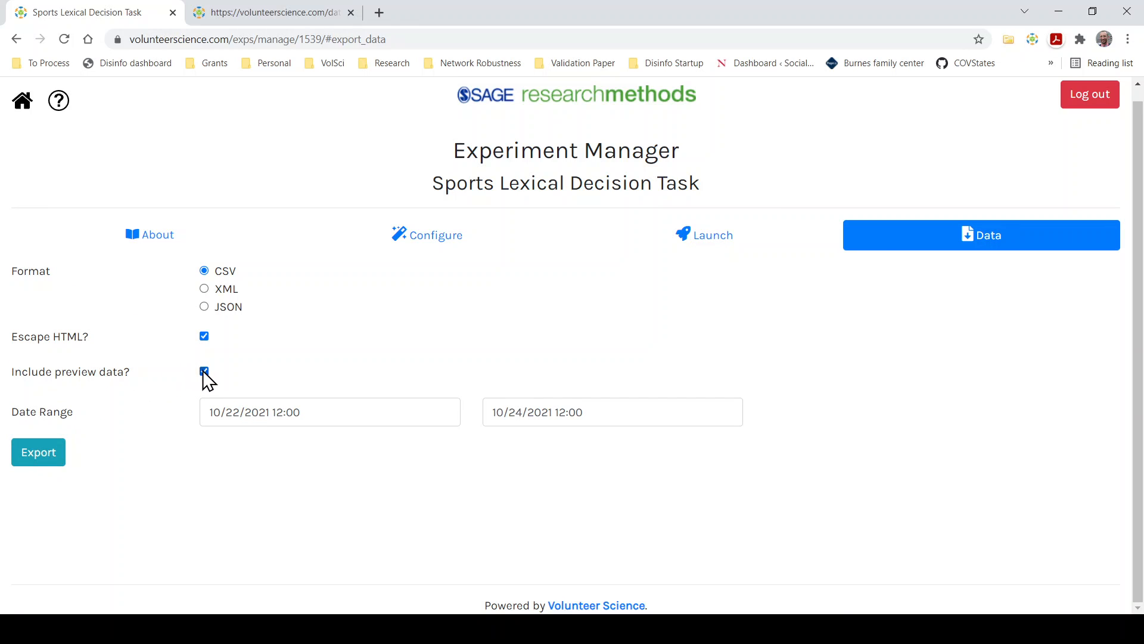
left_click(204, 372)
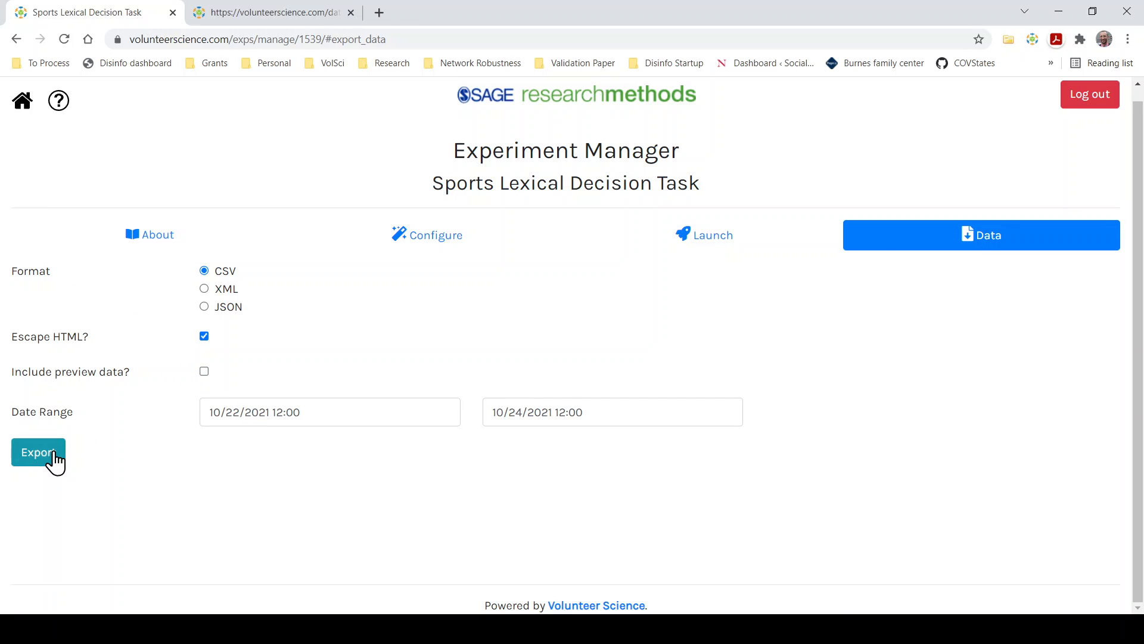
- Export again, highlight the new participant's reaction rows among the twelve, then return to the manager
left_click(38, 451)
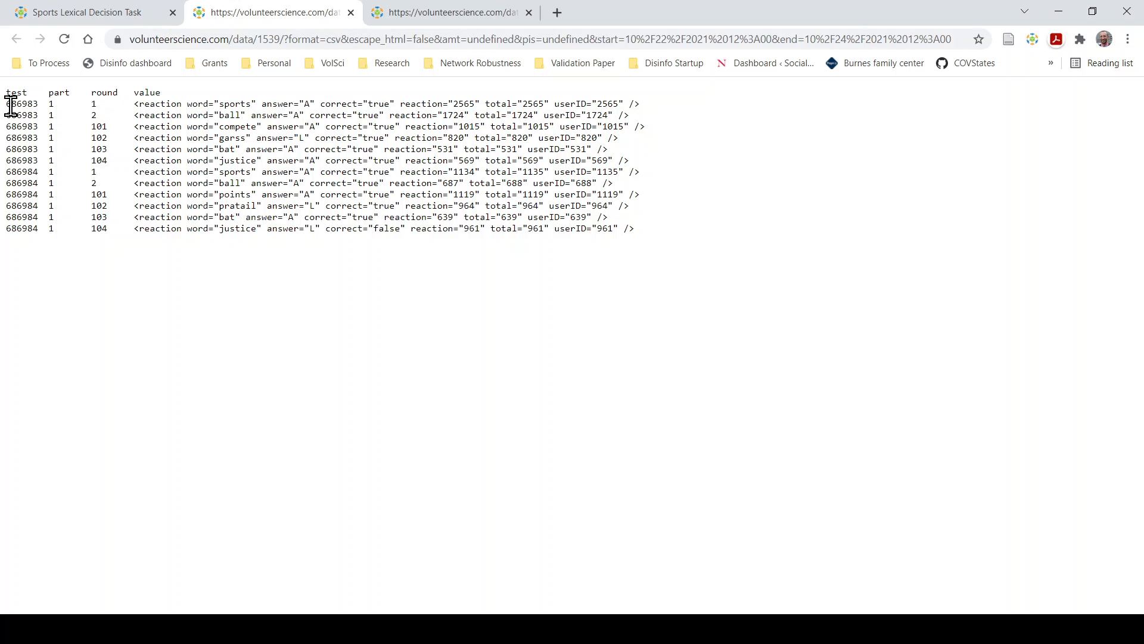
left_click_drag(7, 103, 262, 160)
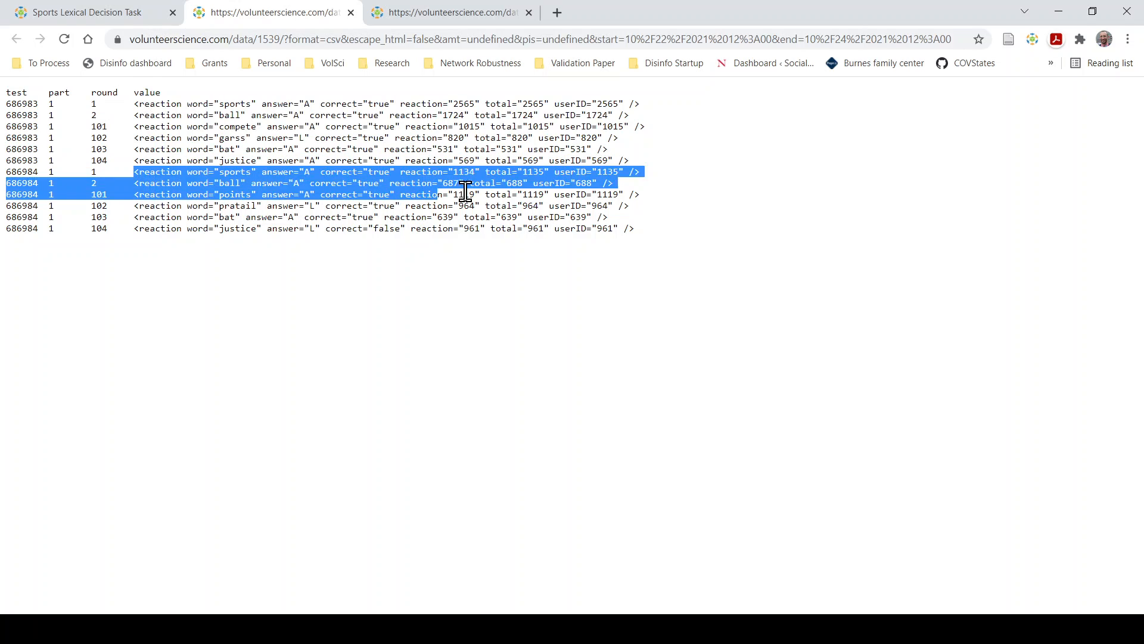
left_click(87, 12)
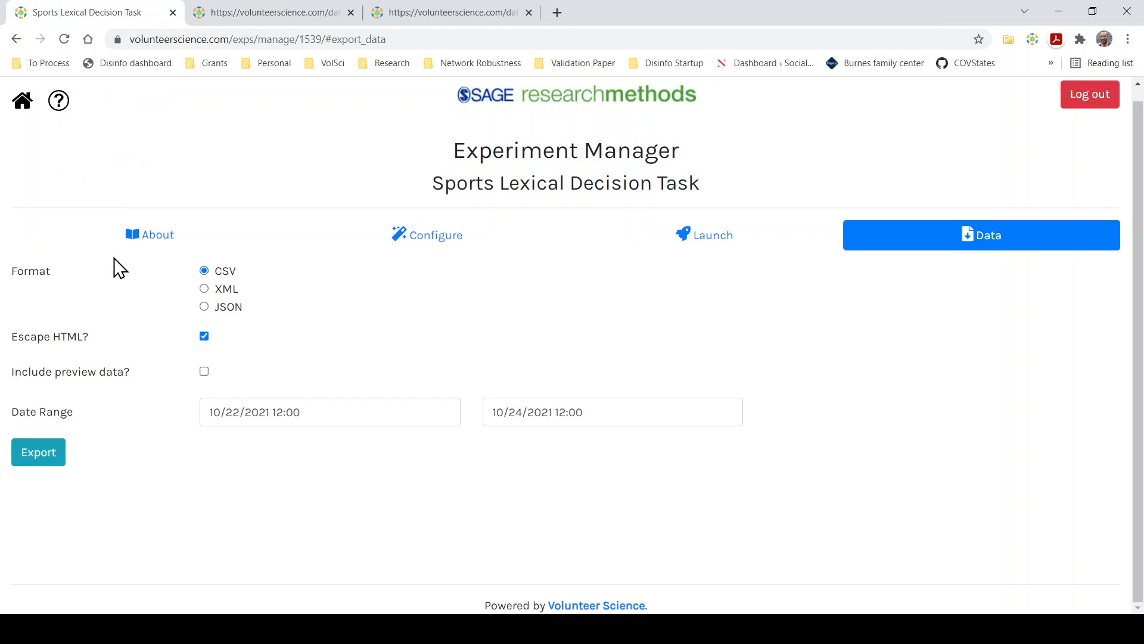
mouse_move(99, 355)
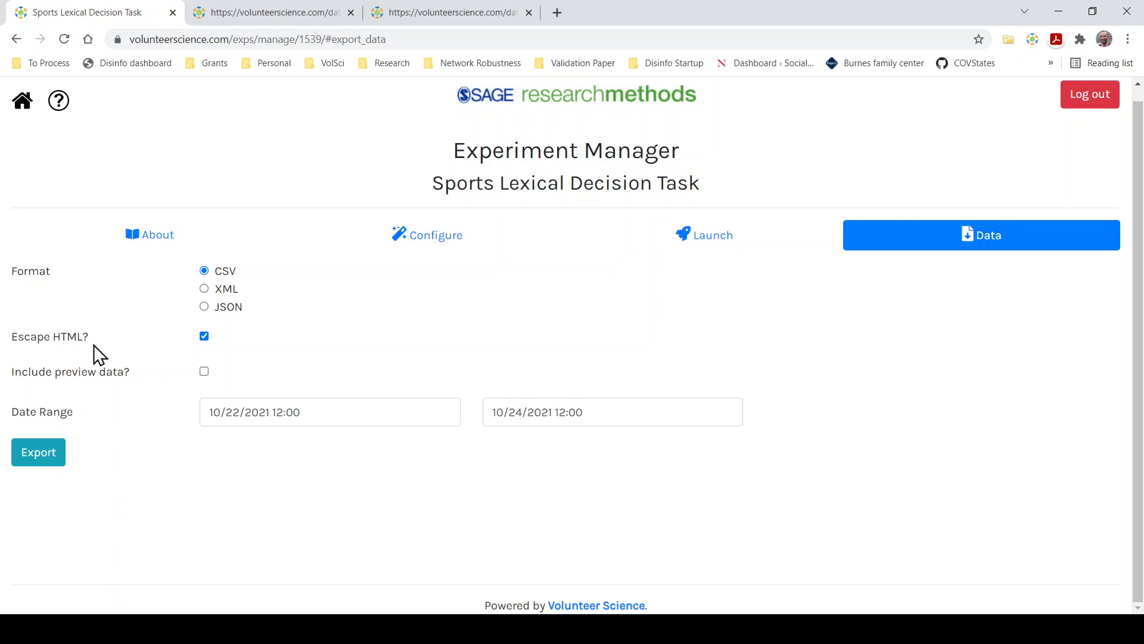
mouse_move(21, 107)
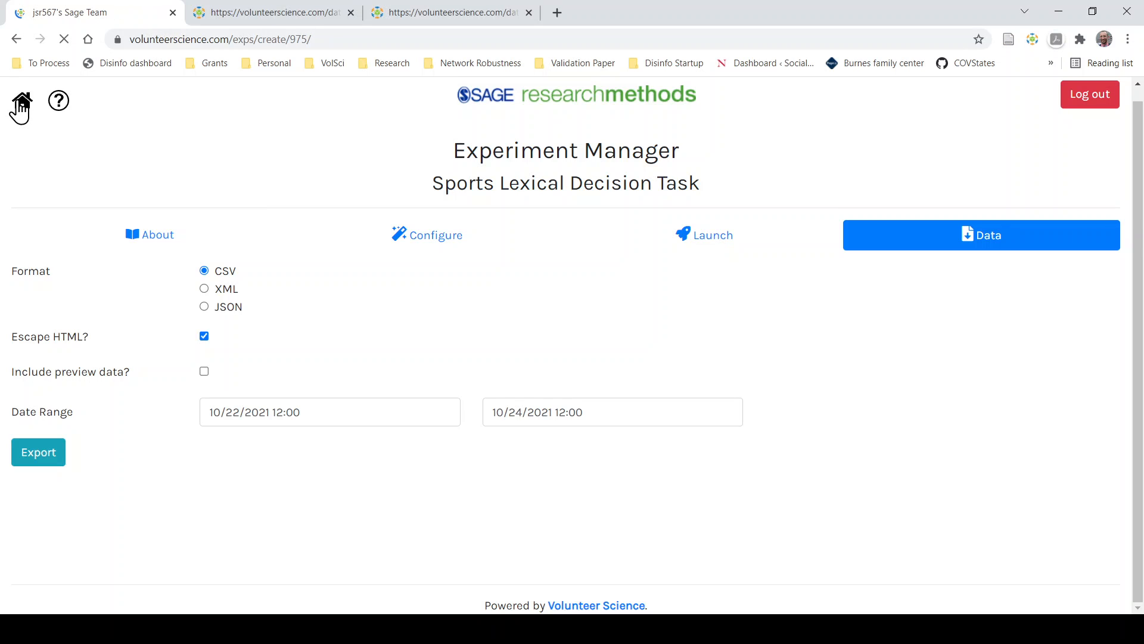
- Use the home icon to return to the Lab Page's Create New Study section
left_click(21, 105)
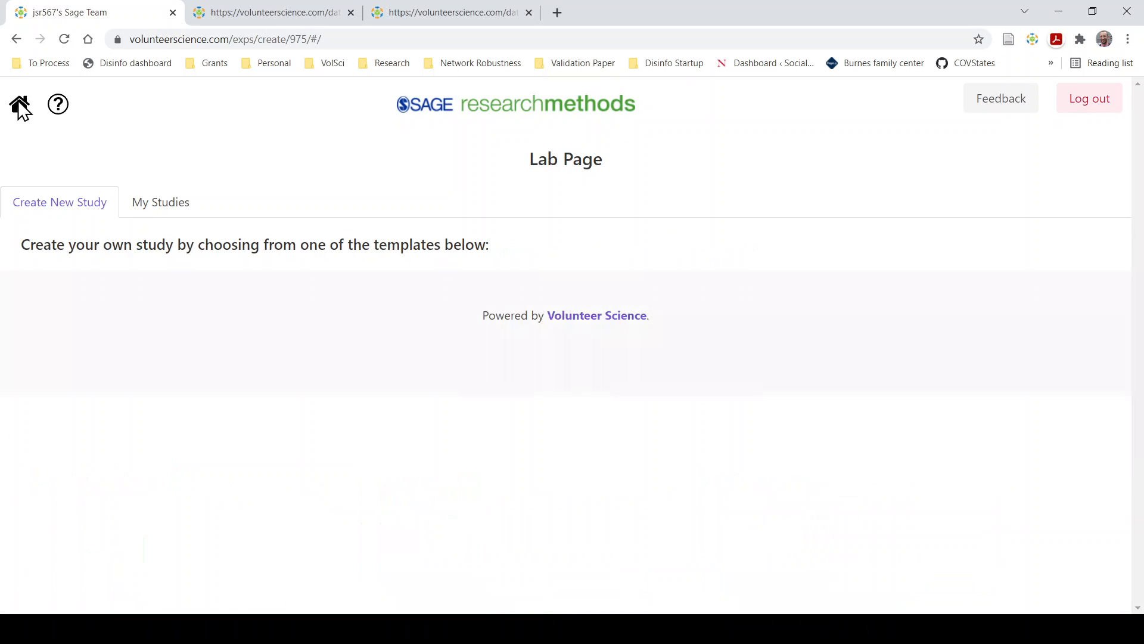